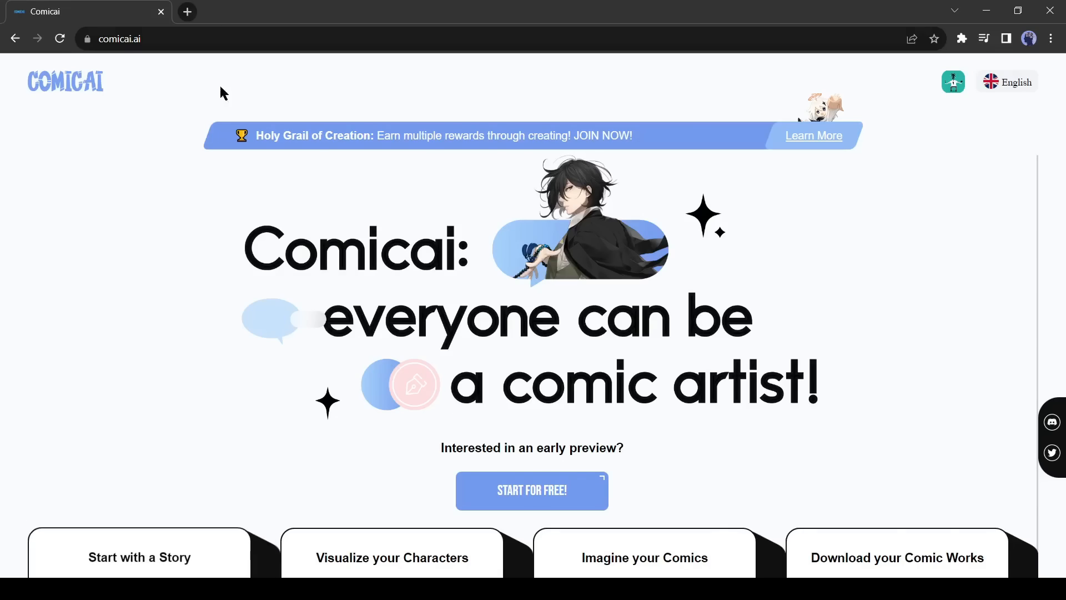
mouse_move(140, 288)
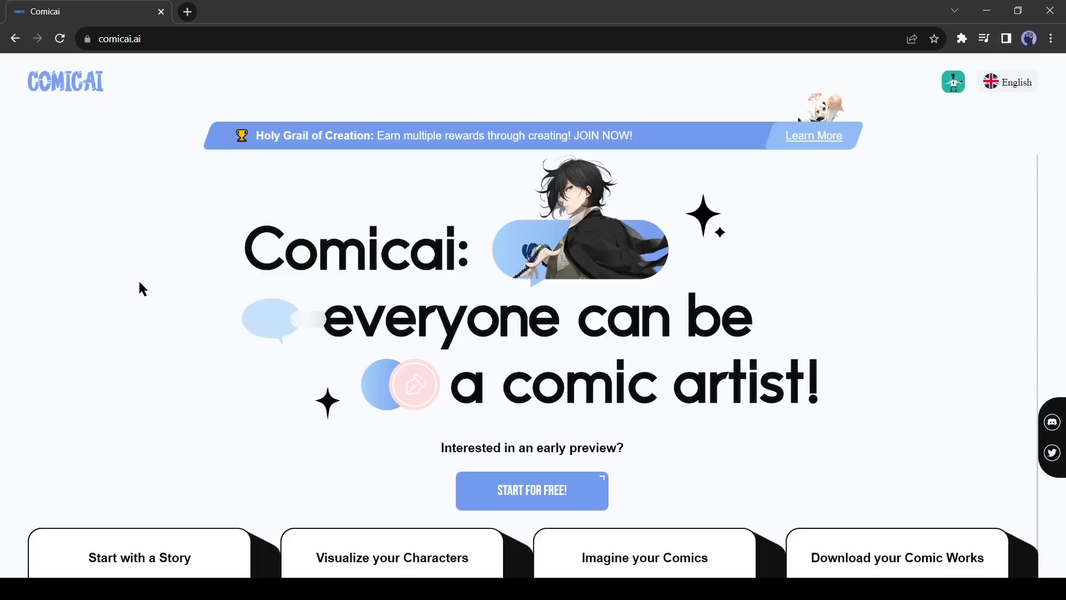
mouse_move(140, 553)
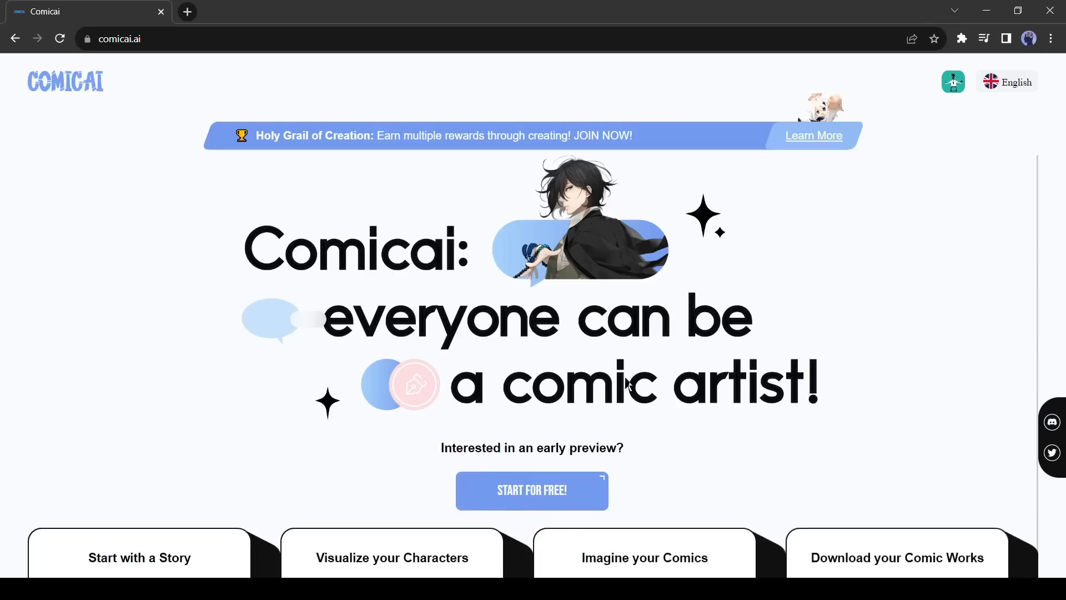
mouse_move(593, 451)
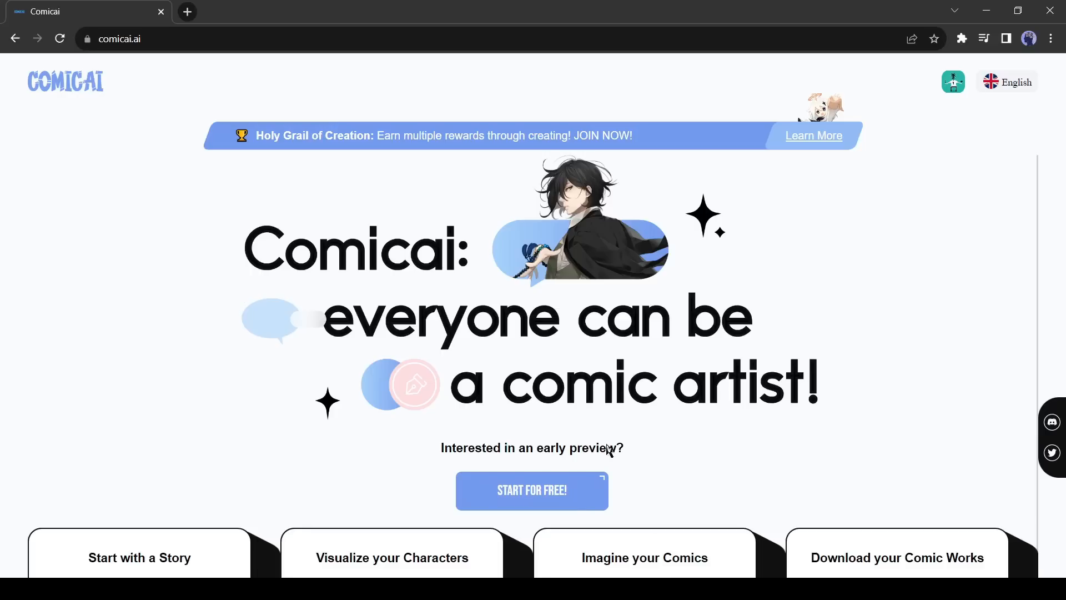
mouse_move(556, 496)
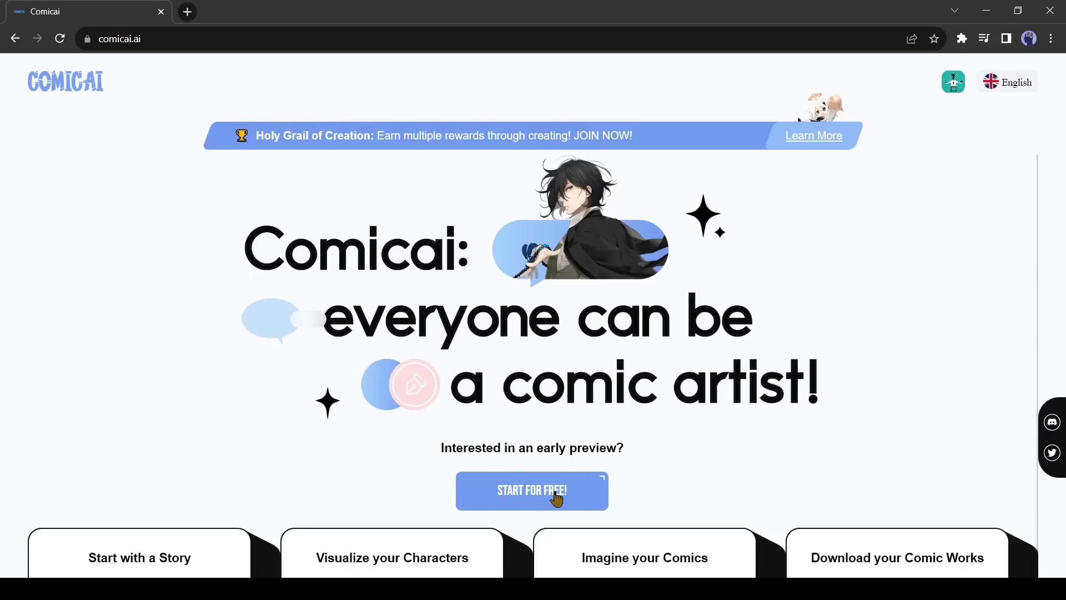
- Start Comicai for free, peek at Create Derivatives, then return to the creation choices
left_click(532, 490)
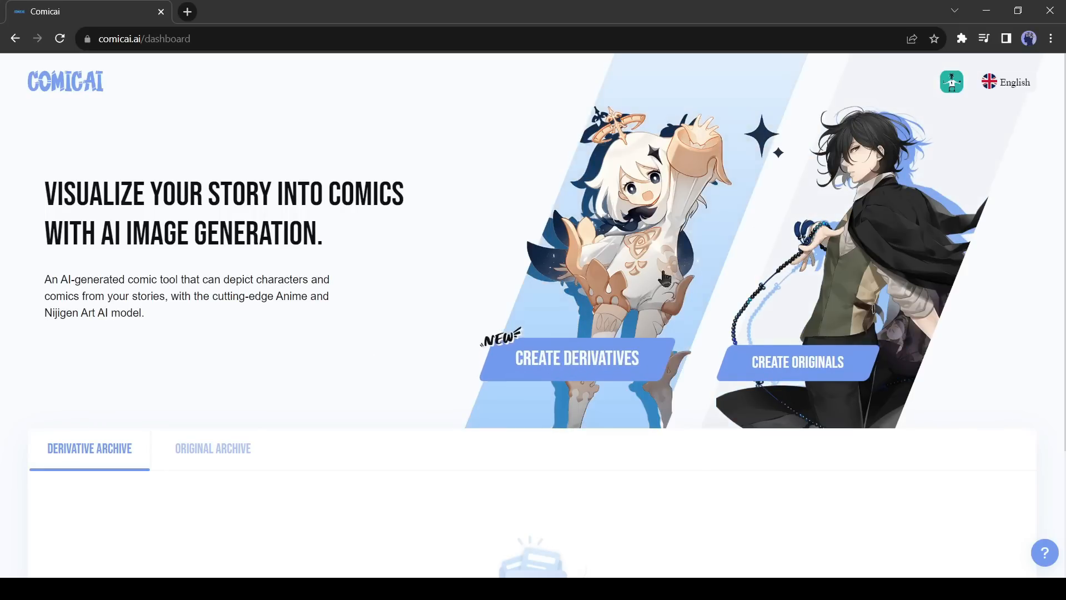
left_click(577, 358)
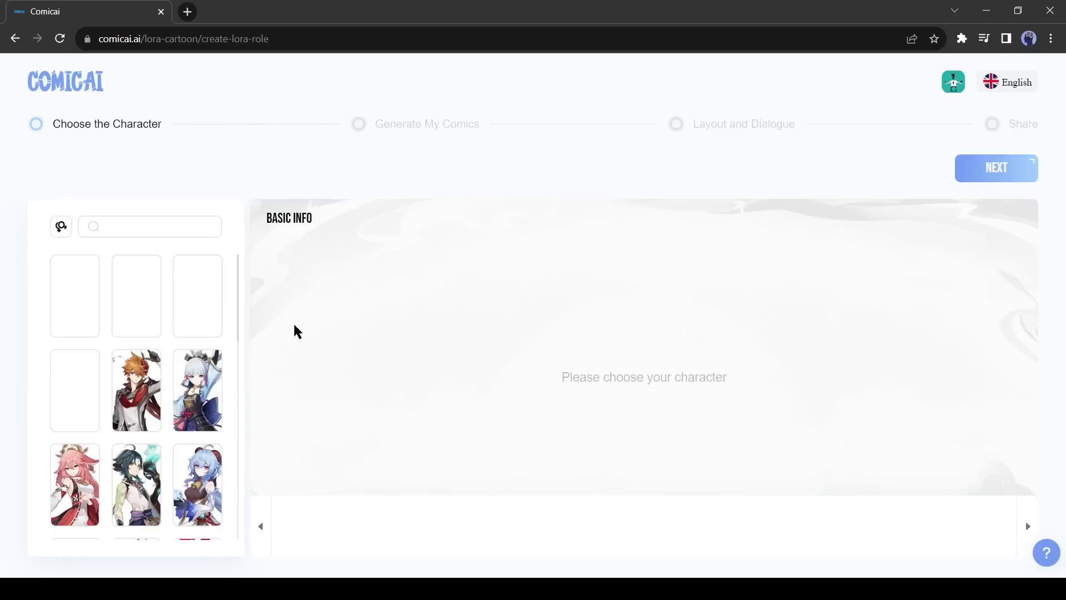
scroll("down", 3)
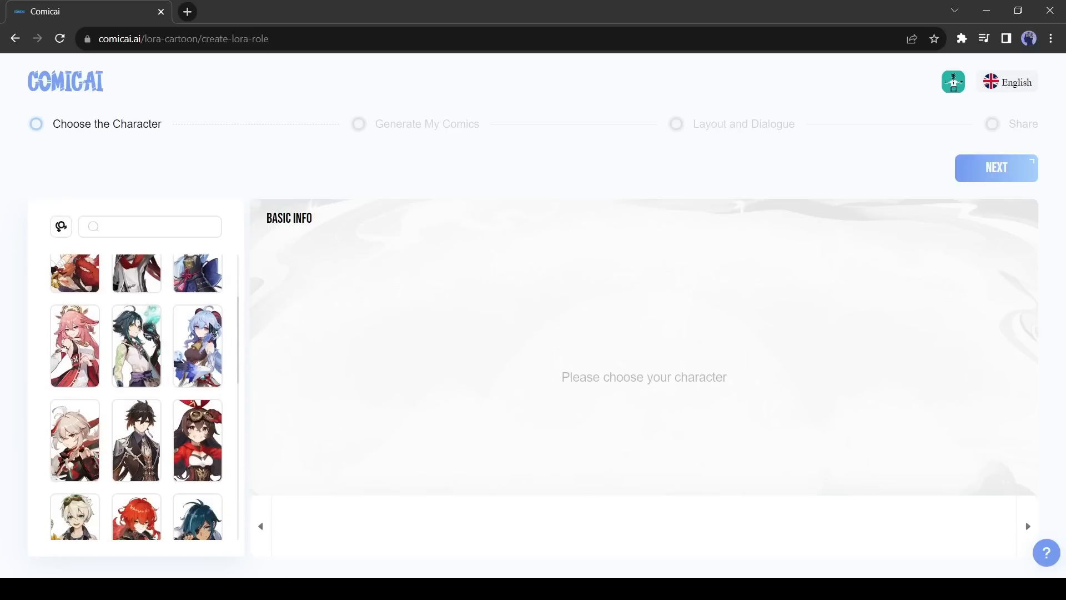
mouse_move(677, 332)
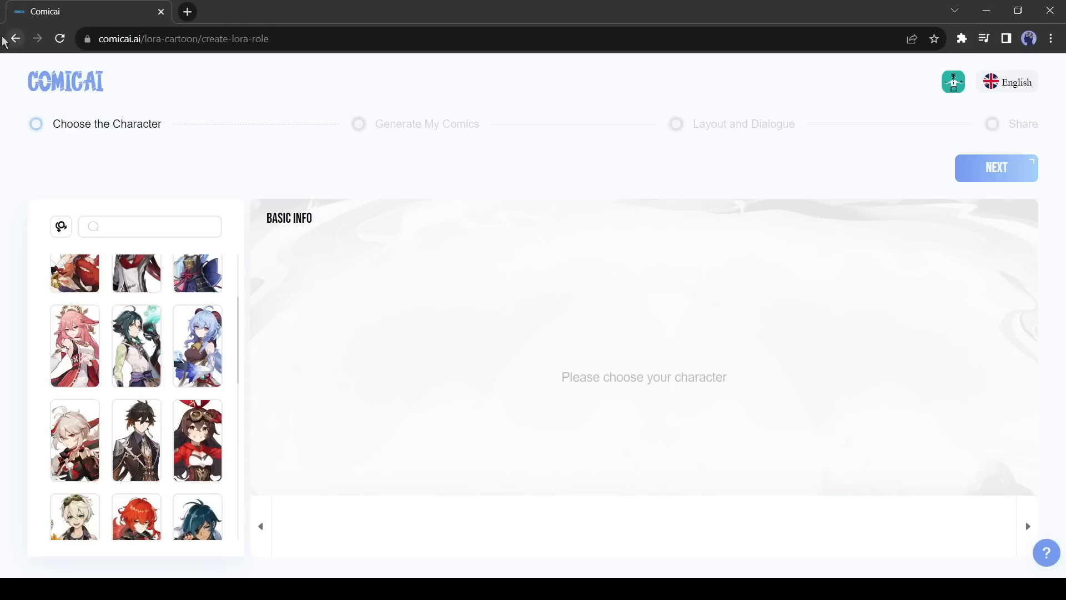
left_click(15, 39)
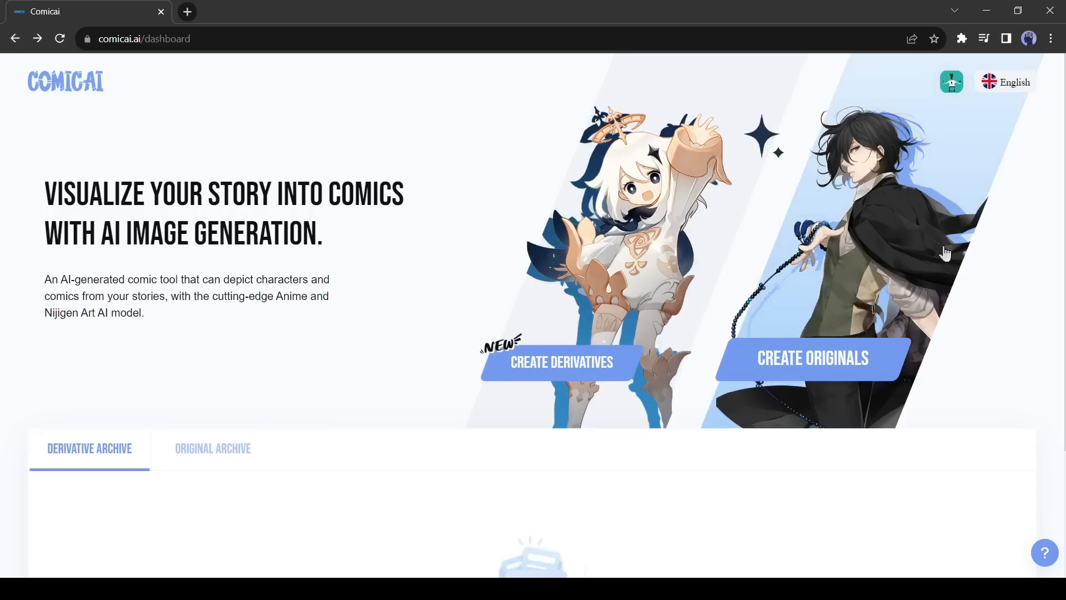
mouse_move(853, 369)
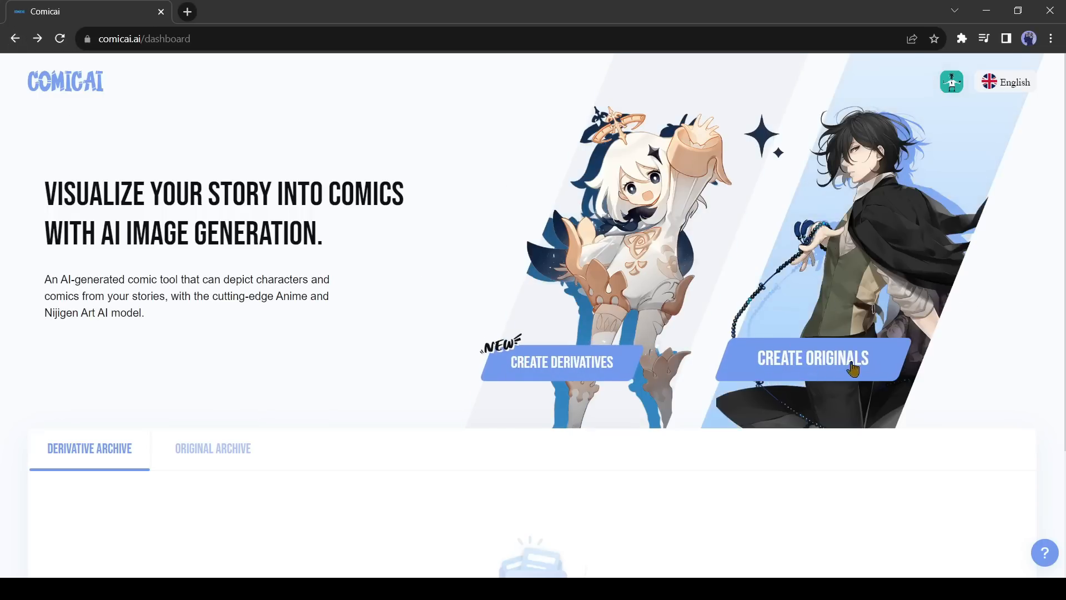
- Choose Create Originals in Story Mode, reaching the blank 'Tell a story' form
left_click(811, 358)
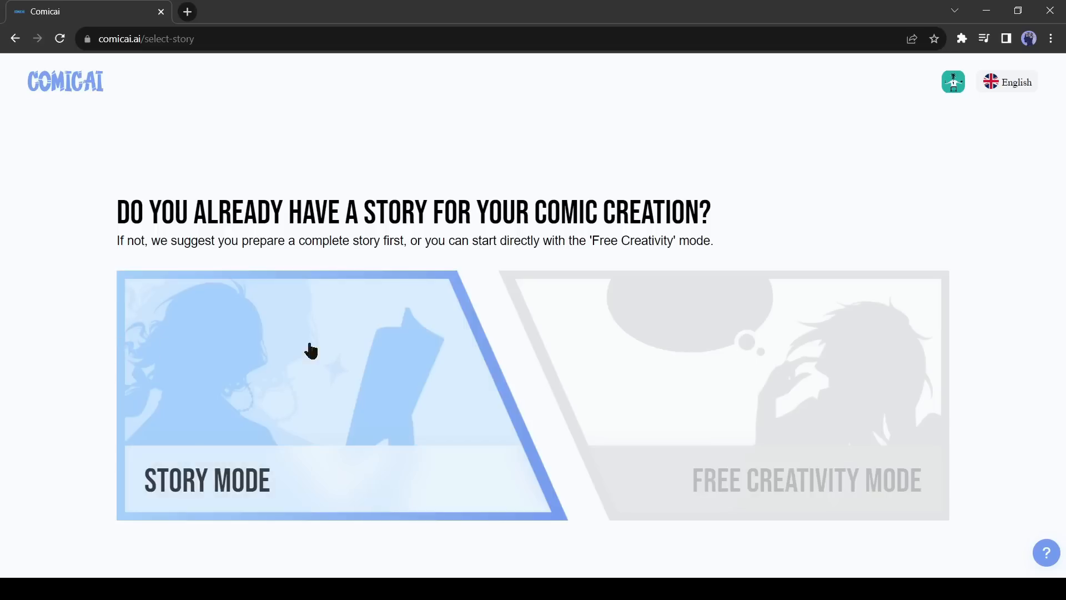
mouse_move(605, 379)
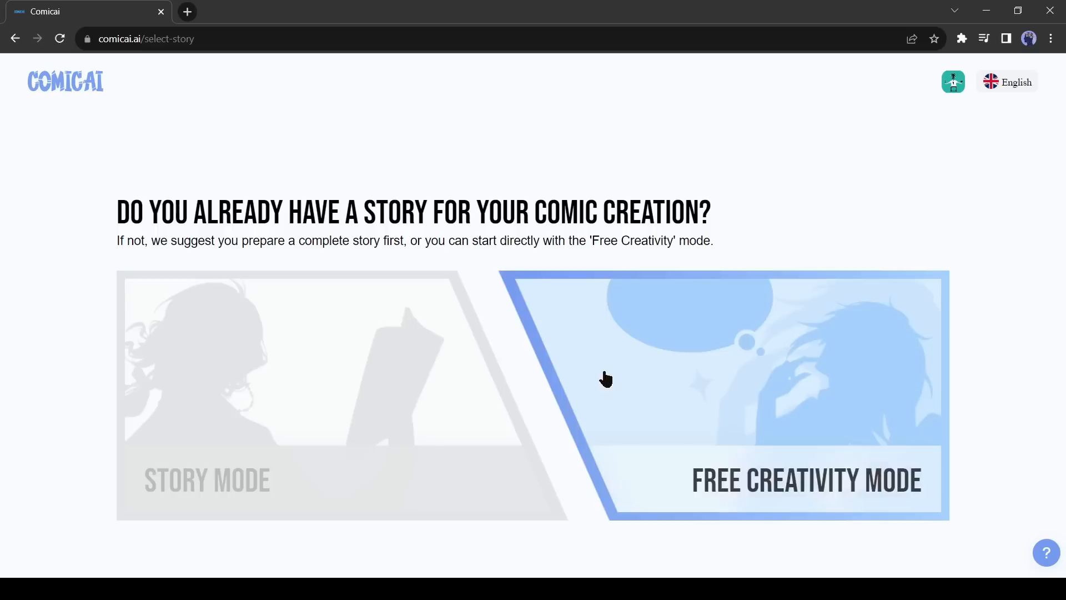
mouse_move(159, 356)
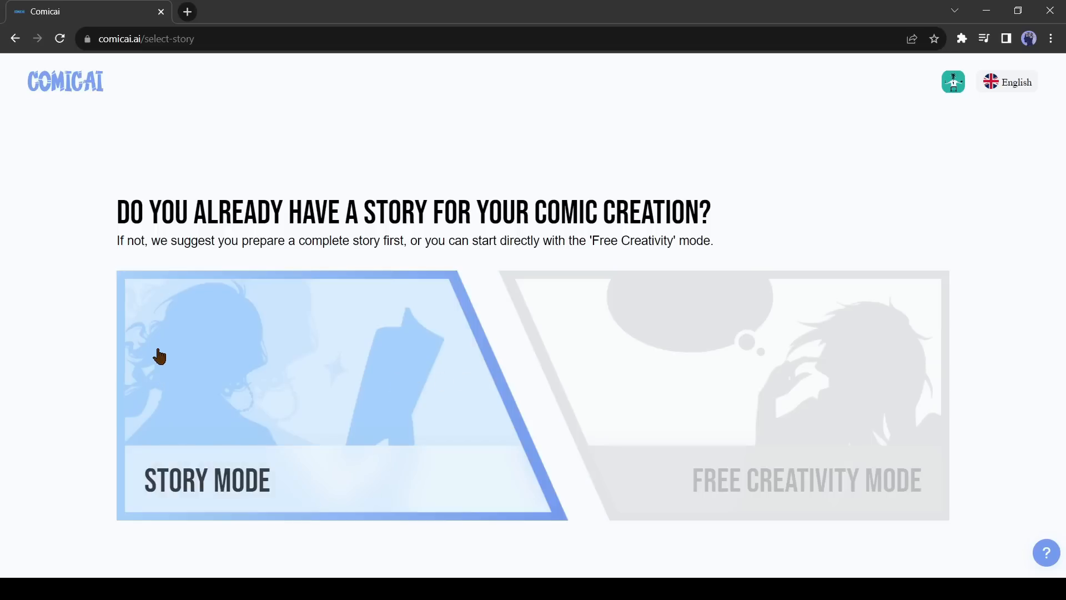
mouse_move(376, 434)
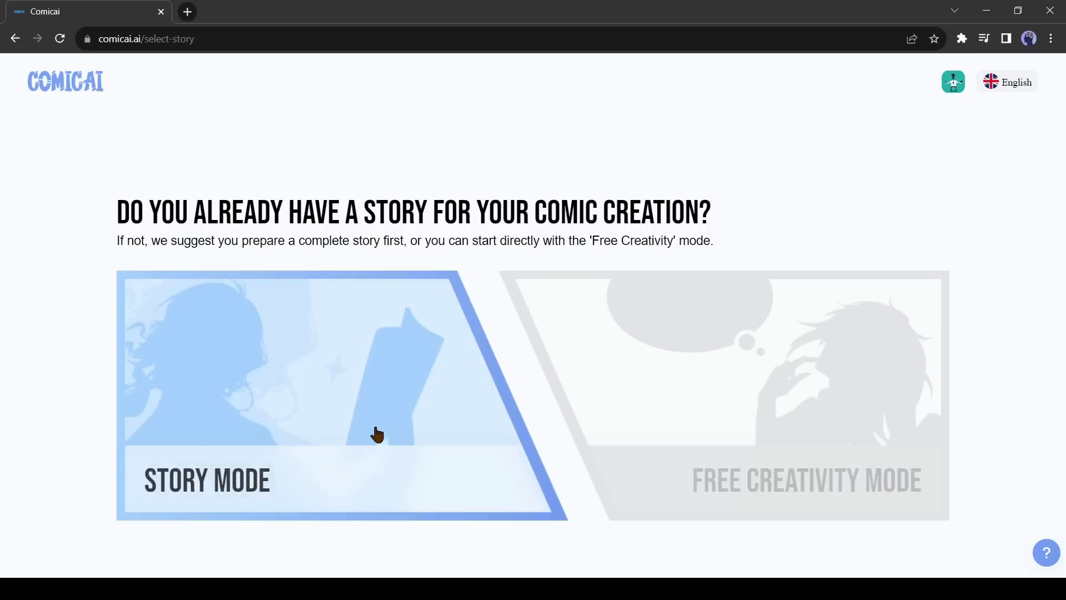
mouse_move(306, 419)
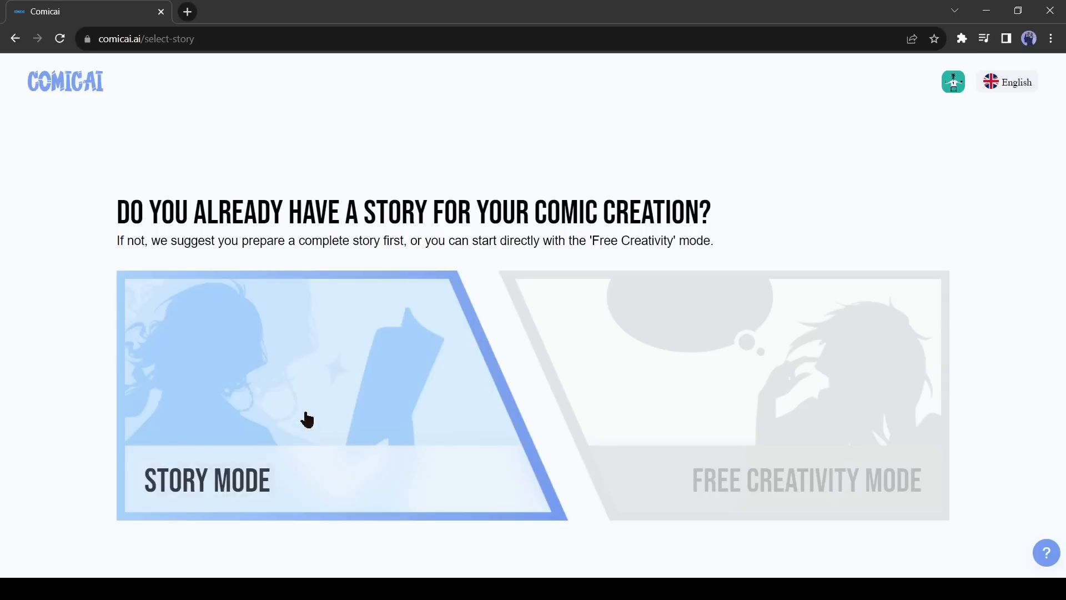
left_click(307, 420)
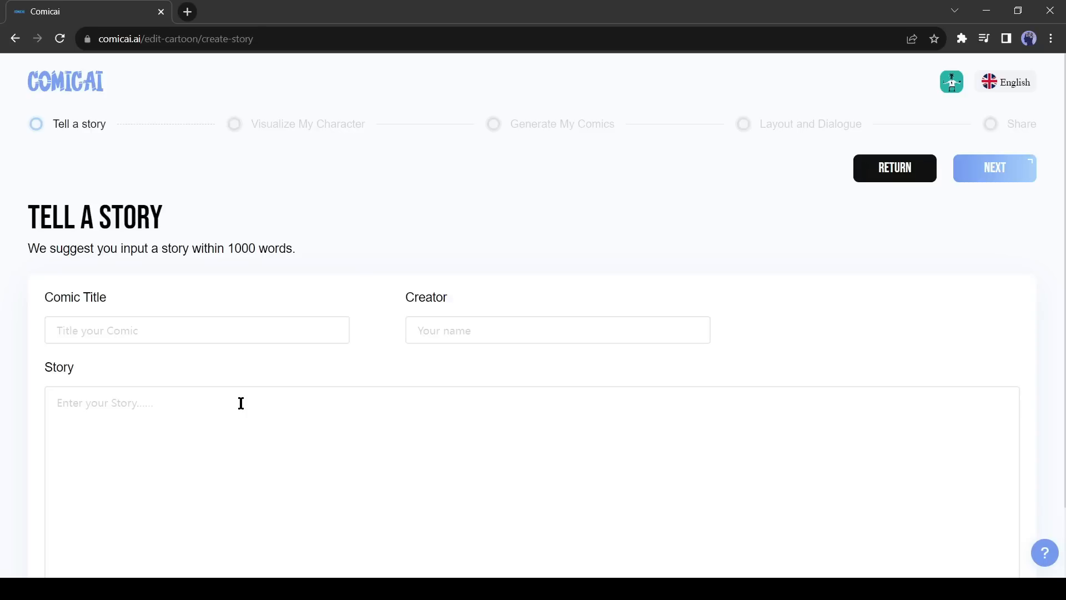
scroll("down", 3)
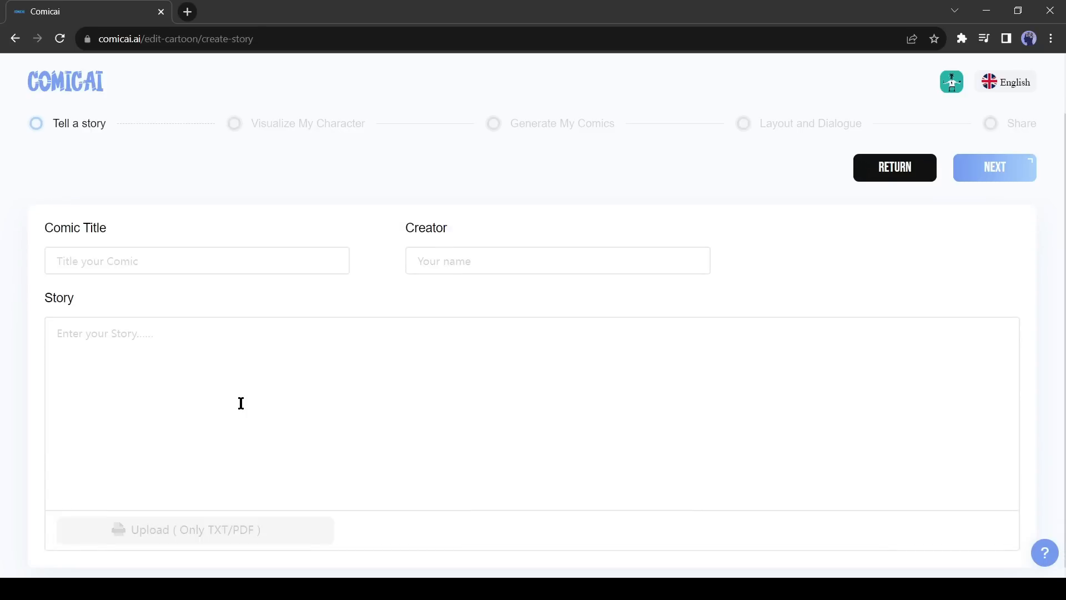
mouse_move(410, 397)
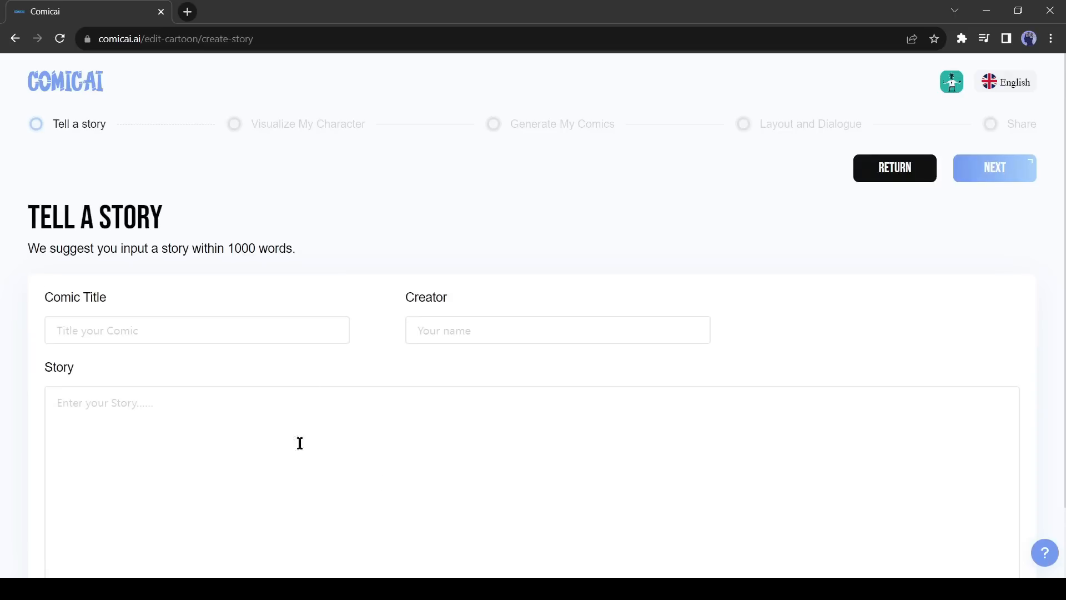
mouse_move(179, 62)
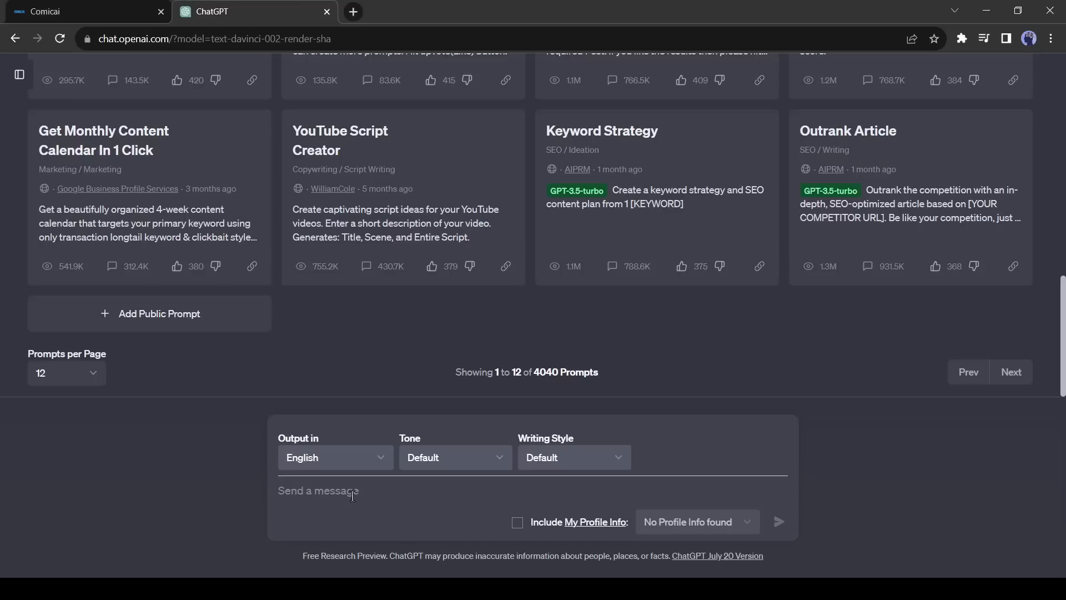
- Ask ChatGPT for a comic strip script about two friends' adventure and view the result
type("Create a comic strip ab")
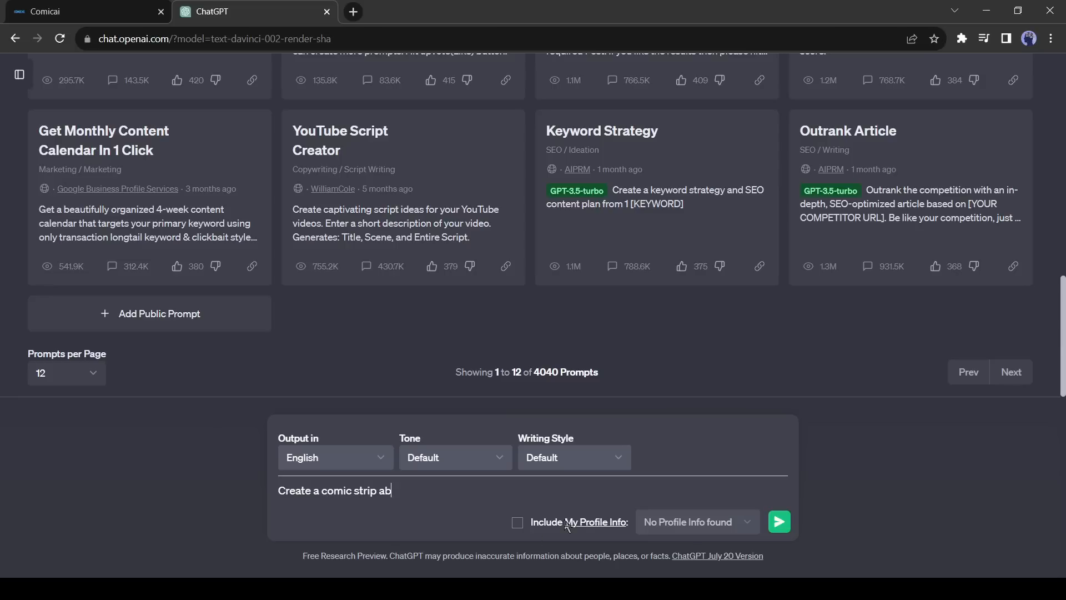
left_click(778, 521)
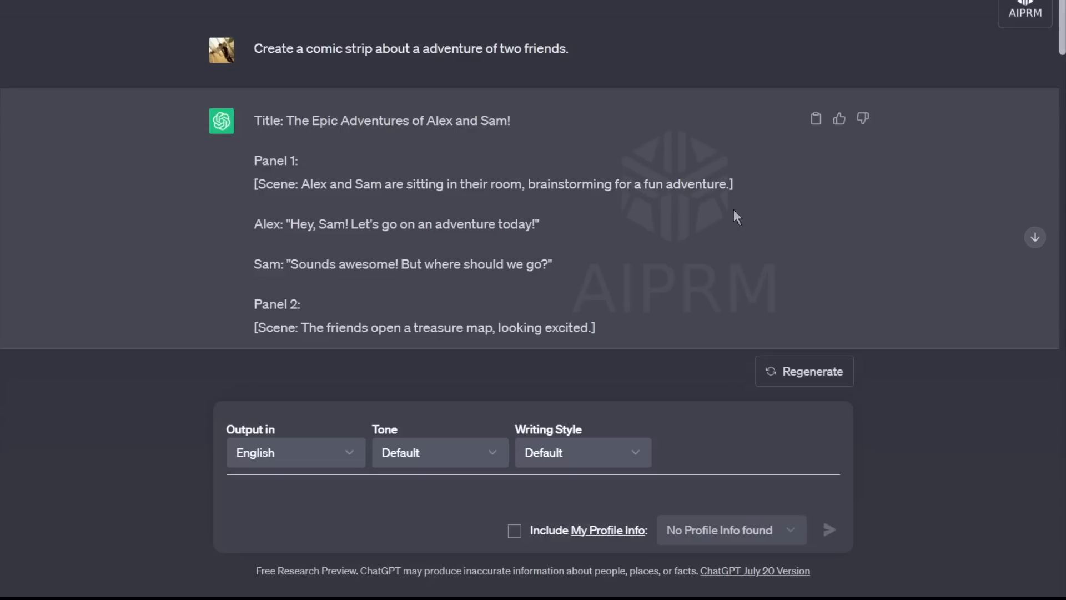
scroll("down", 3)
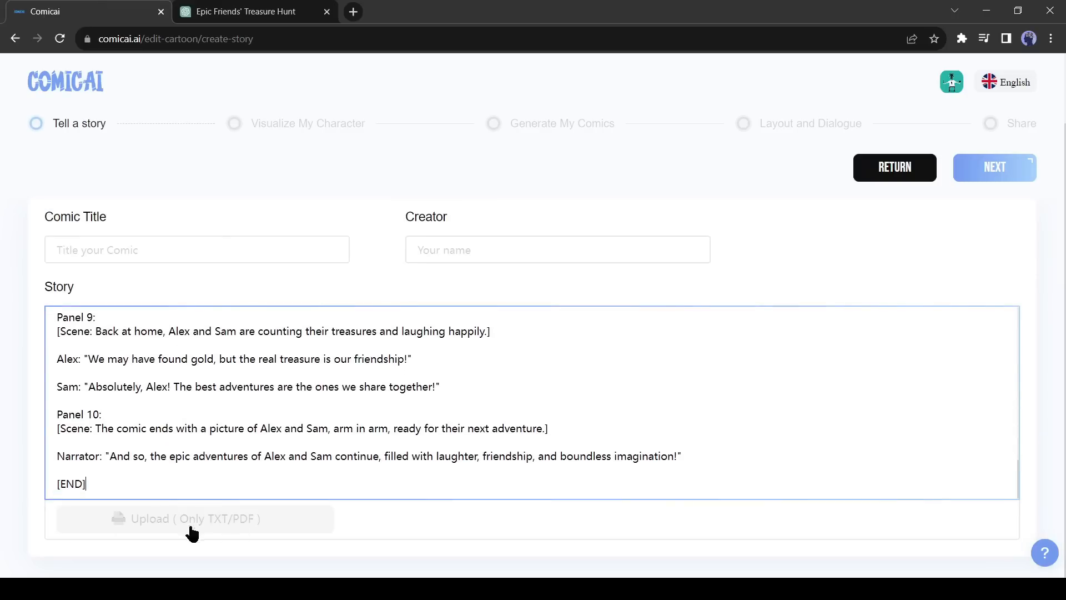
mouse_move(235, 523)
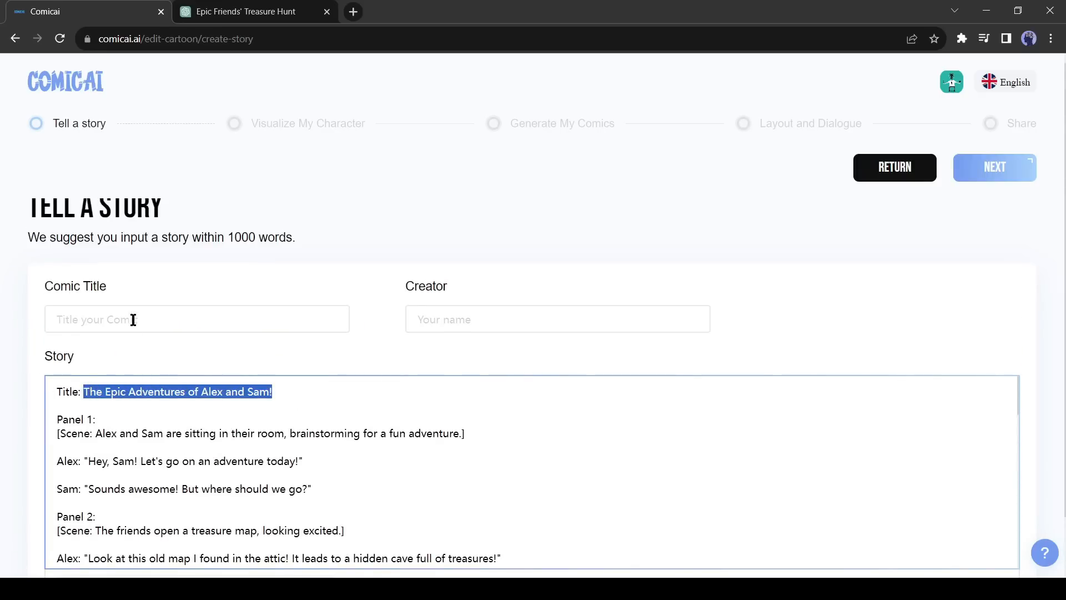
- Enter creator 'AI' on the story form and proceed to character visualization
type("Al")
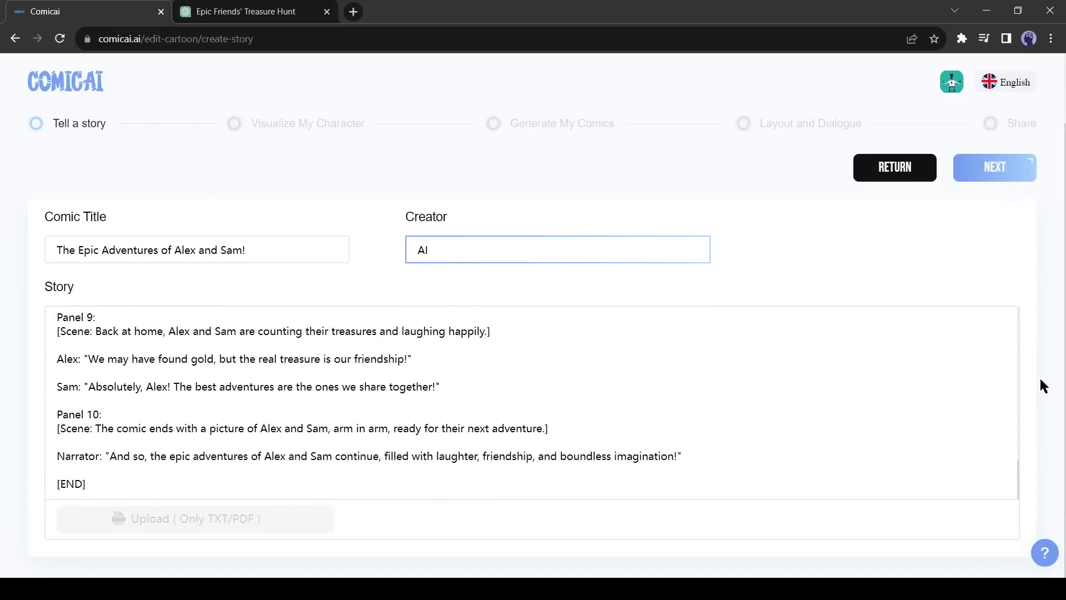
left_click(993, 167)
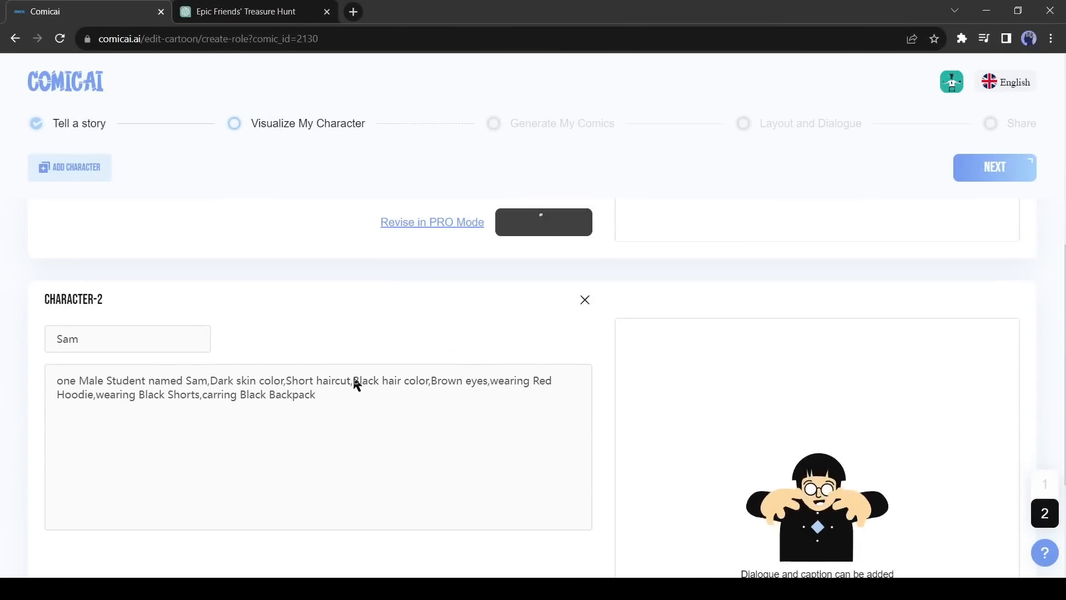
- Review the auto-generated characters Alex and Sam and their descriptions
left_click(1044, 483)
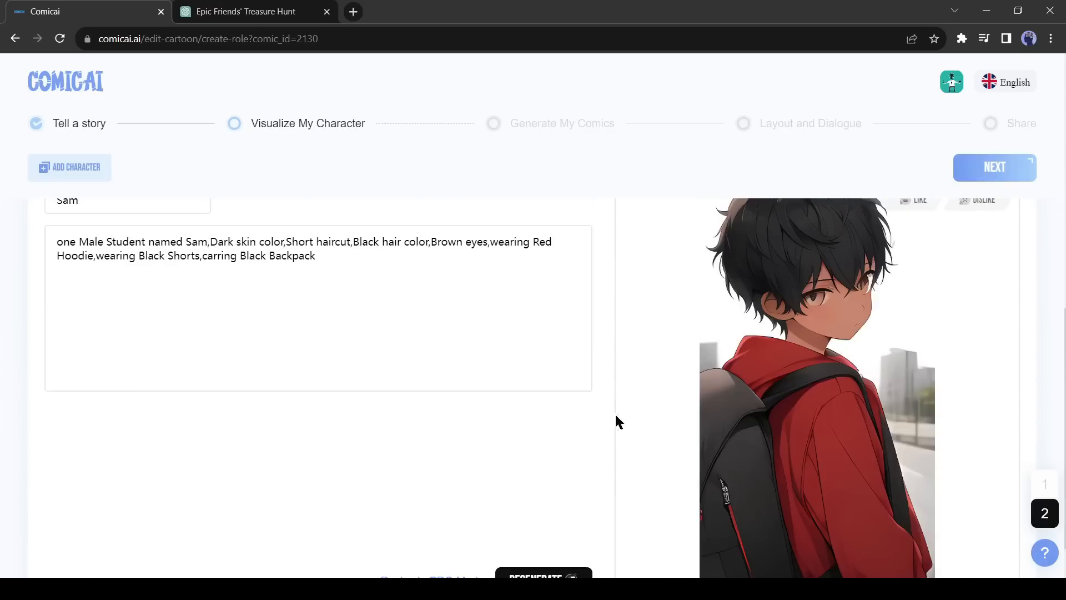
left_click(1044, 483)
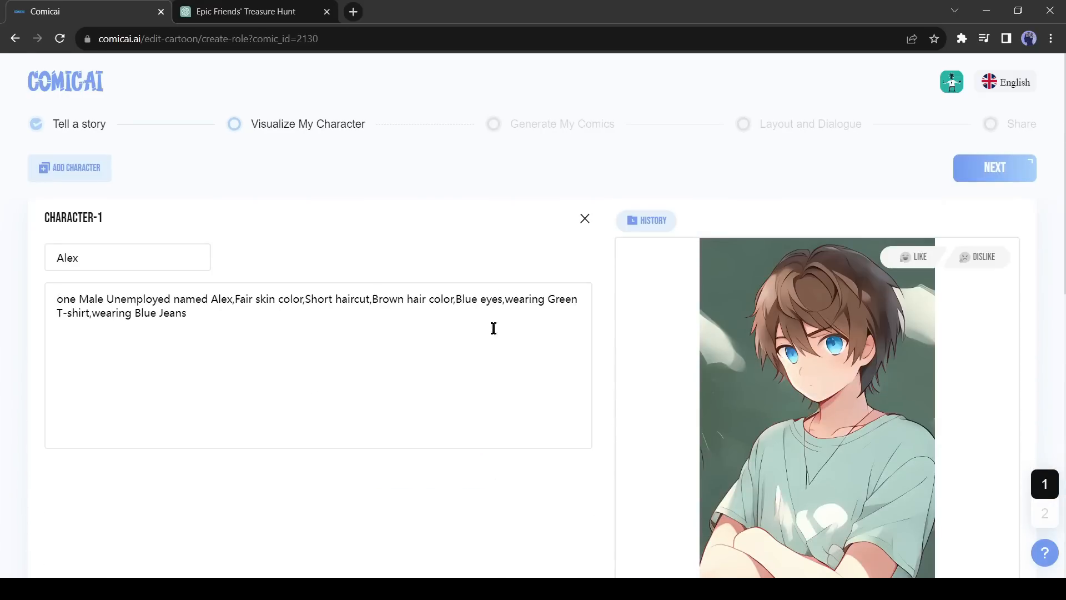
double_click(388, 298)
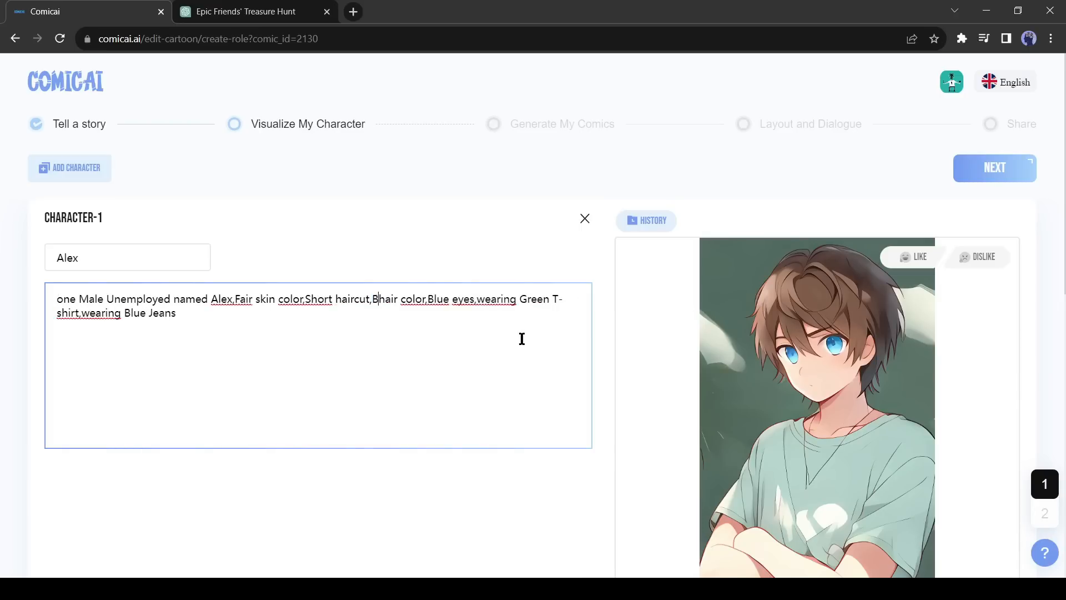
scroll("down", 3)
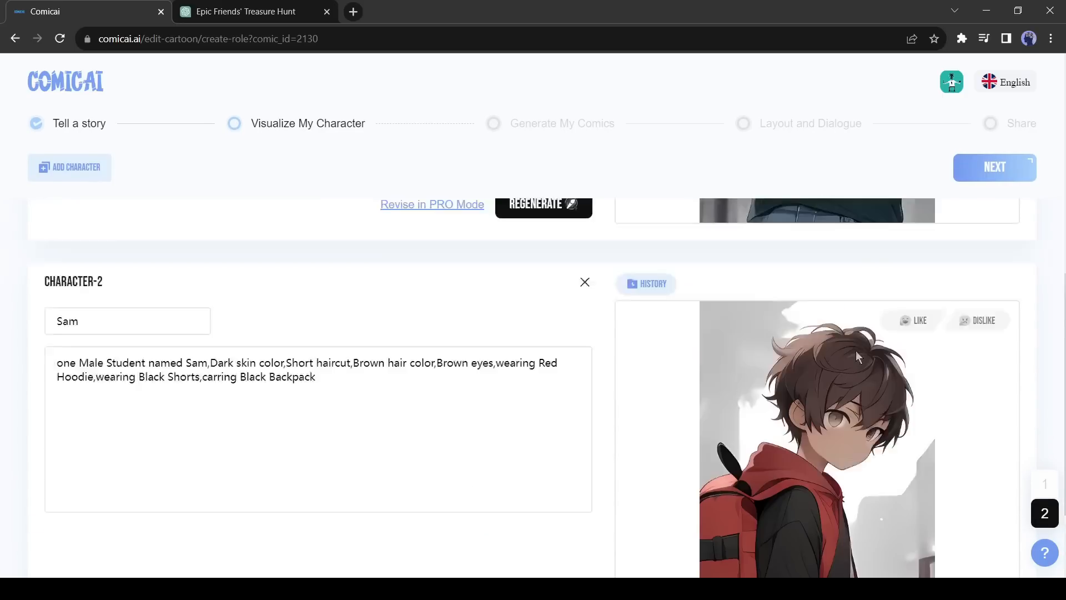
scroll("down", 3)
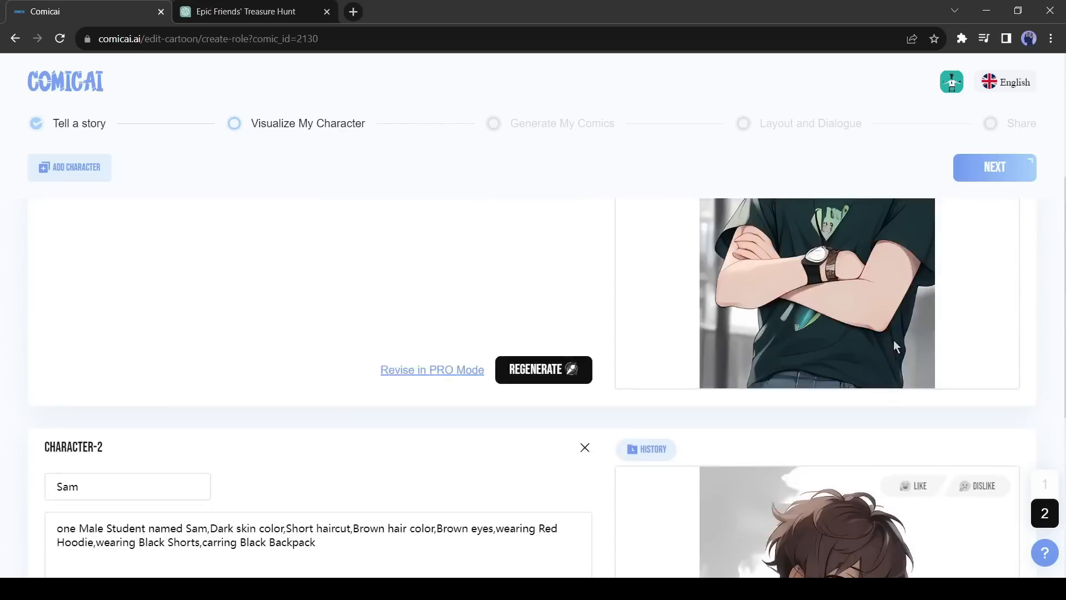
scroll("up", 3)
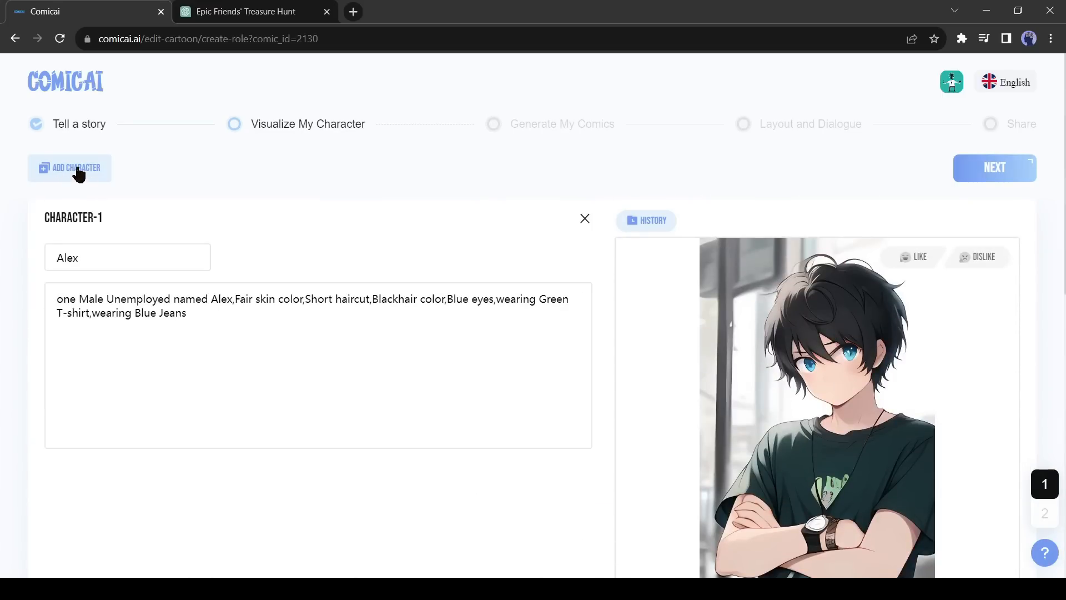
- Add a third character described as an old man with white hair, generate him, and proceed to panels
left_click(69, 168)
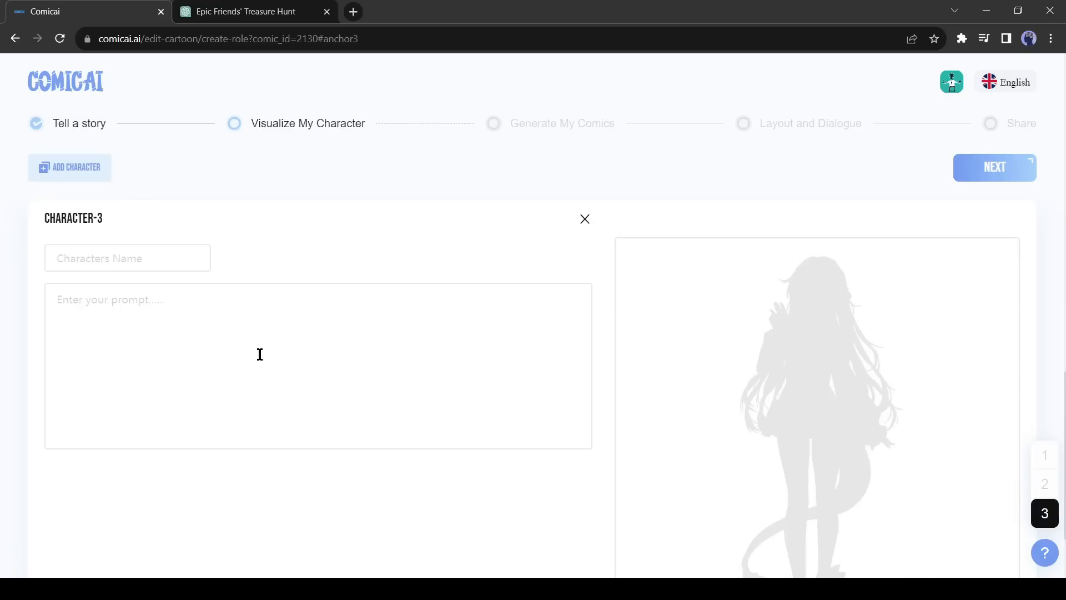
type("A old man, wh")
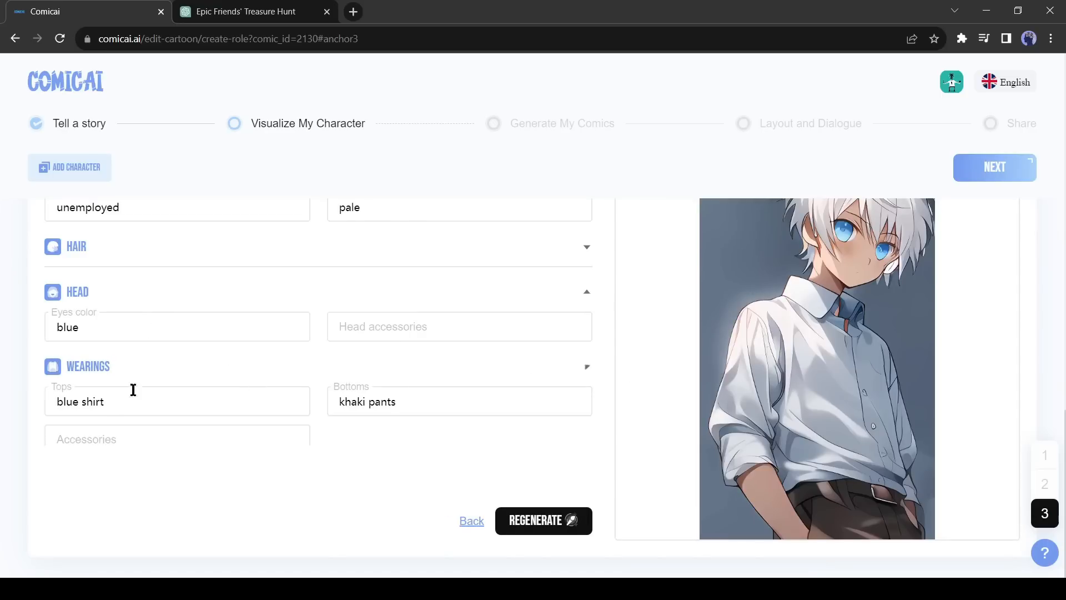
left_click(1045, 484)
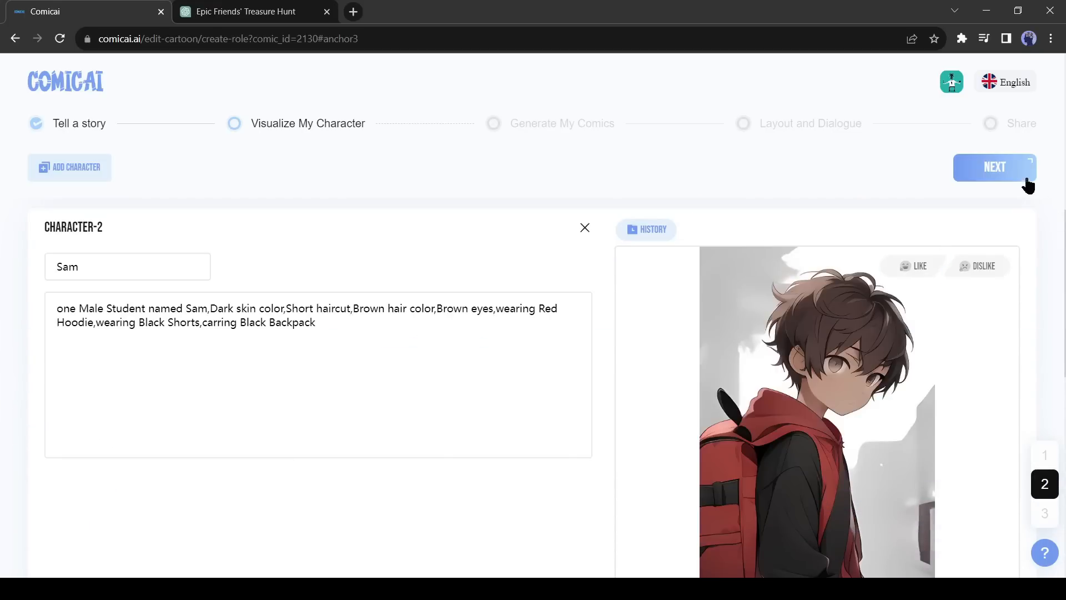
left_click(993, 168)
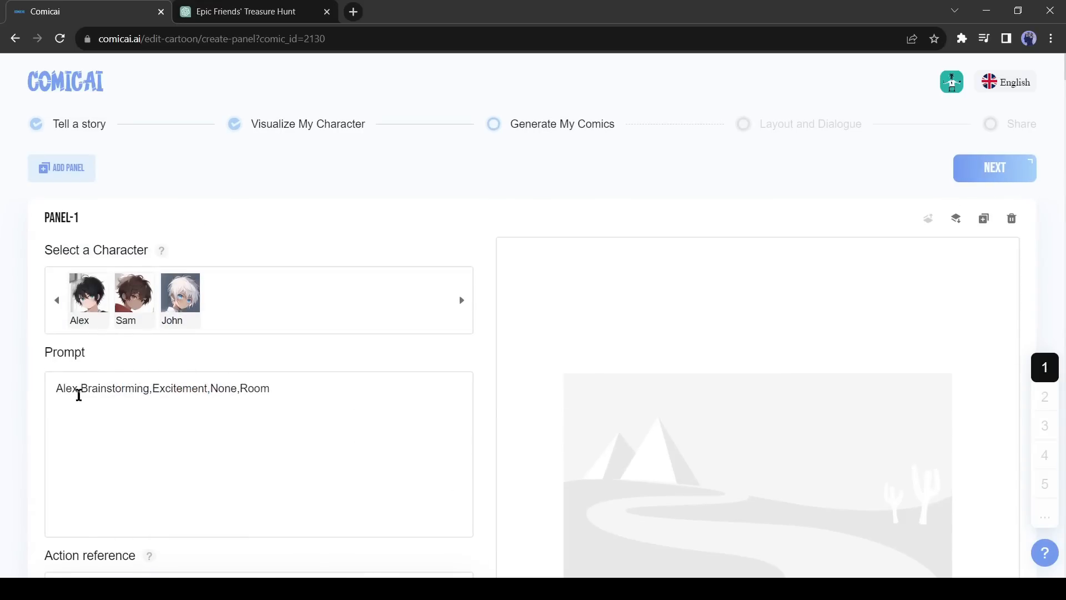
mouse_move(230, 381)
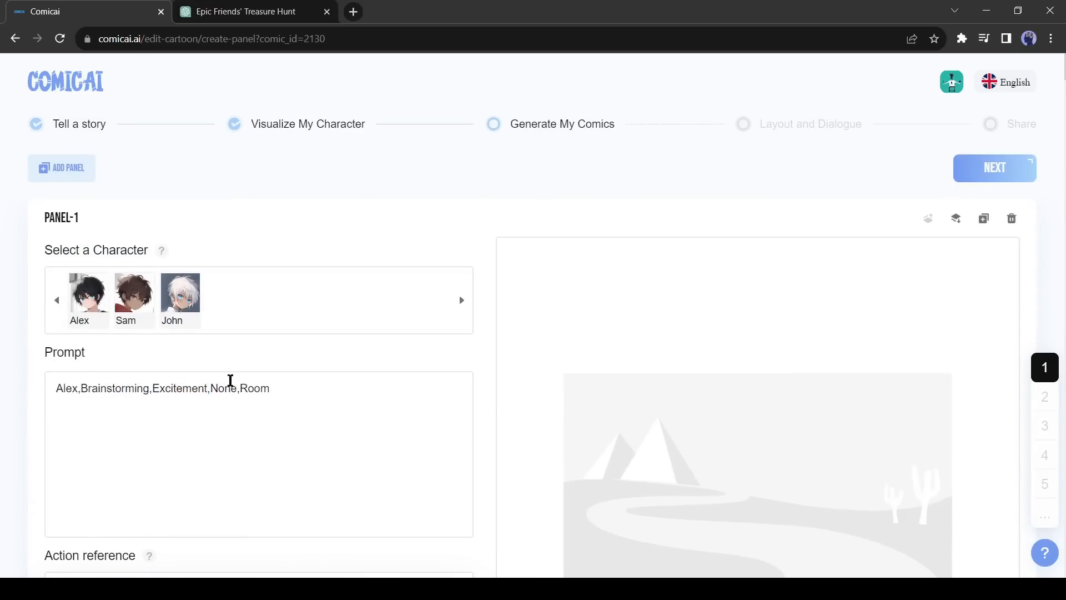
- Generate Panel 1 of Alex brainstorming in his room, then regenerate it using the uploaded photo as pose reference
scroll("down", 3)
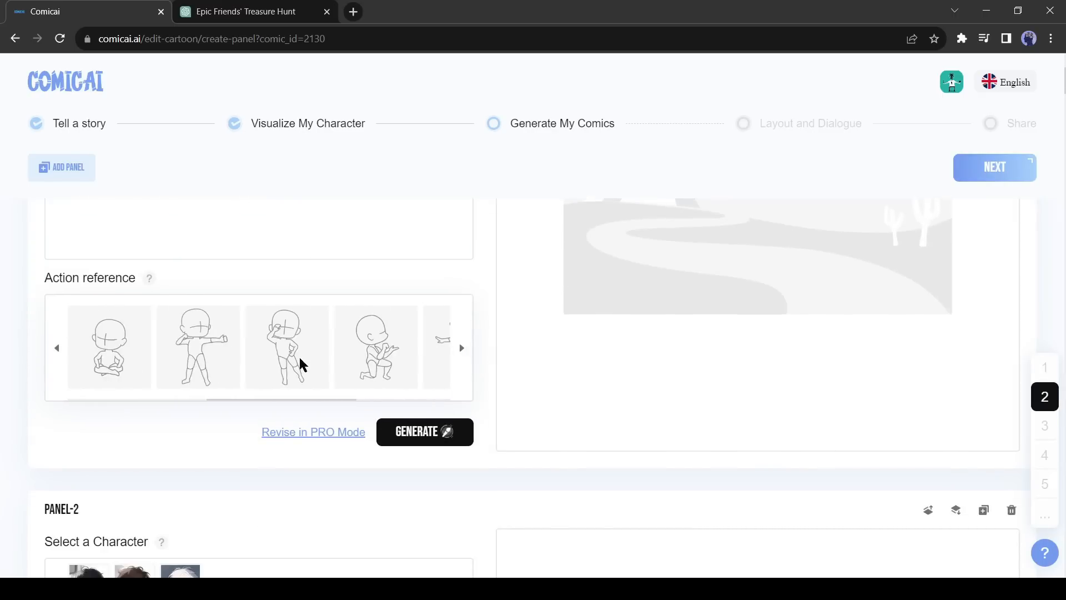
mouse_move(396, 366)
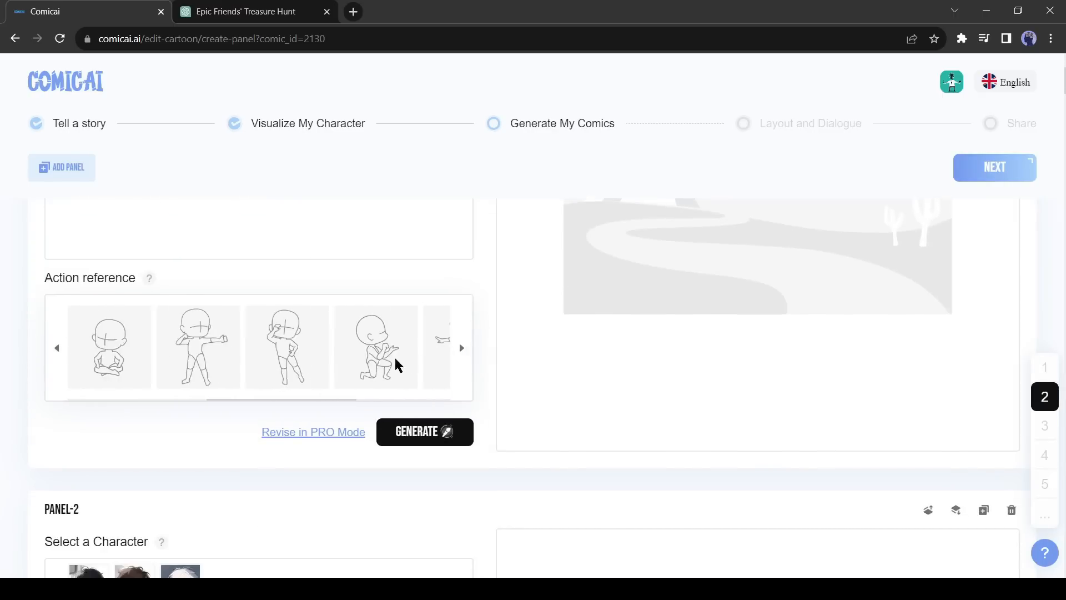
left_click(462, 347)
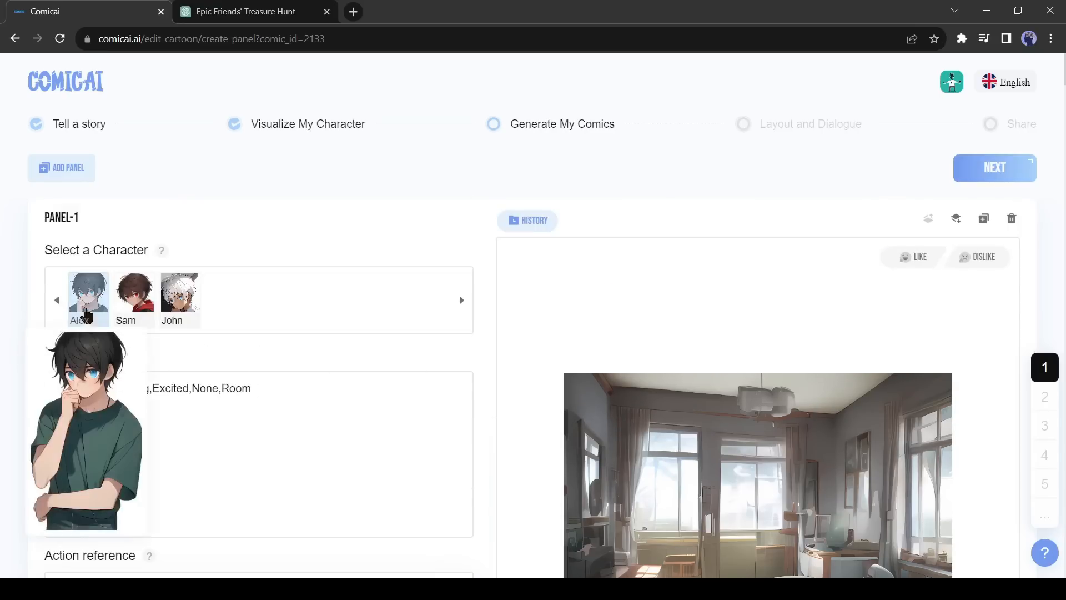
scroll("down", 3)
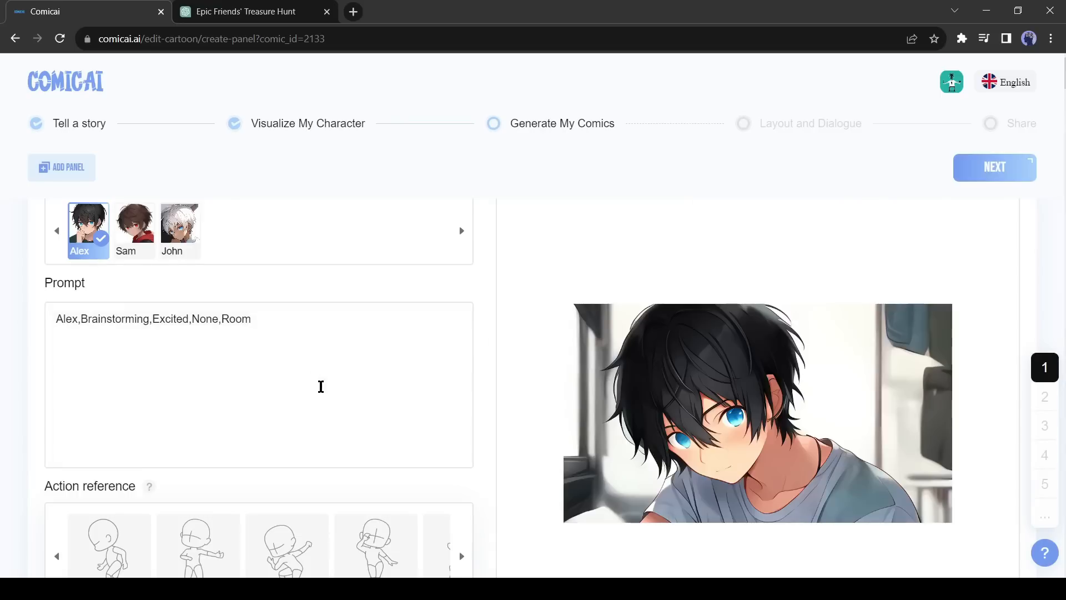
scroll("down", 3)
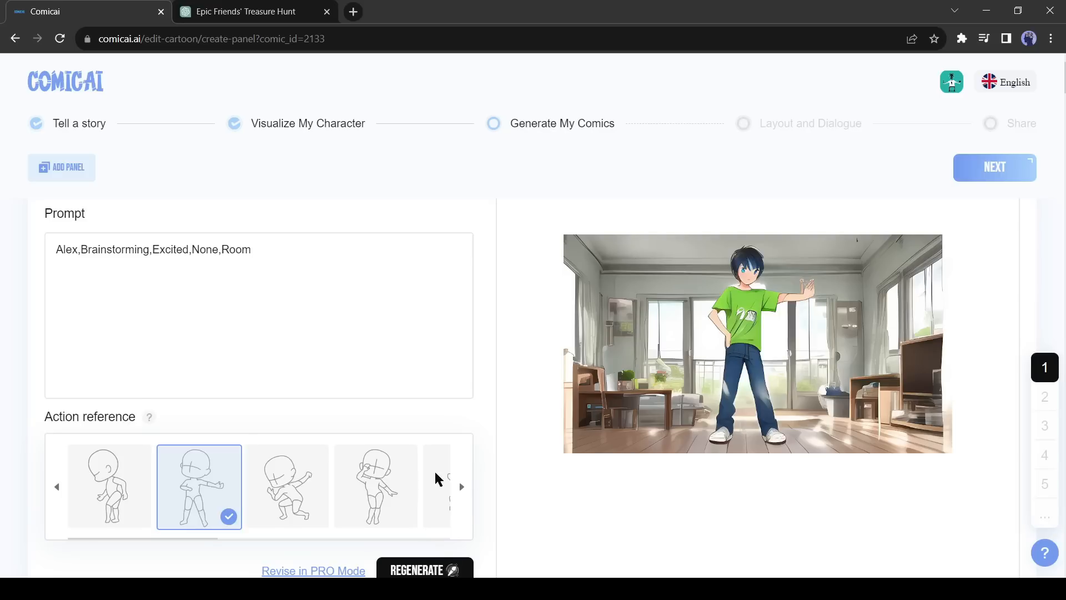
scroll("down", 3)
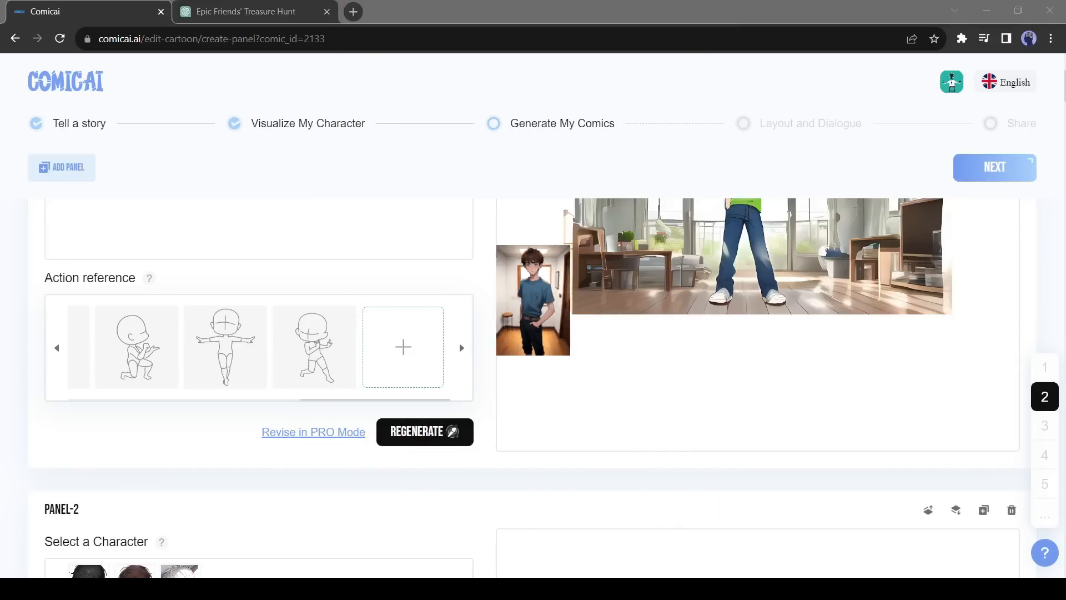
left_click(402, 346)
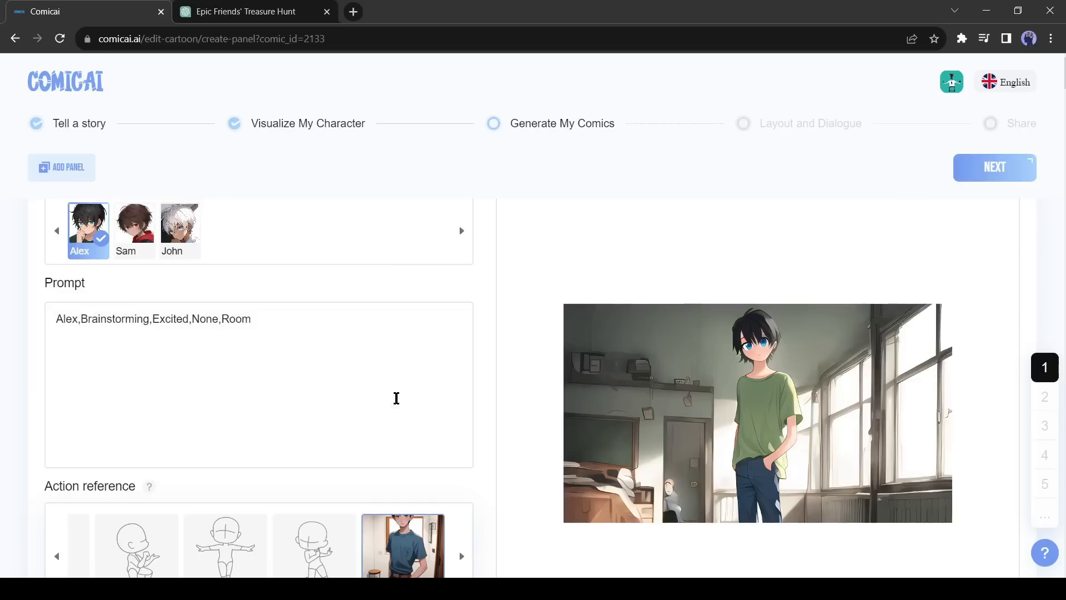
scroll("down", 3)
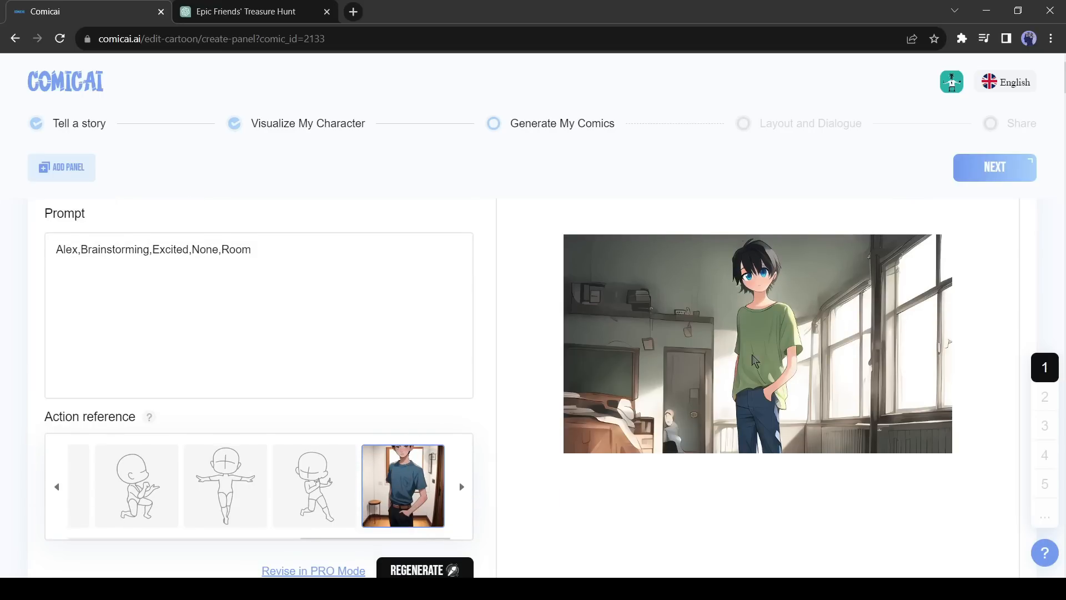
mouse_move(555, 469)
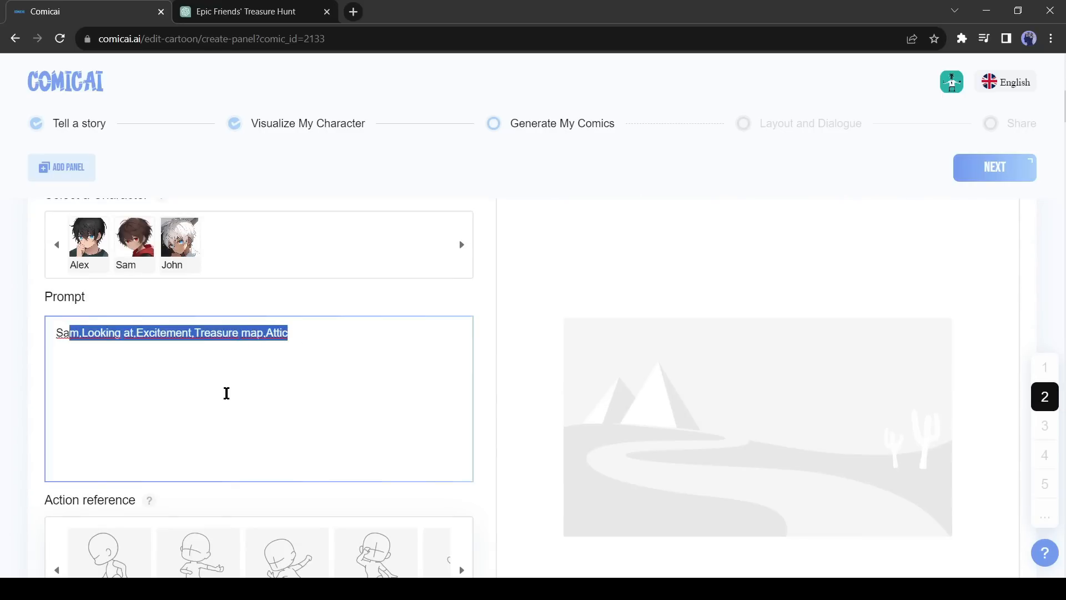
left_click(244, 11)
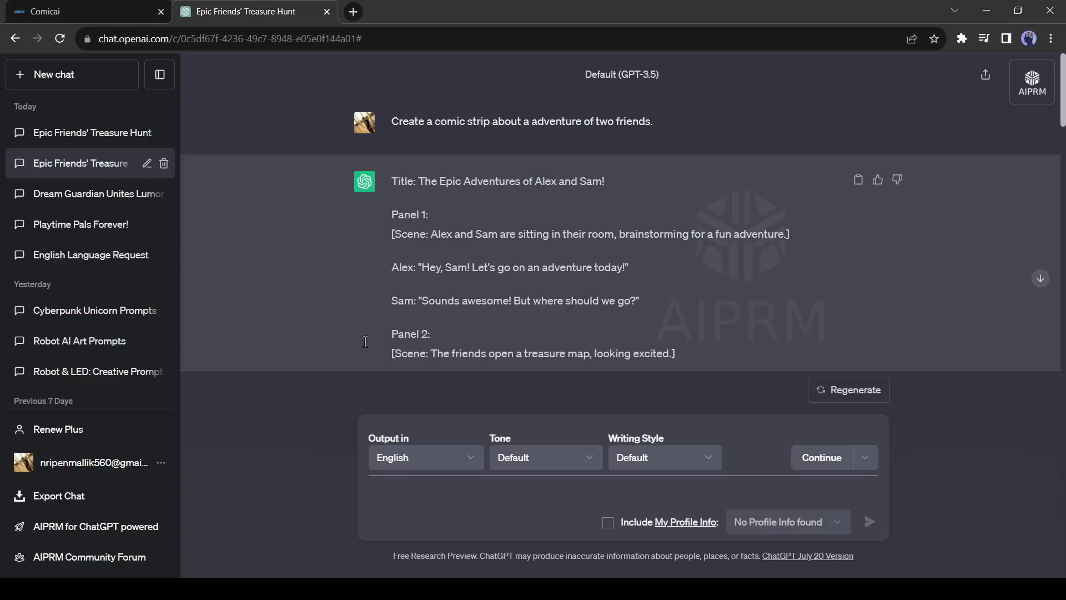
- Scroll the ChatGPT script to Panel 2's dialogue, then return to the Comicai editor
scroll("down", 3)
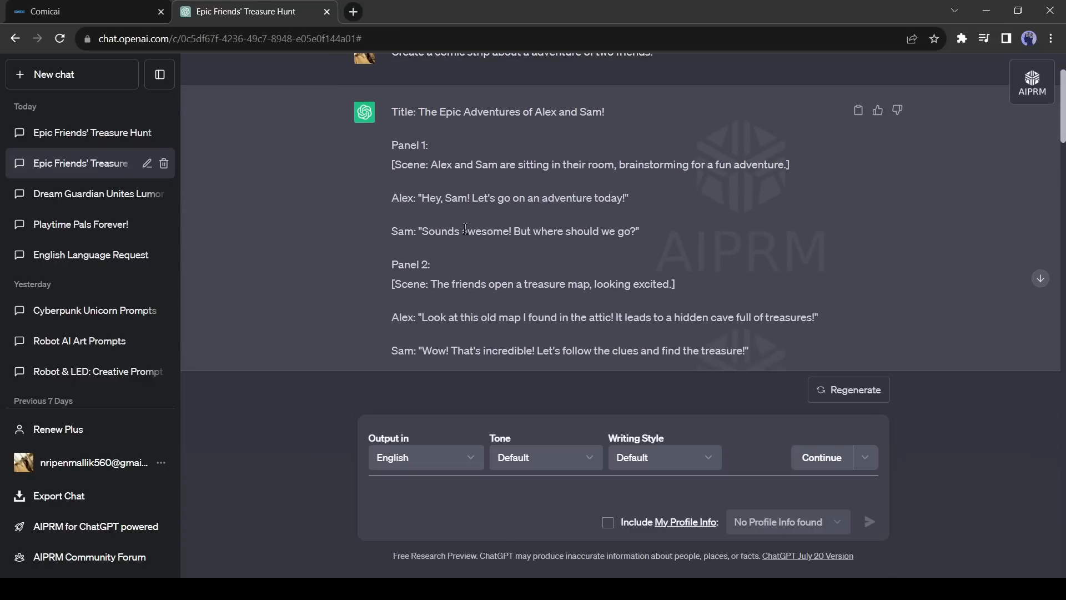
mouse_move(320, 101)
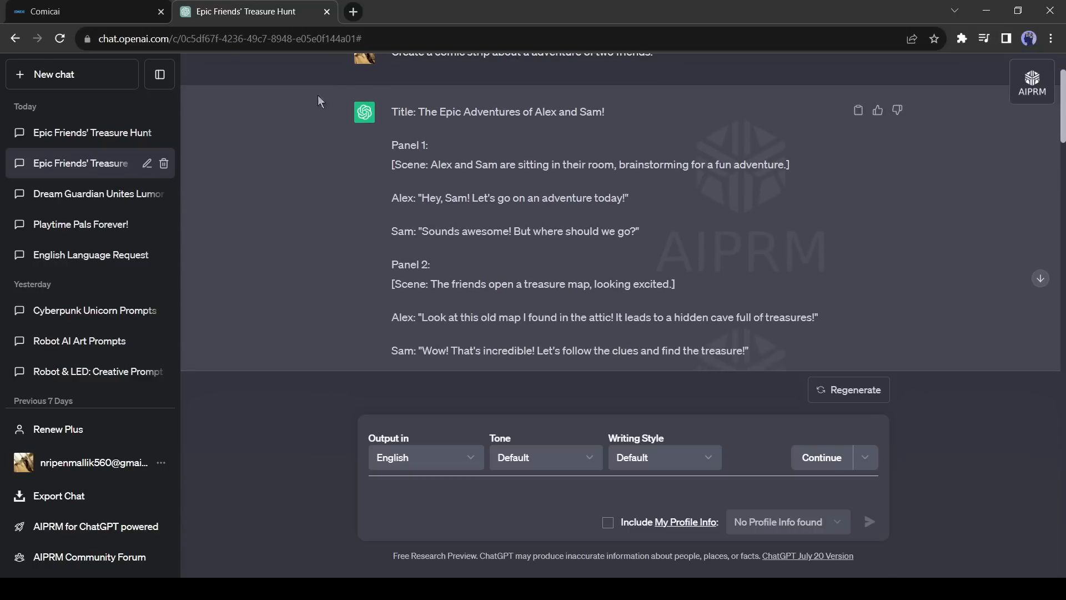
left_click(81, 11)
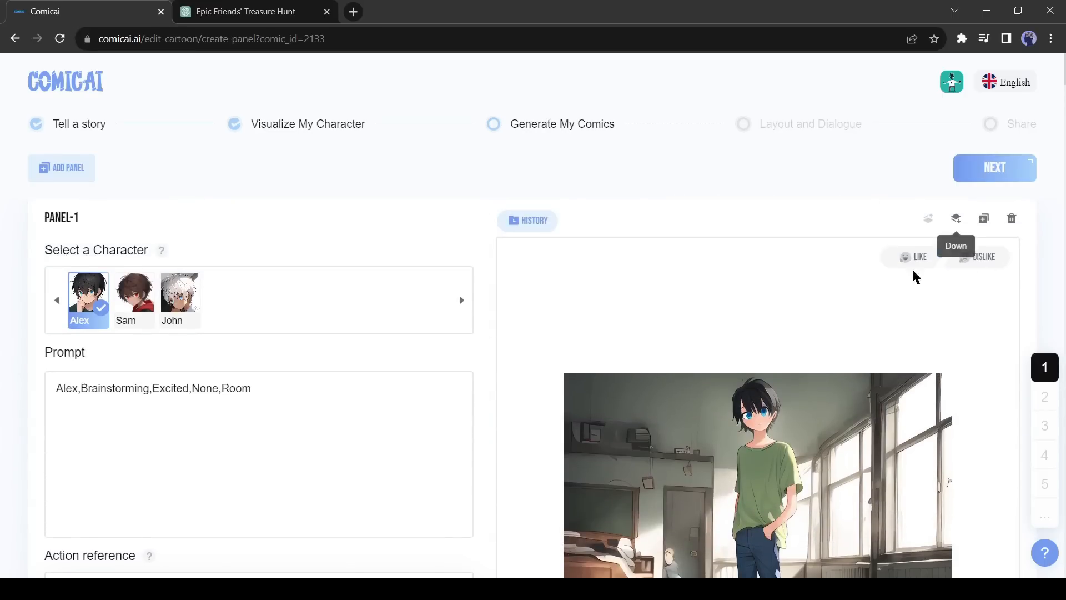
mouse_move(983, 219)
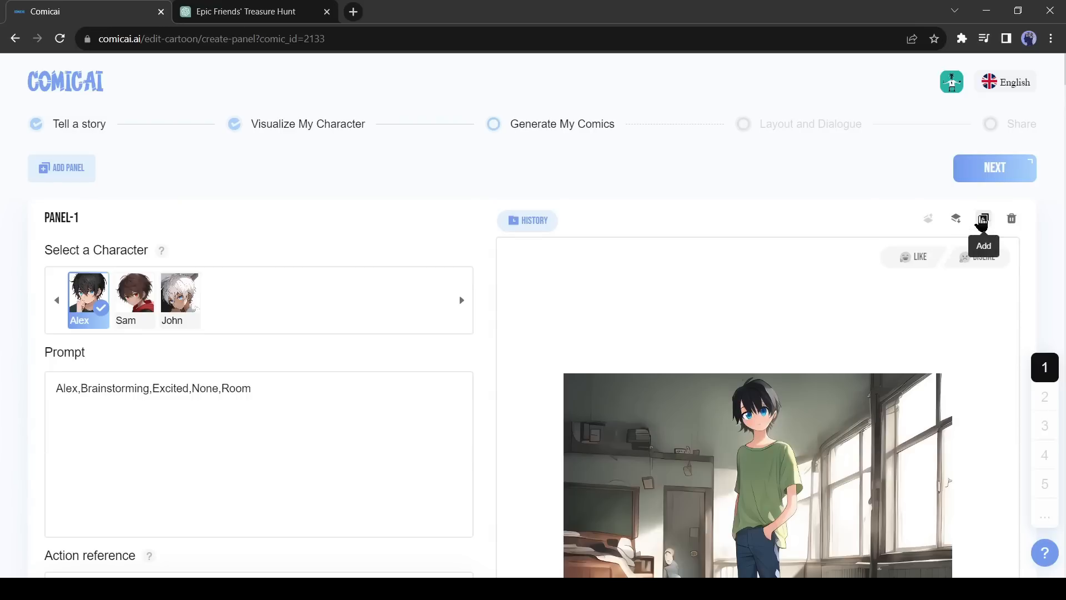
- Add Panel 2 with prompt 'Alex,Brainstorming,Excited,None,Room' and select Sam as its character
left_click(982, 219)
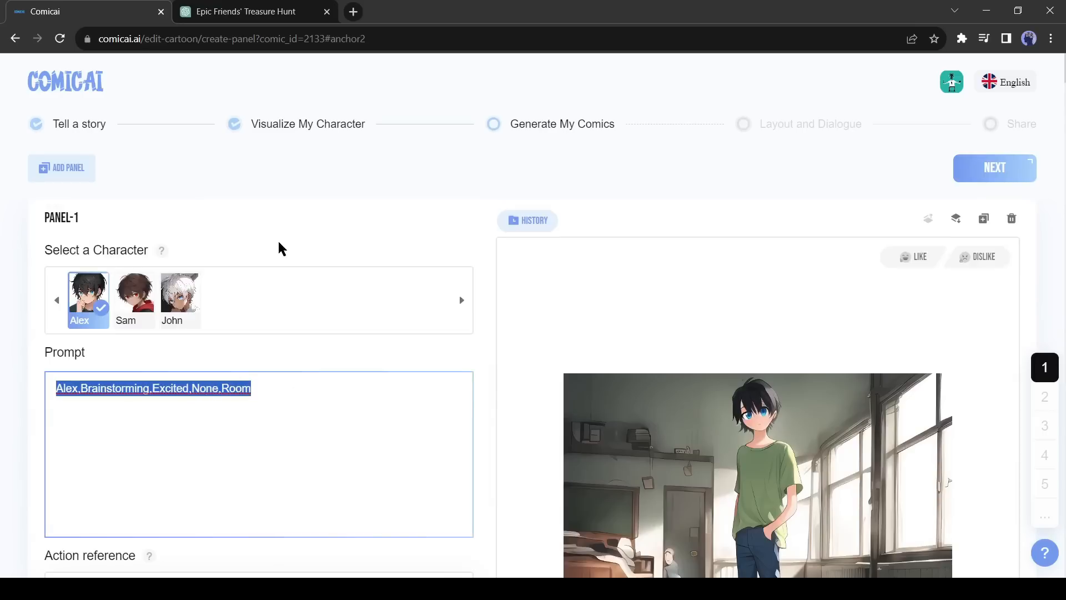
scroll("down", 3)
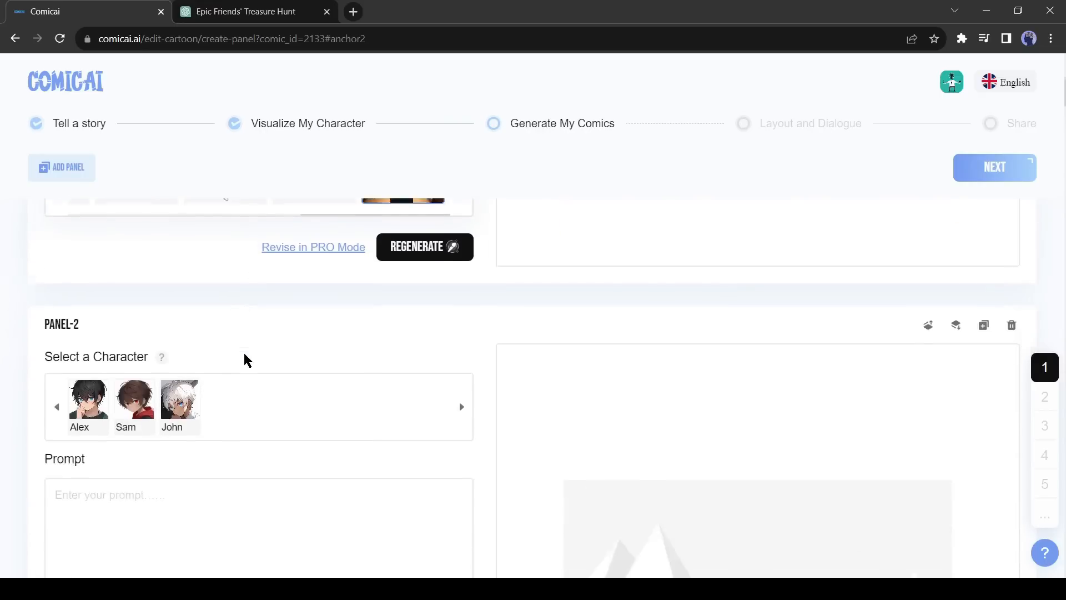
type("Alex,Brainstorming,Excited,None,Room")
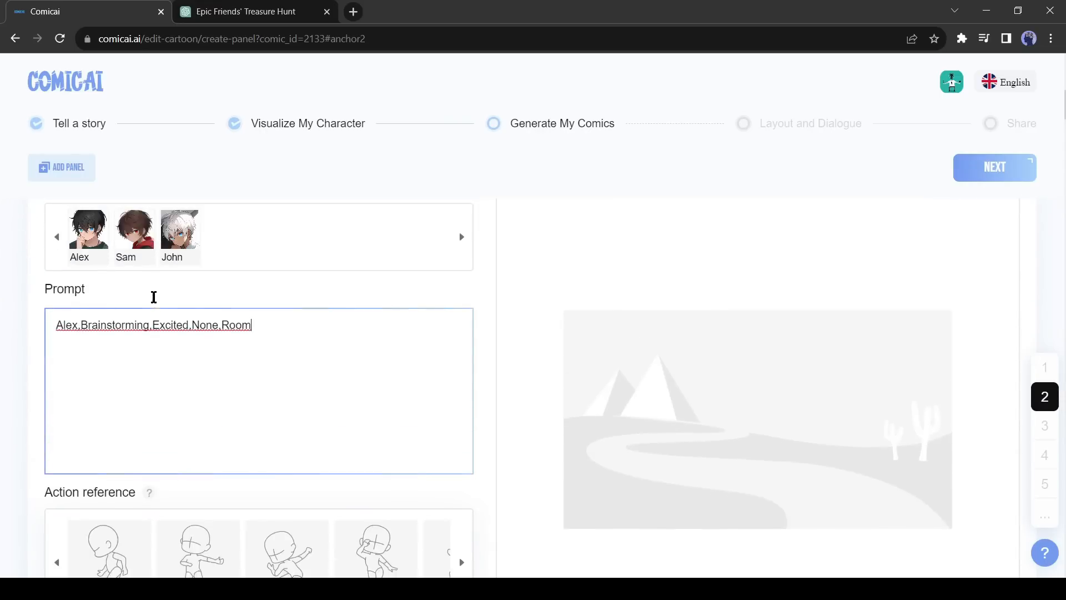
left_click(135, 236)
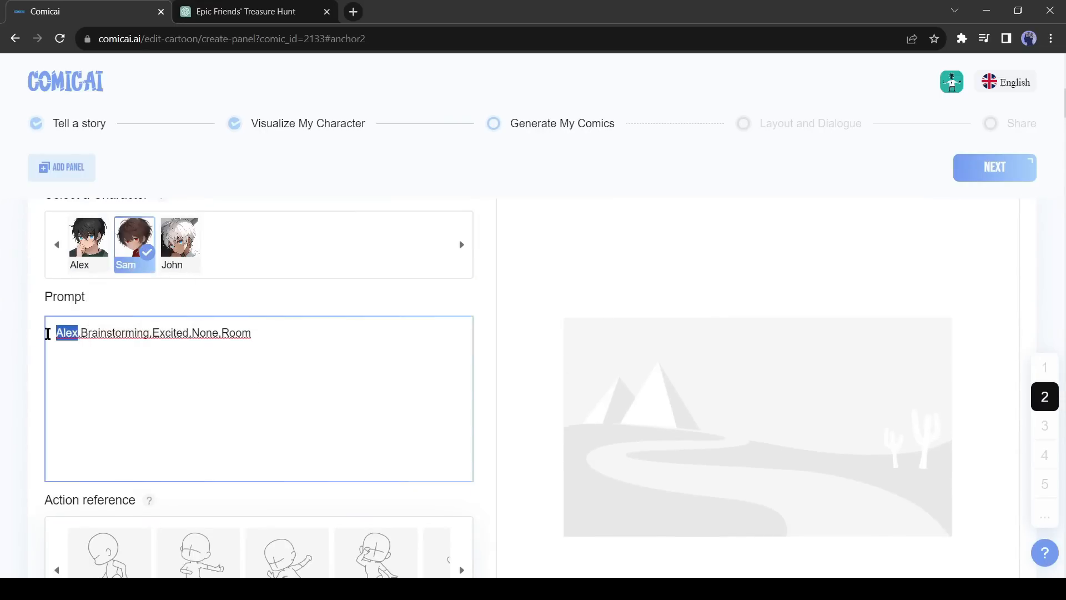
scroll("down", 3)
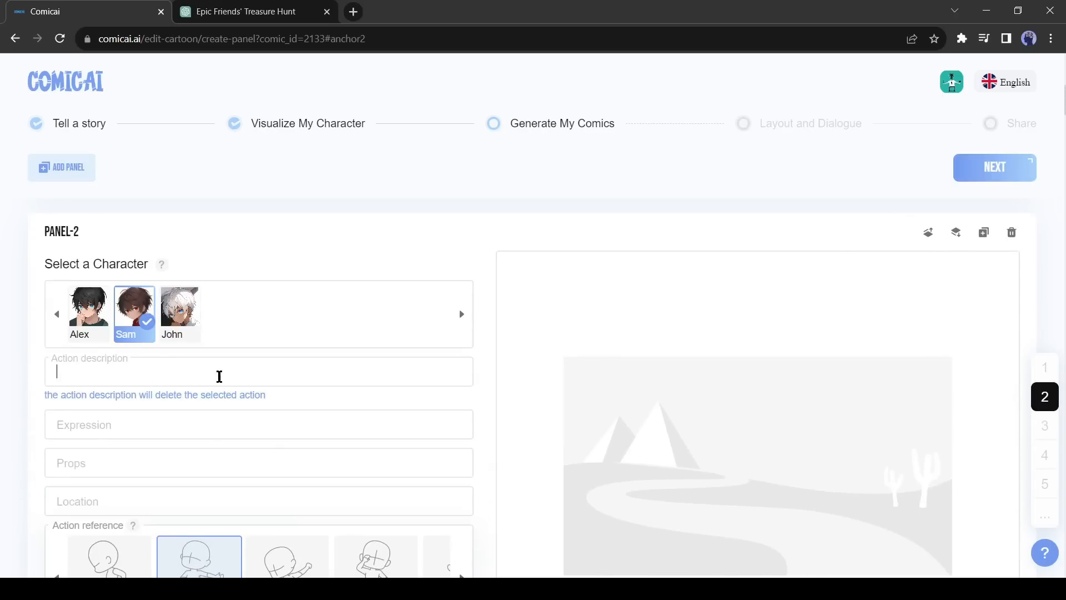
- Set Sam's action to asking and curious, location Room, and generate Panel 2's image
type("Asking and curious")
left_click(258, 424)
type("Exited")
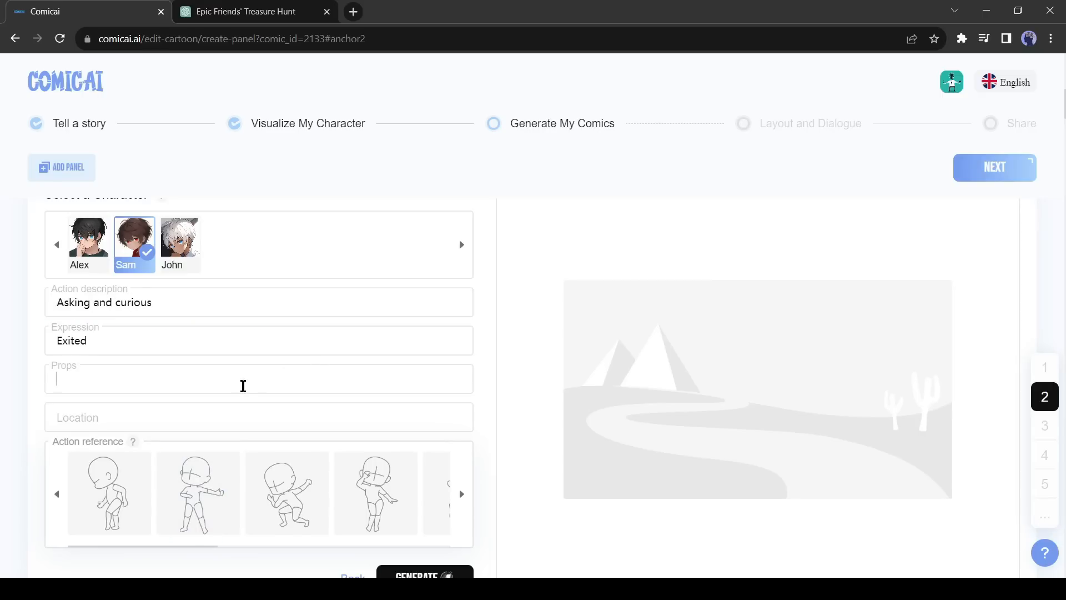
mouse_move(245, 398)
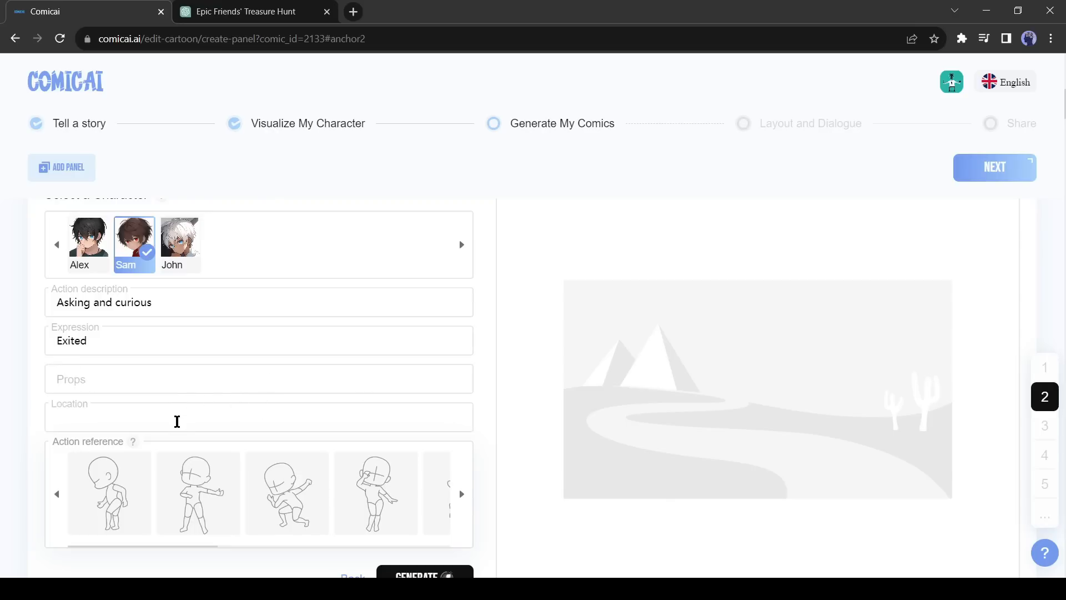
type("Room")
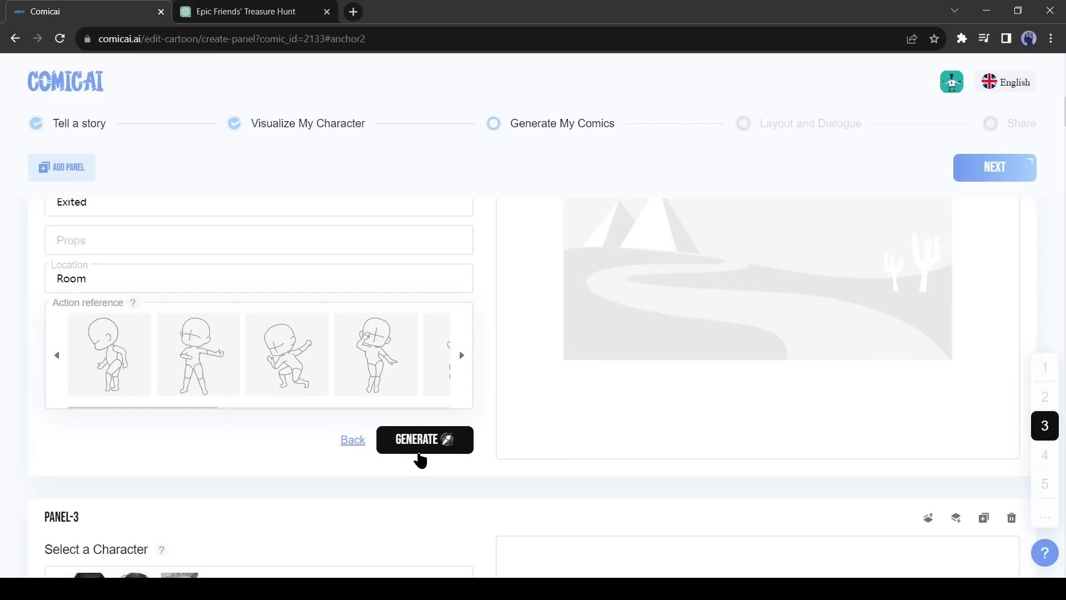
left_click(424, 440)
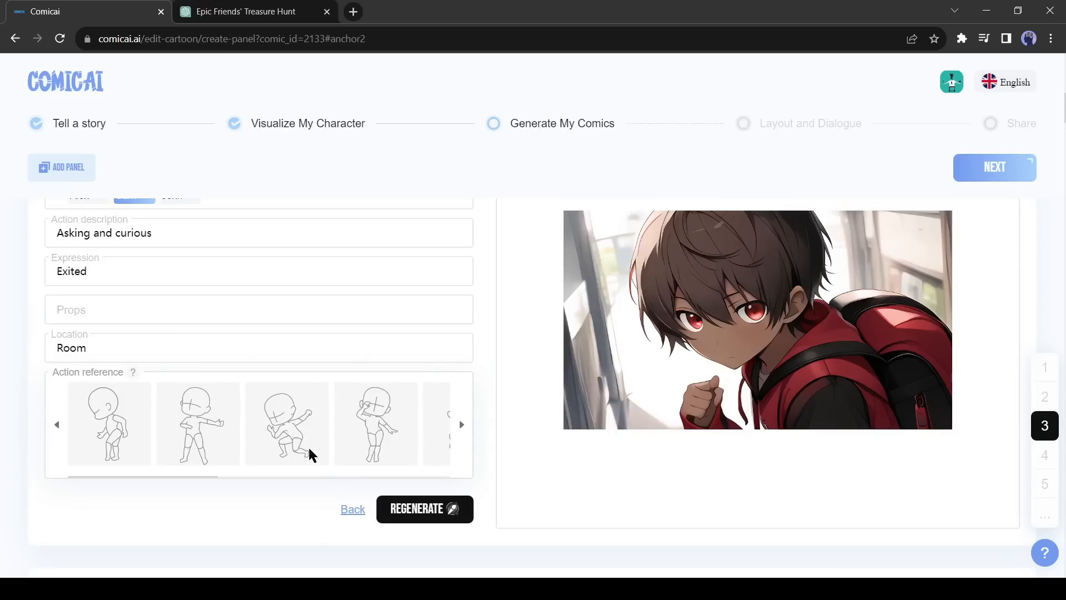
mouse_move(423, 385)
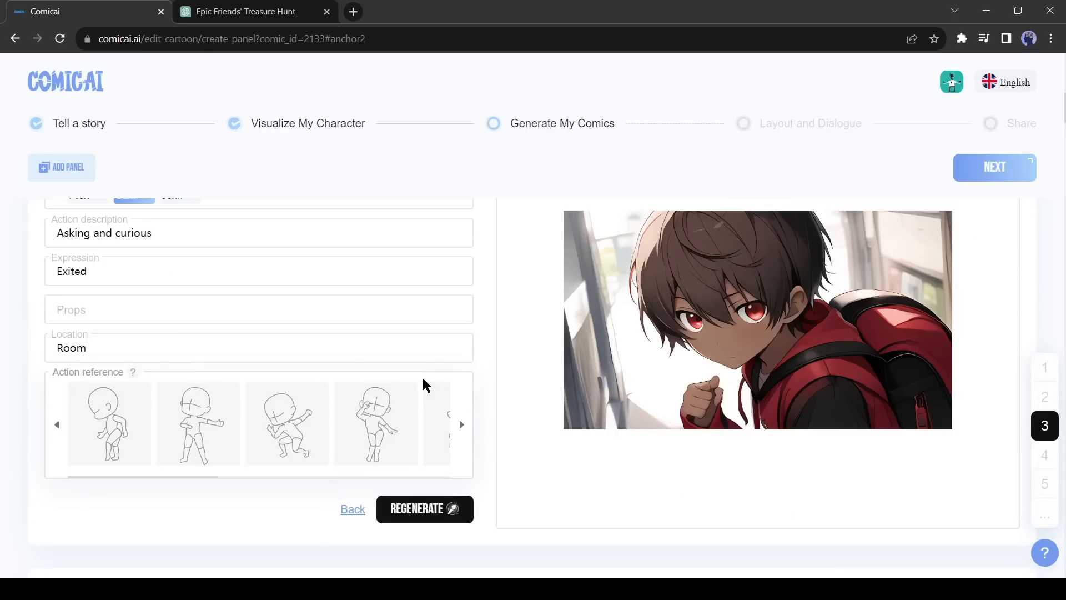
scroll("down", 3)
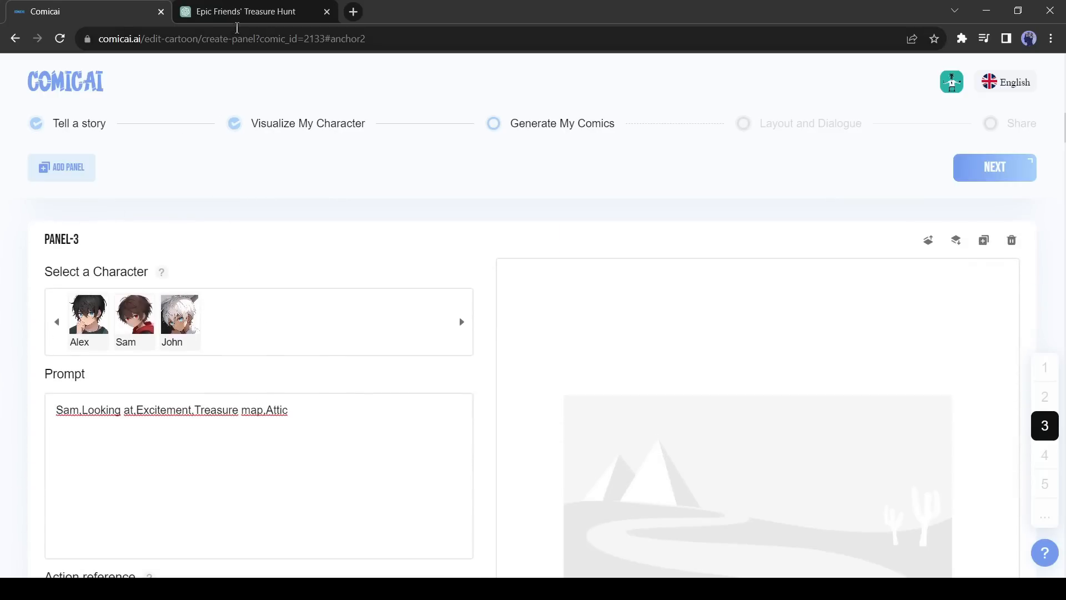
- Check Panel 2's scene in the ChatGPT script again, then return to Comicai's Panel 3 prompt
left_click(245, 11)
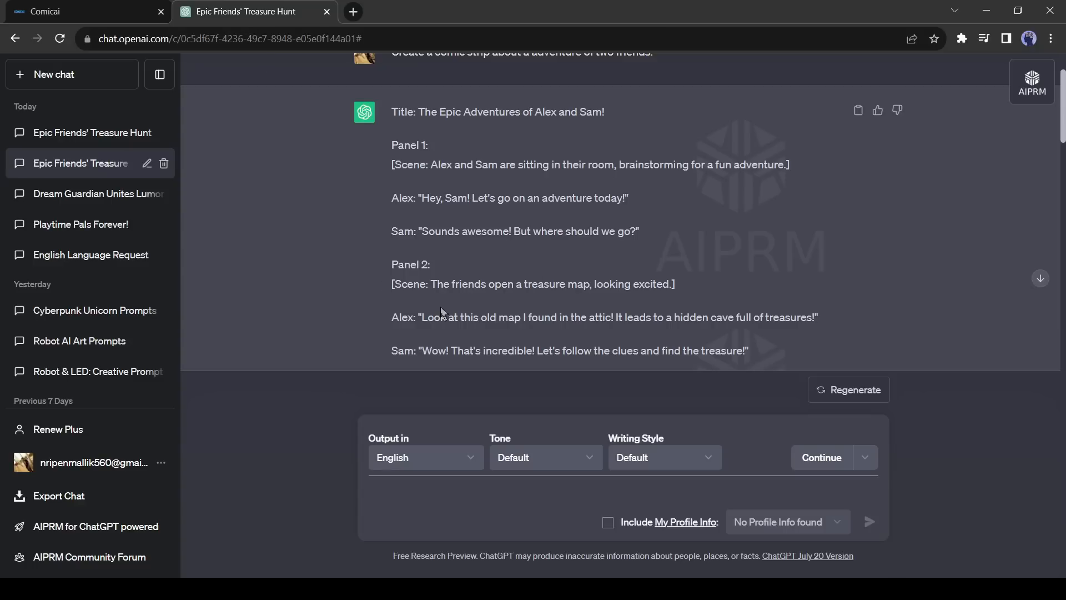
scroll("down", 3)
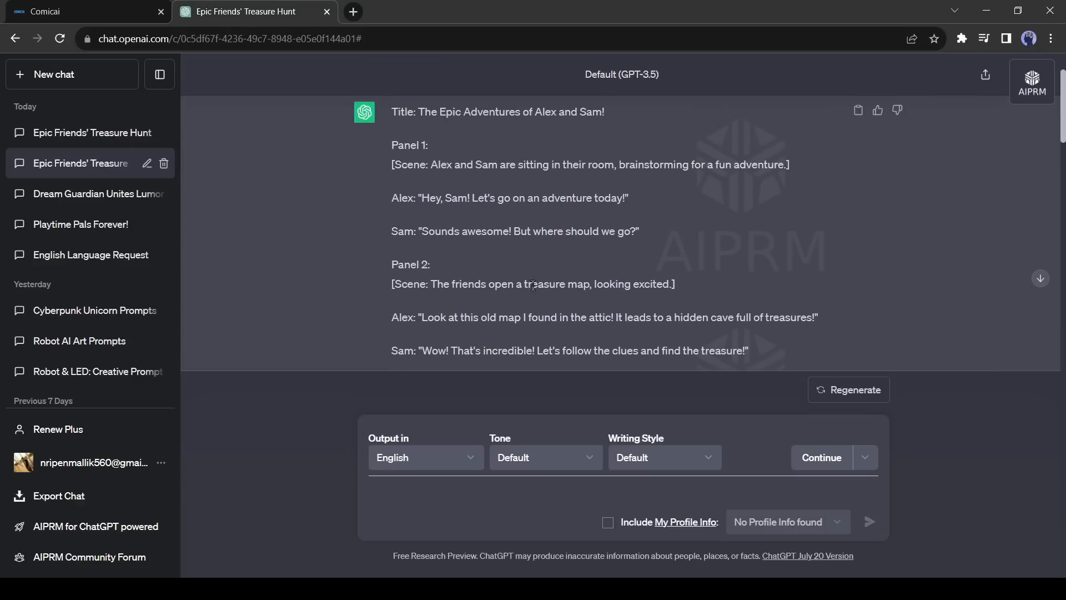
left_click(87, 11)
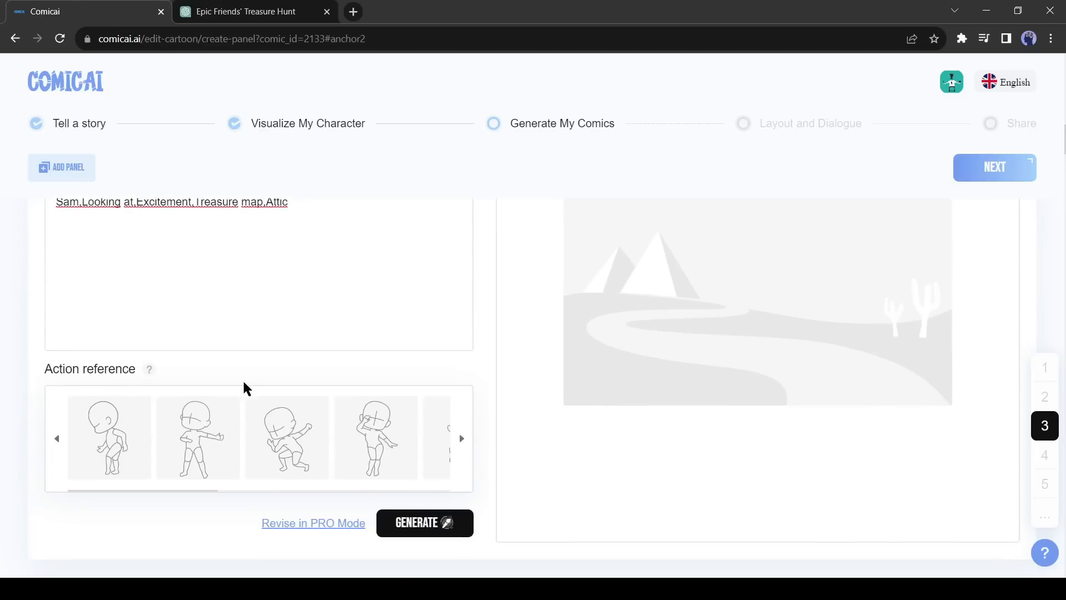
- Generate Panel 3's treasure-map image and scroll to Panel 4's generated image of Sam
left_click(108, 437)
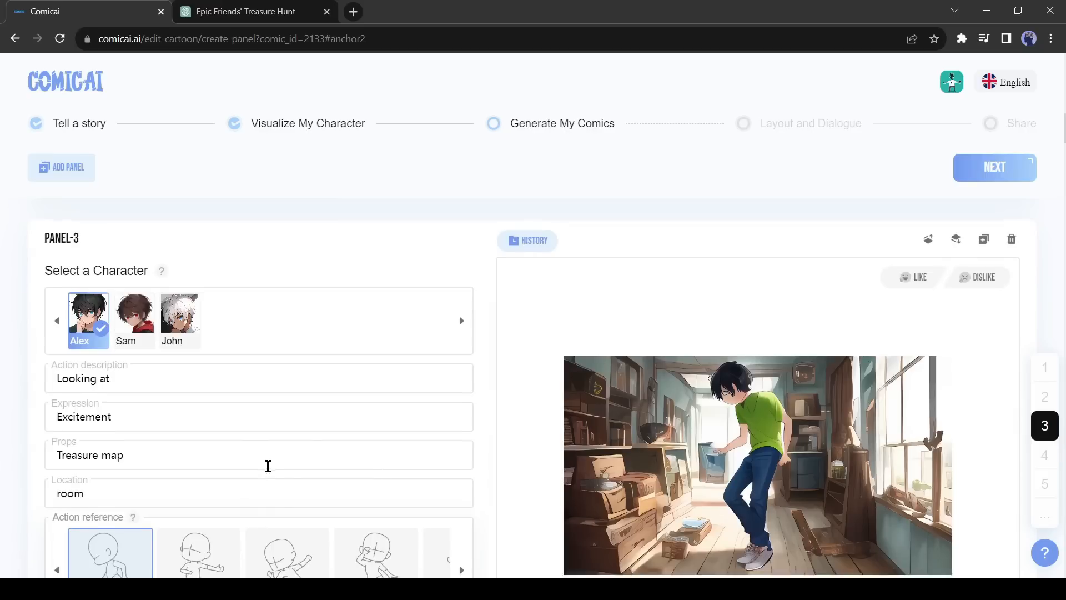
scroll("down", 3)
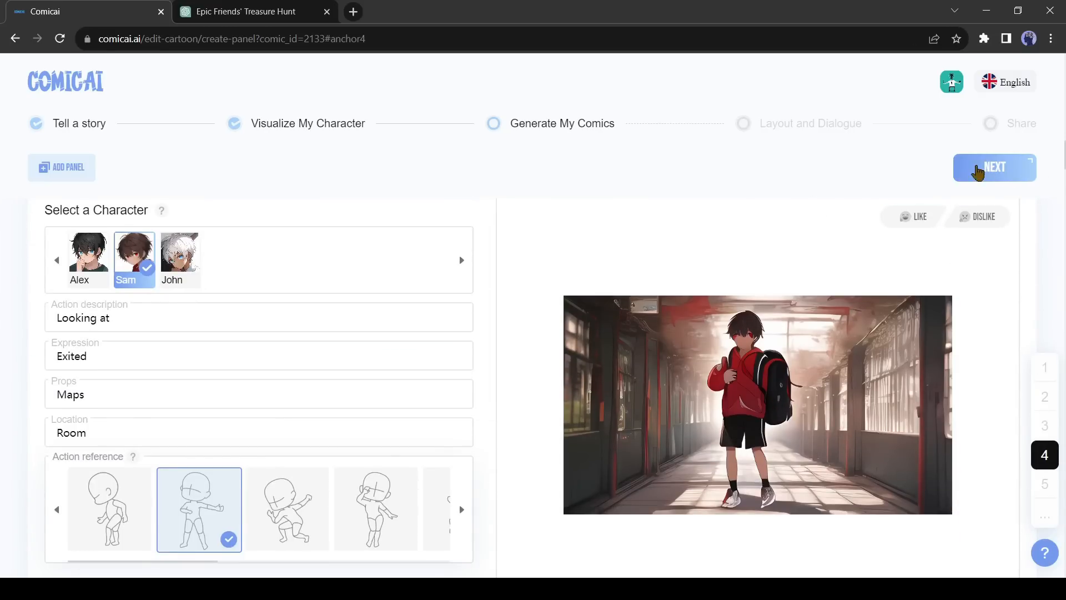
- Proceed to Layout and Dialogue, pick a page template and load the four panels onto the page
left_click(994, 167)
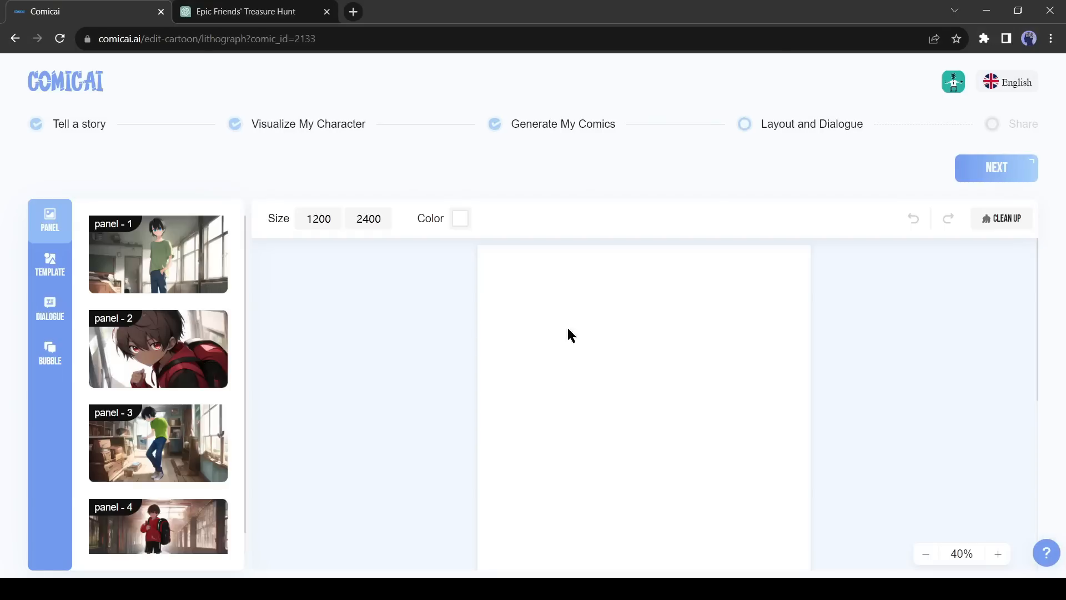
mouse_move(405, 360)
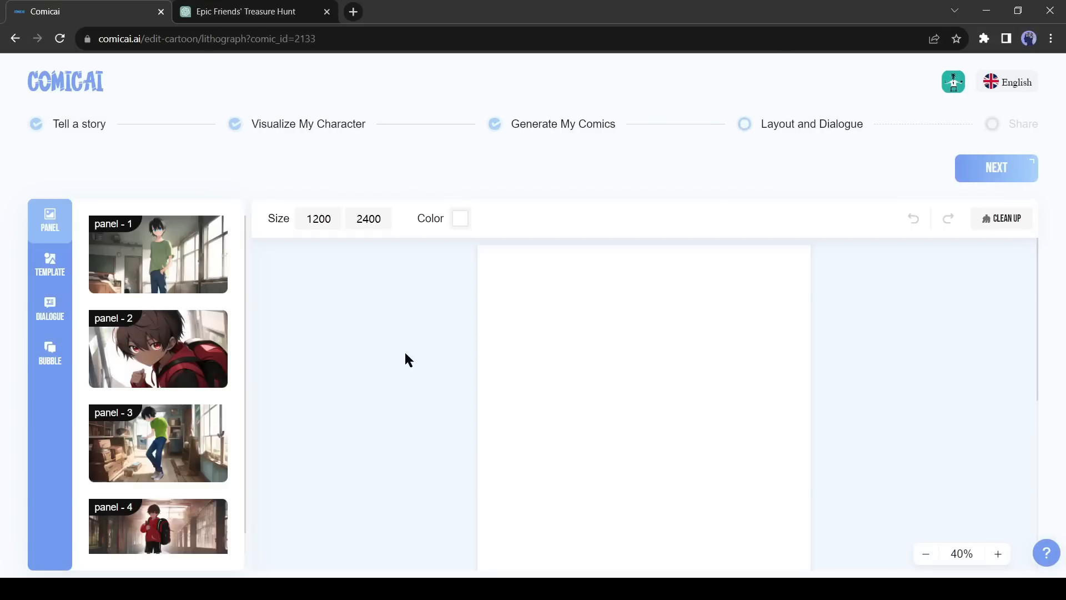
mouse_move(442, 359)
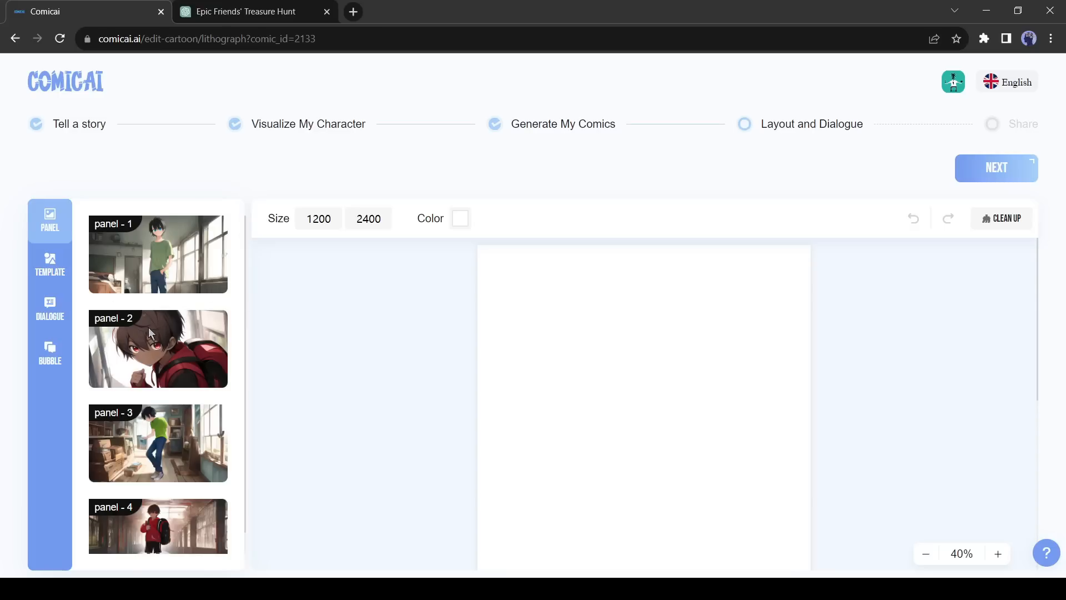
mouse_move(55, 293)
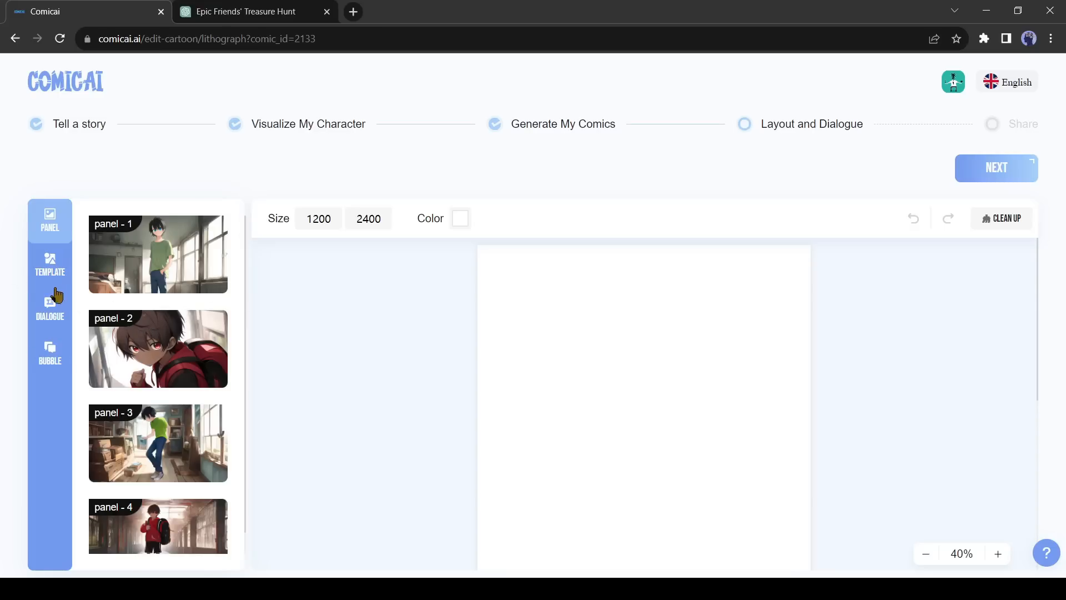
left_click(50, 265)
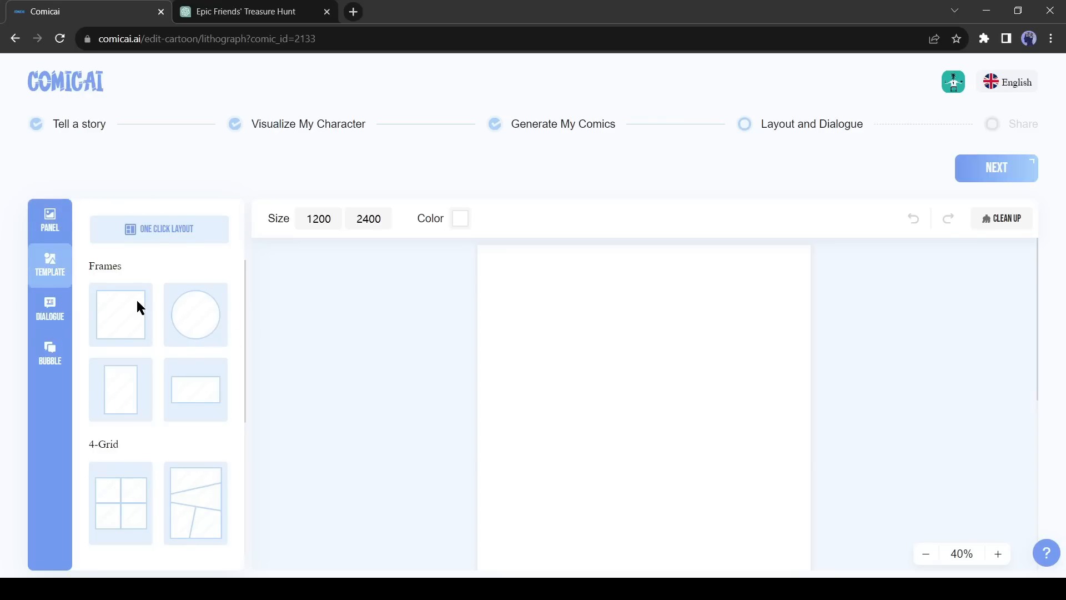
scroll("down", 3)
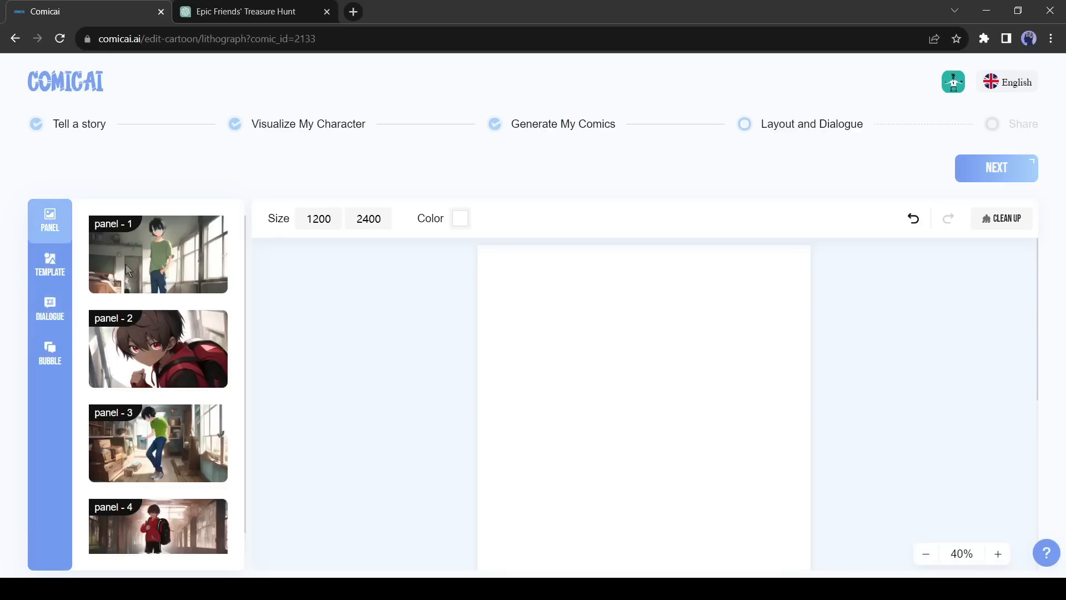
left_click(158, 254)
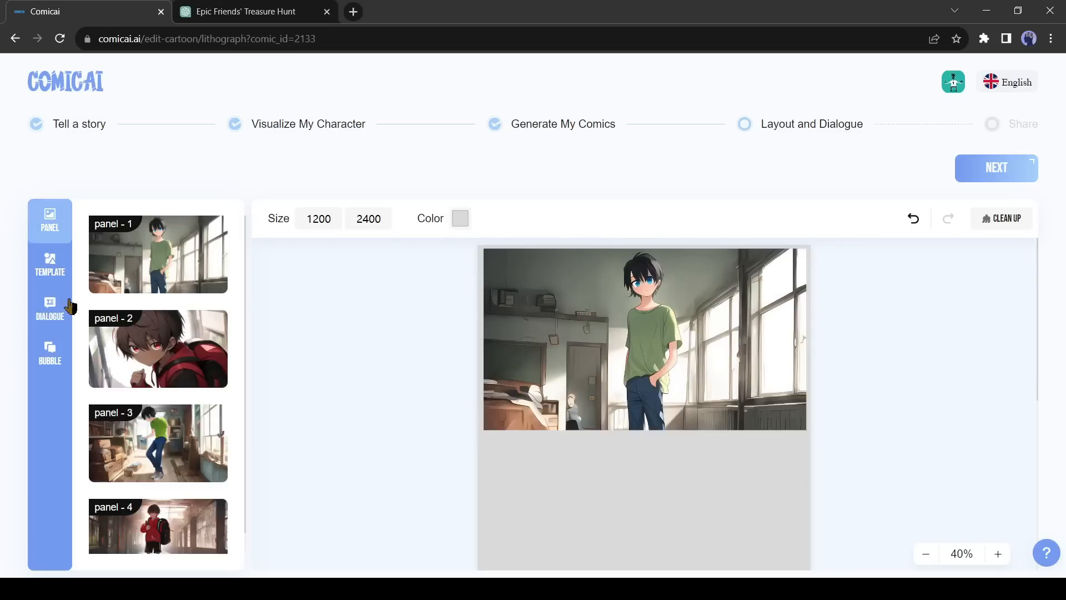
- Scroll through the stacked panels and bring up the script's dialogue lines
scroll("down", 3)
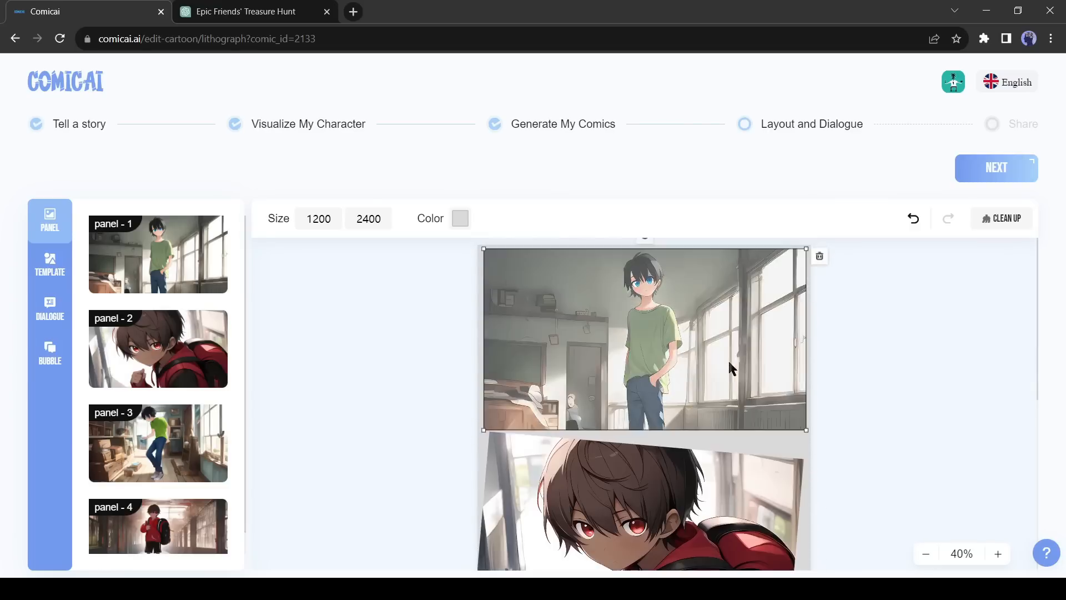
scroll("down", 3)
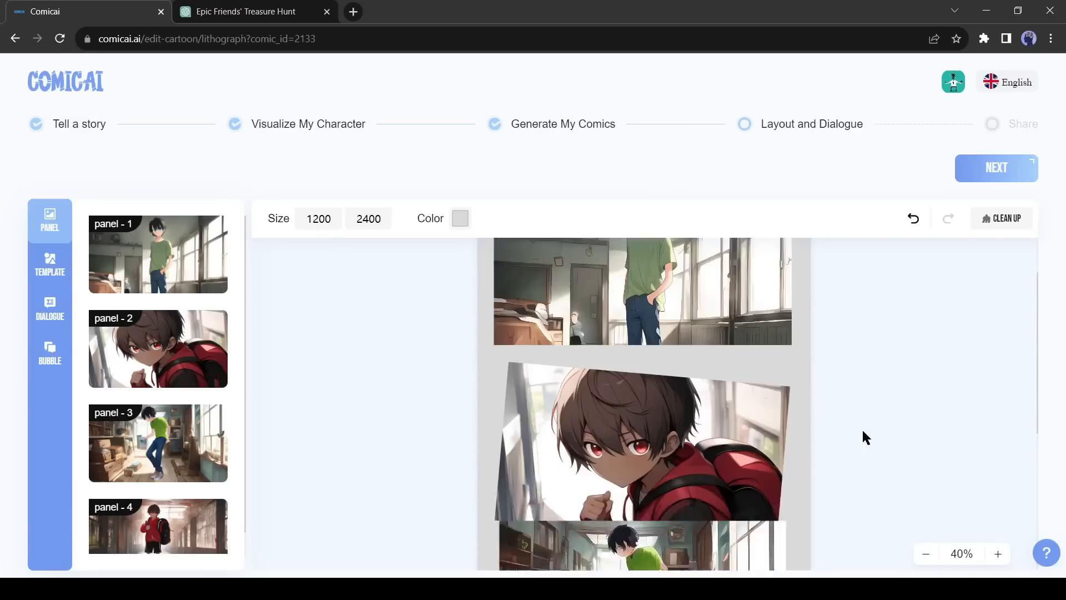
left_click(50, 308)
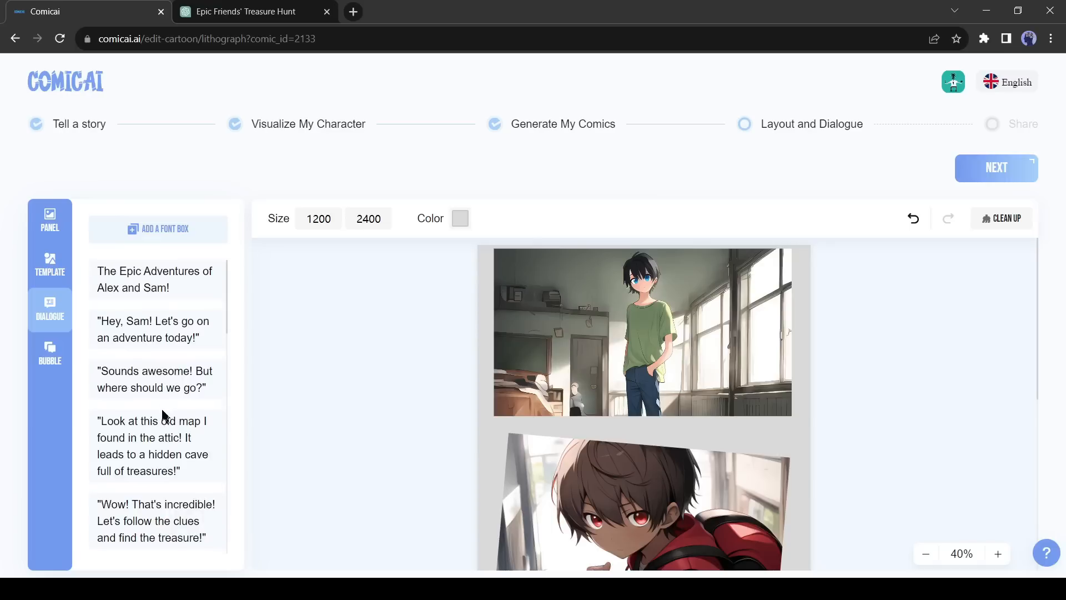
- Add an enlarged oval bubble beside the boy in panel 1 holding the opening line in ComicRelief-Bold, larger
left_click(50, 353)
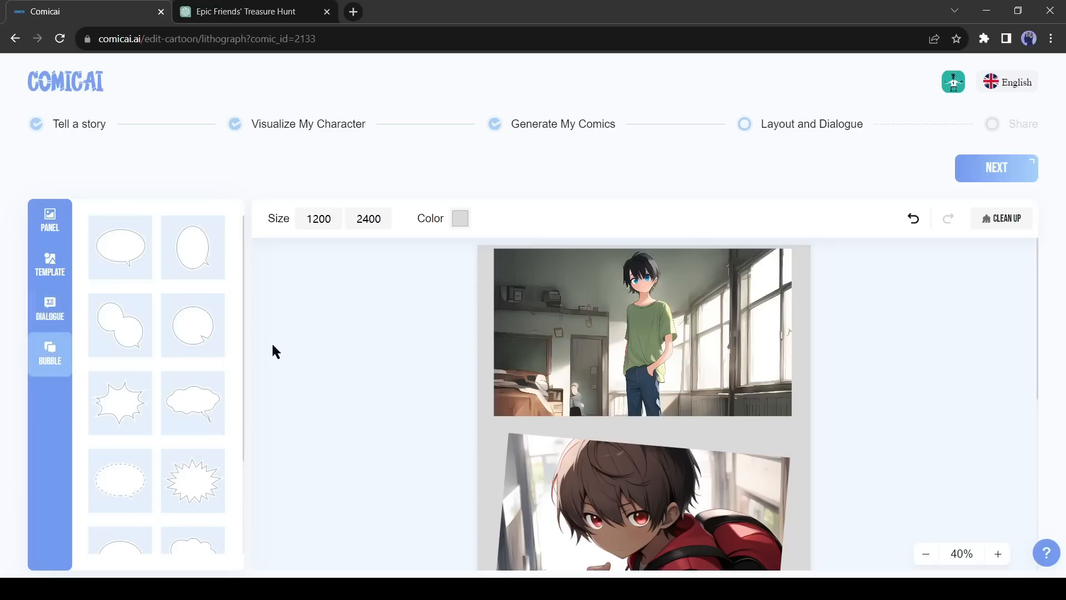
mouse_move(302, 334)
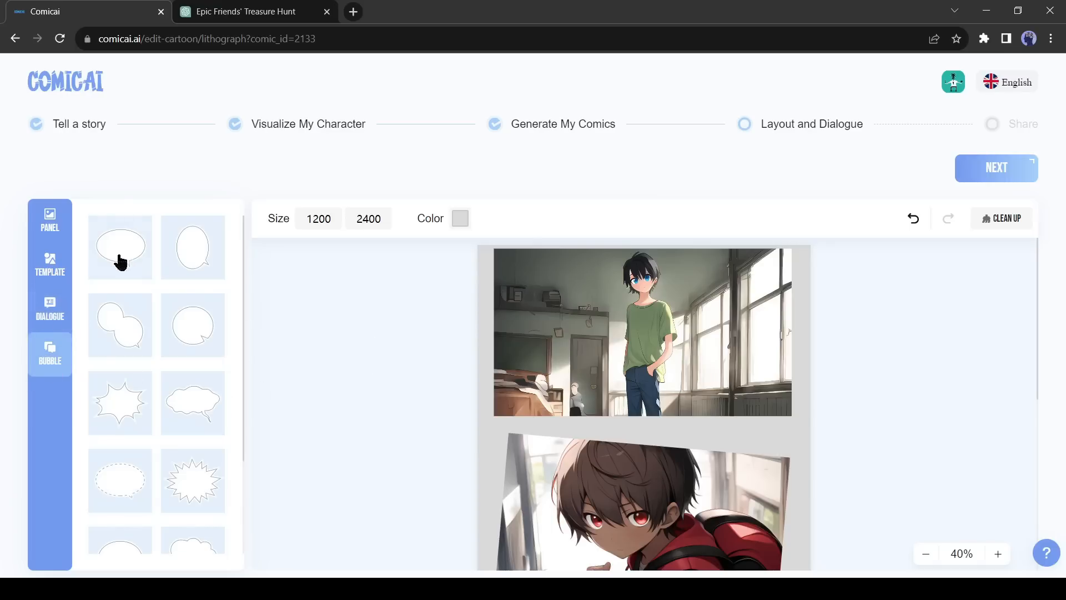
left_click(119, 246)
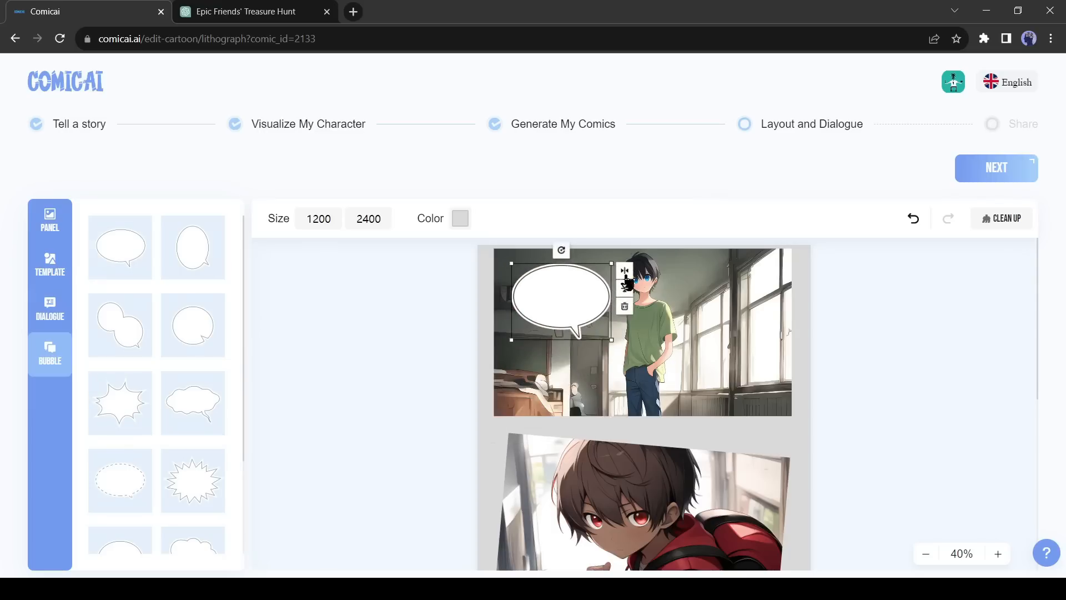
left_click_drag(560, 296, 717, 292)
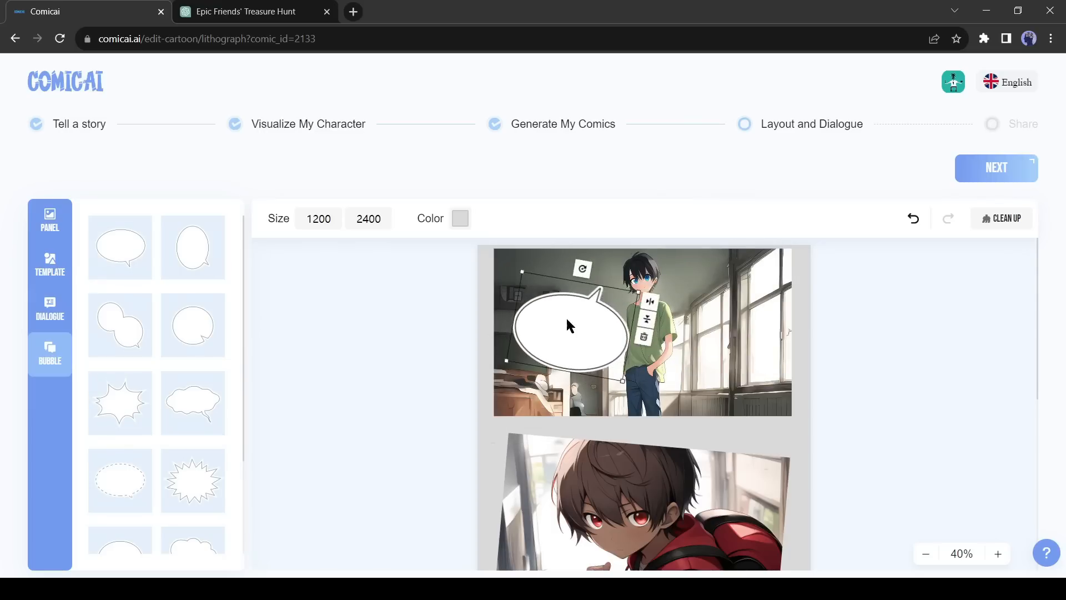
left_click(49, 310)
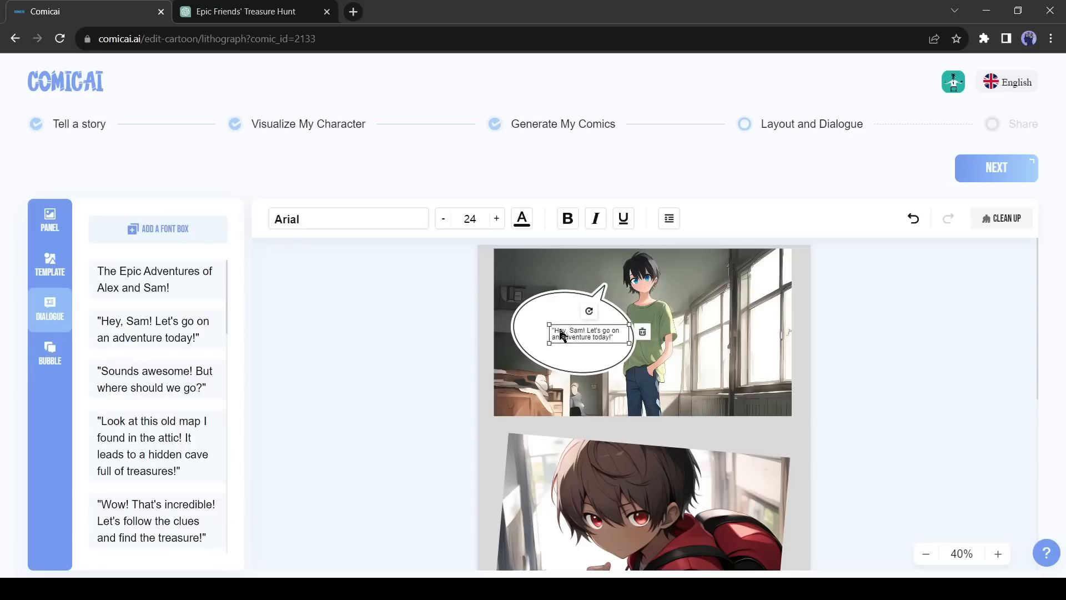
left_click(156, 369)
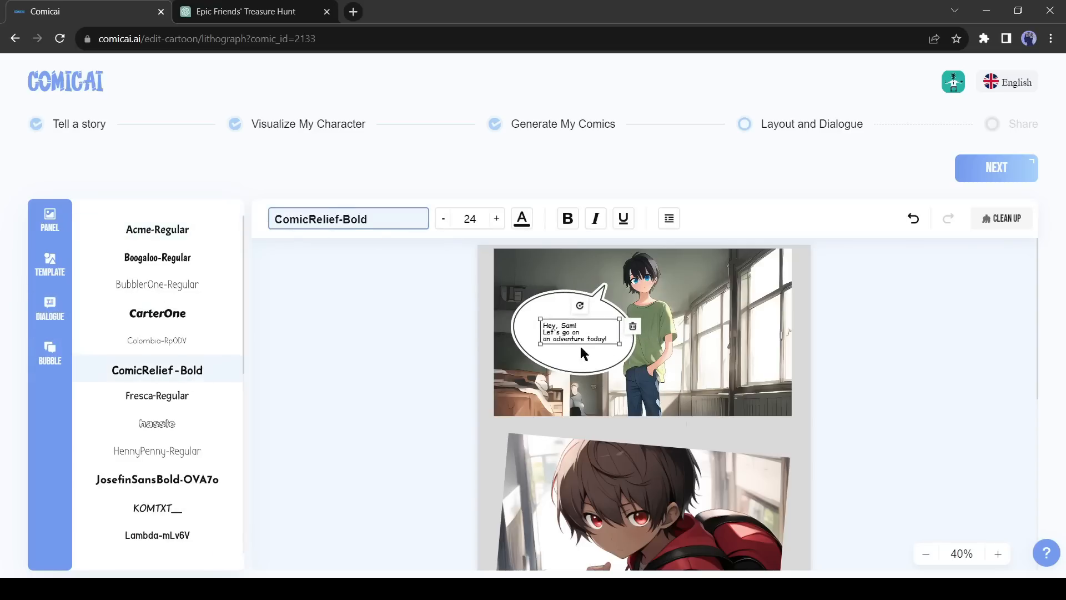
left_click(496, 219)
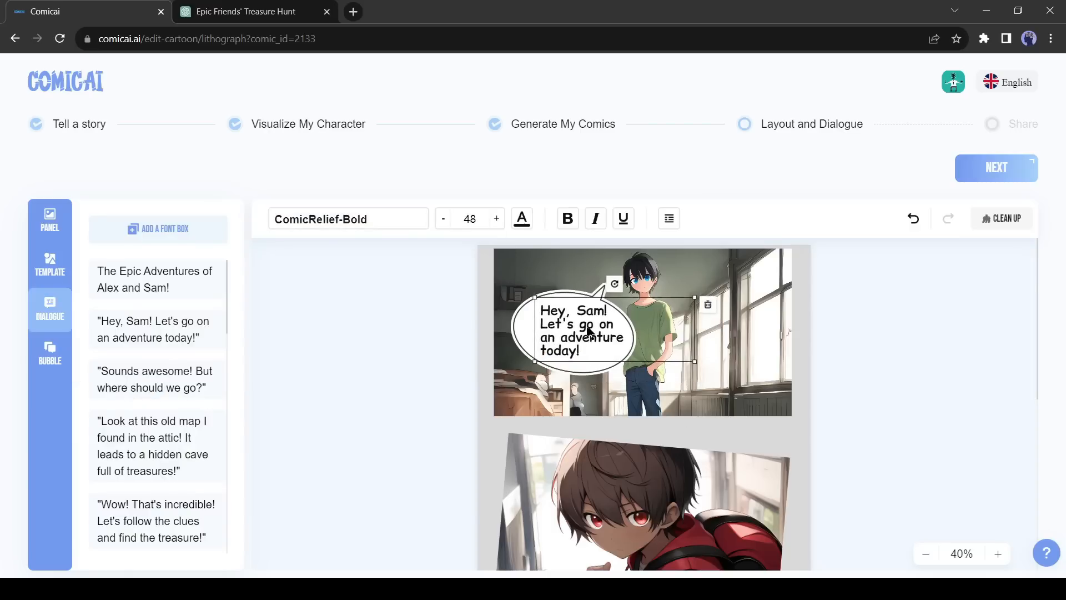
- Add a tall bubble with the reply line in the comic font at larger size, plus a third bubble for the attic-map line
left_click(50, 352)
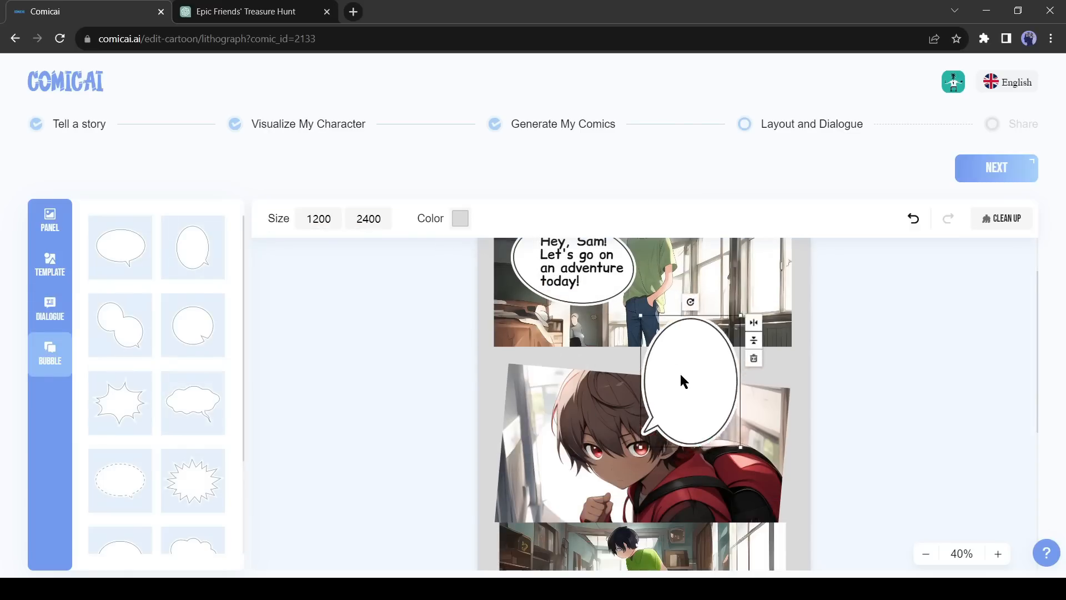
left_click(690, 381)
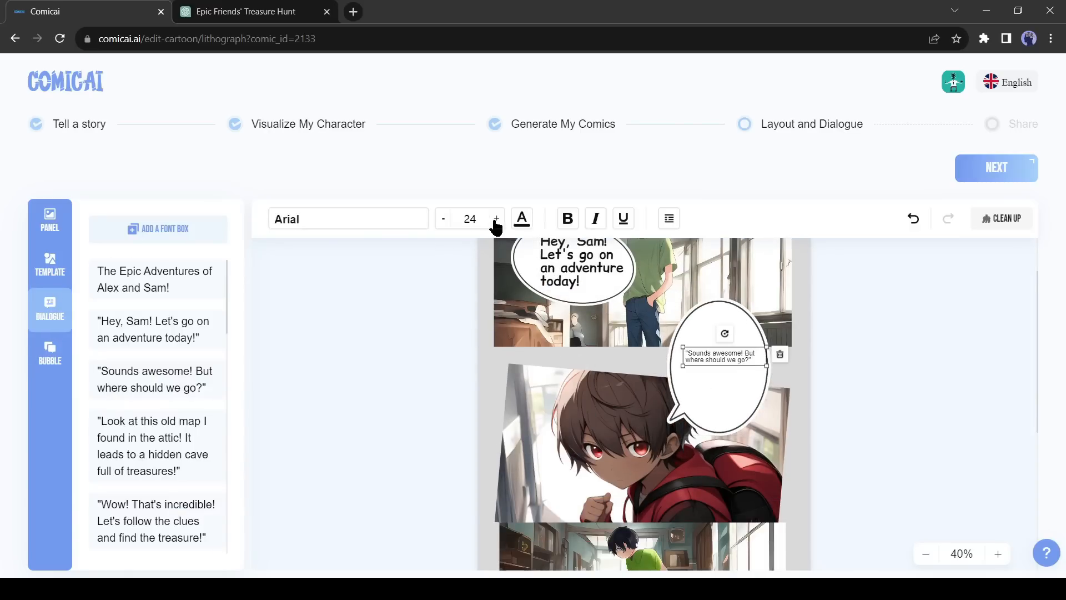
left_click(157, 369)
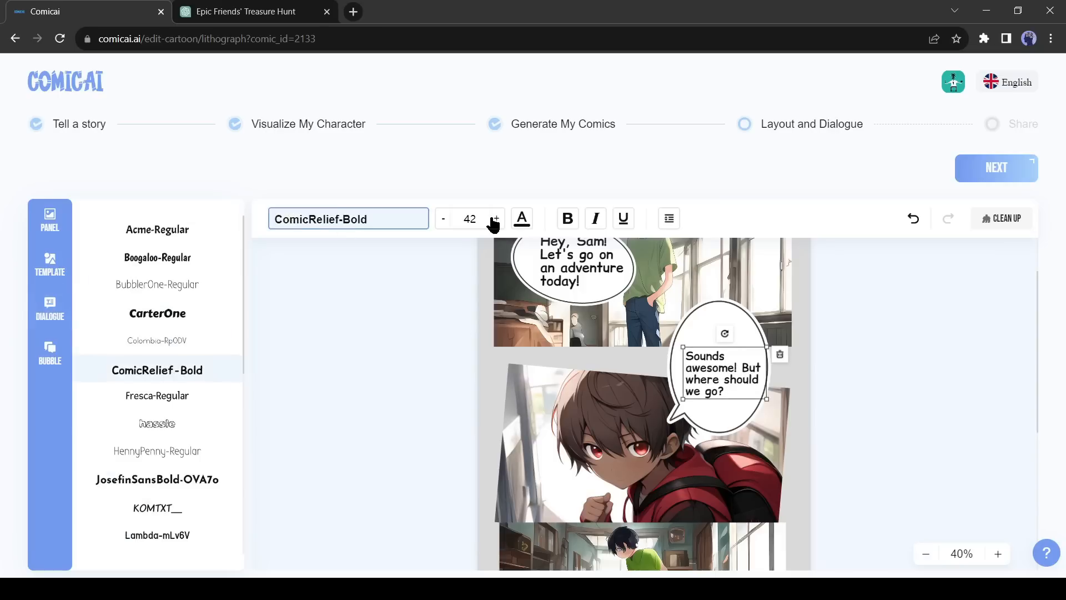
left_click(49, 352)
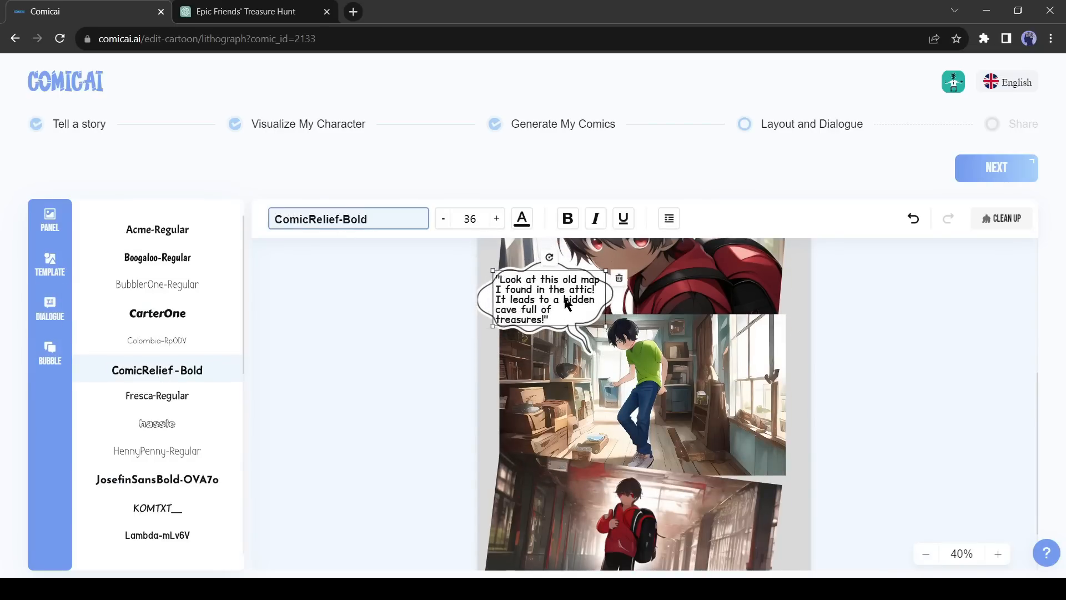
left_click(50, 307)
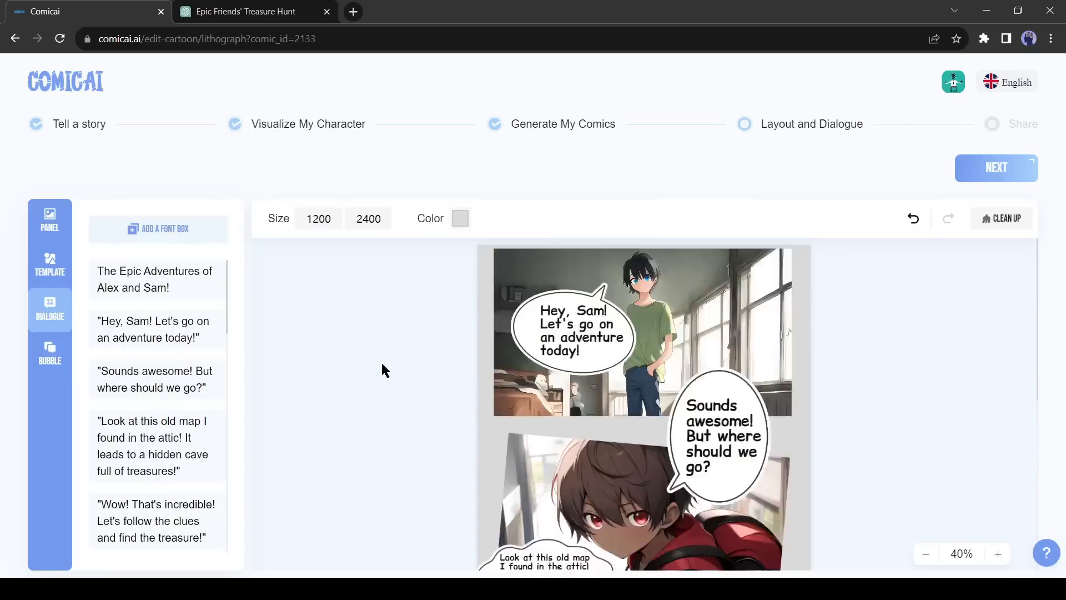
left_click(50, 352)
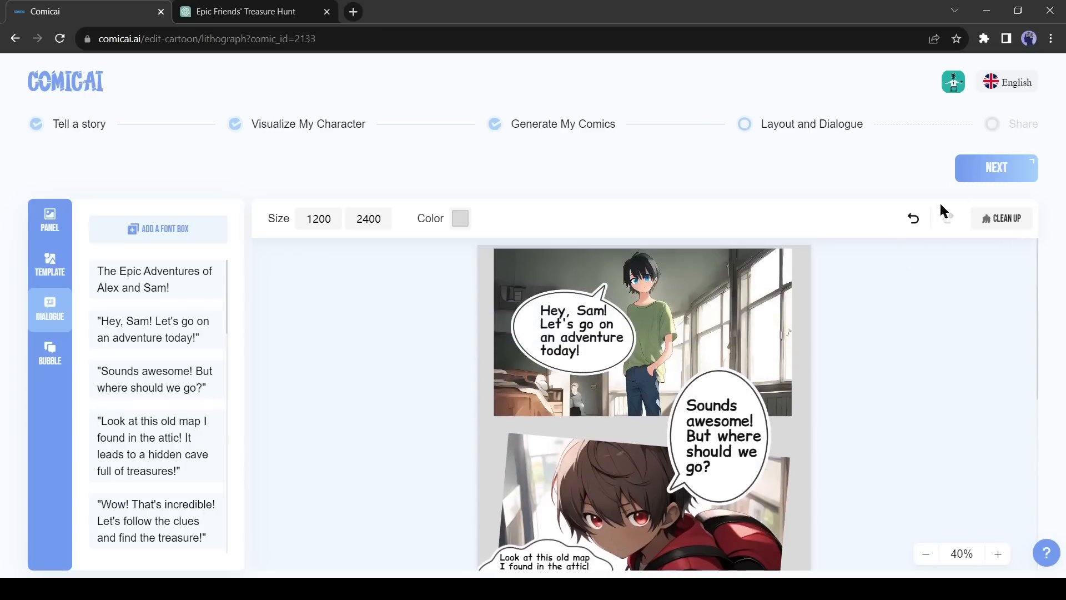
- Finish the layout, download the comic as img (1).png and open it for viewing
left_click(995, 168)
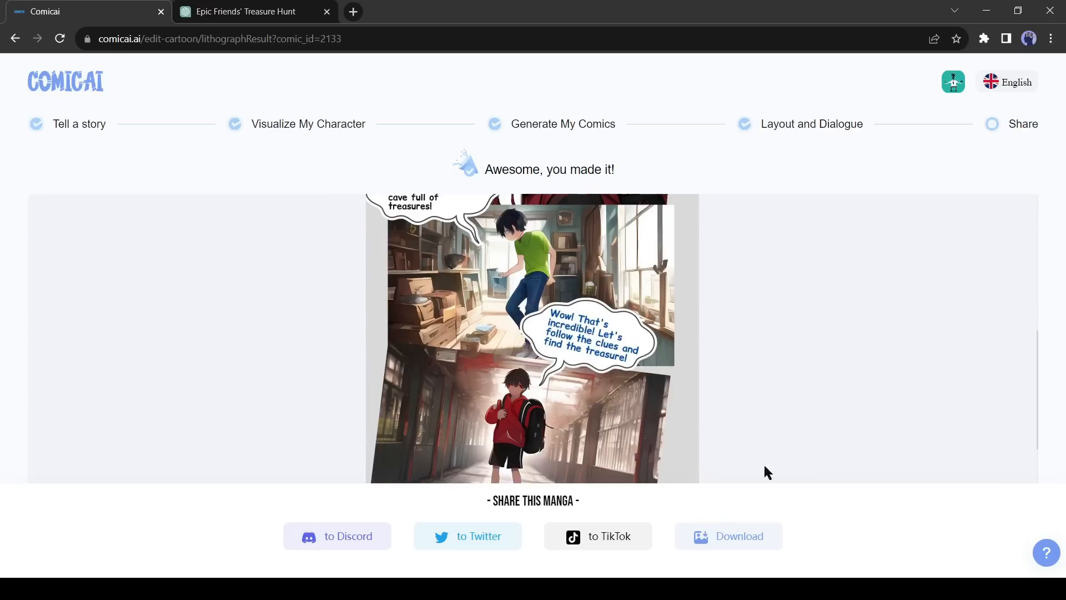
mouse_move(714, 418)
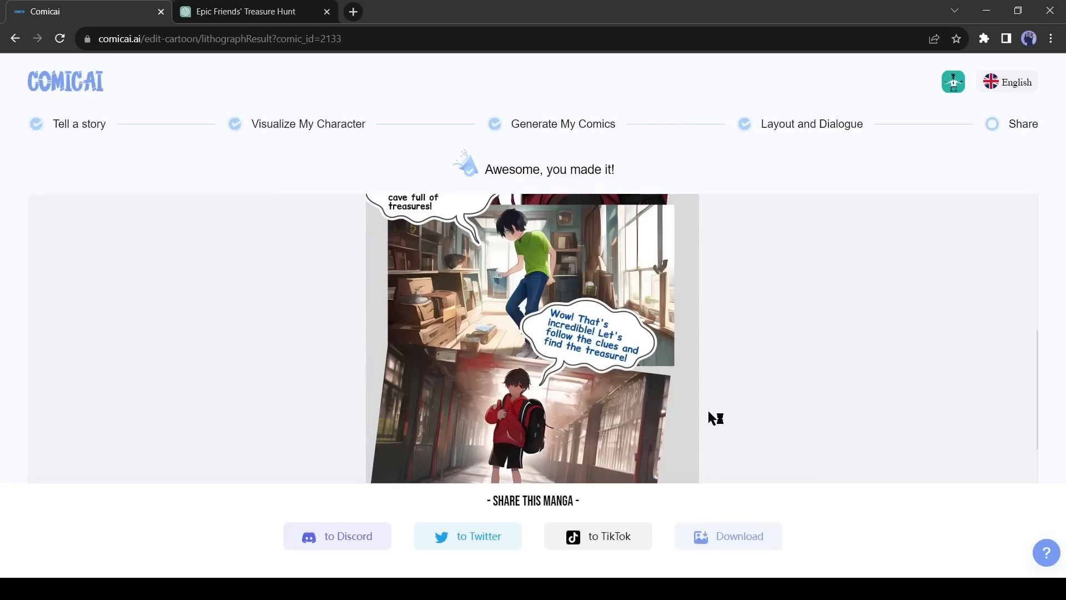
left_click(727, 535)
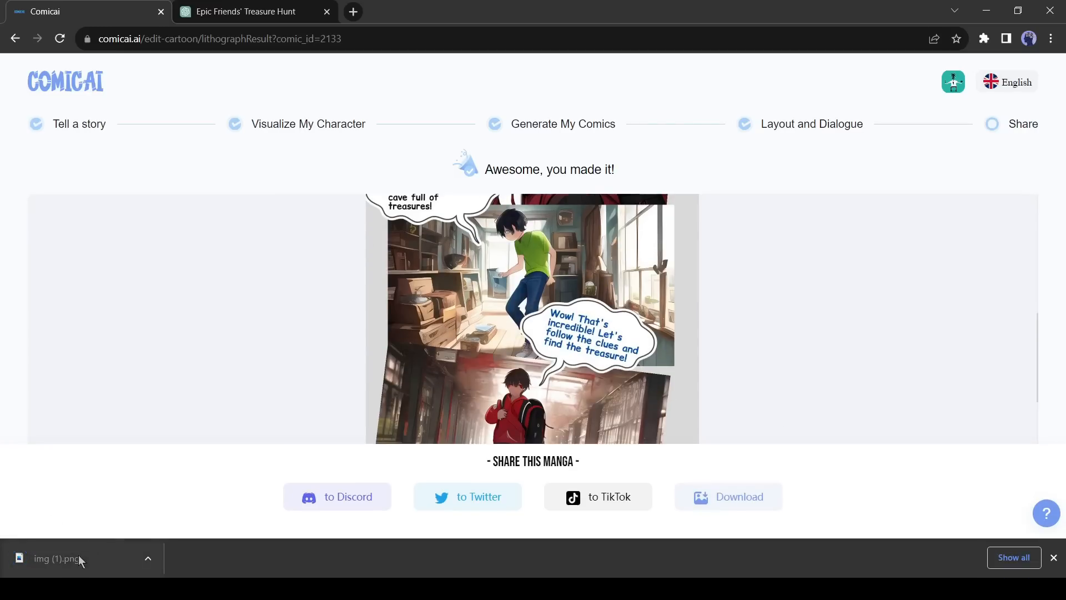
left_click(57, 558)
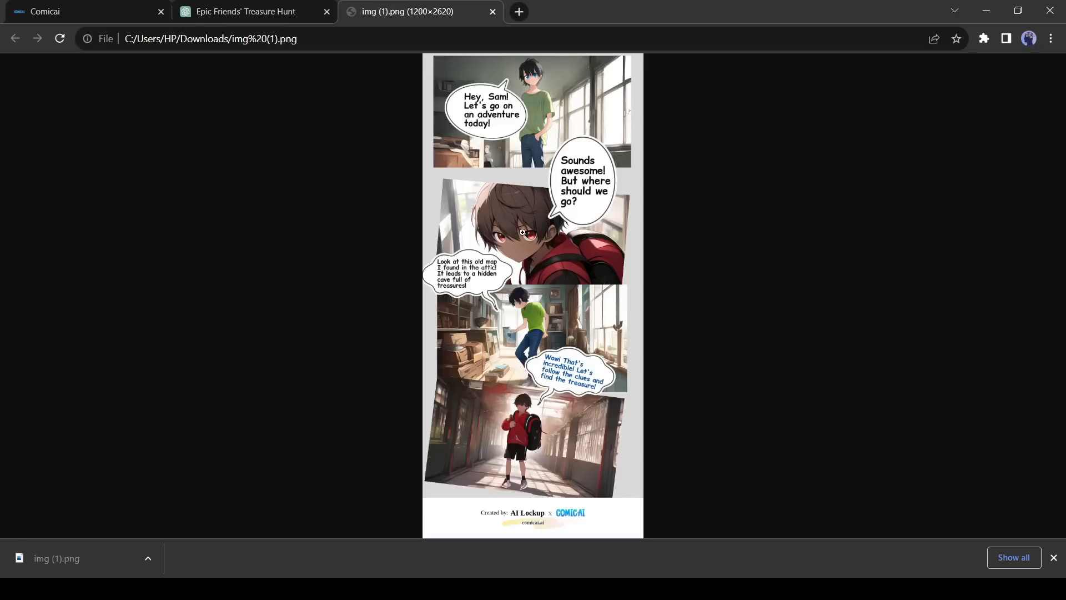
mouse_move(397, 261)
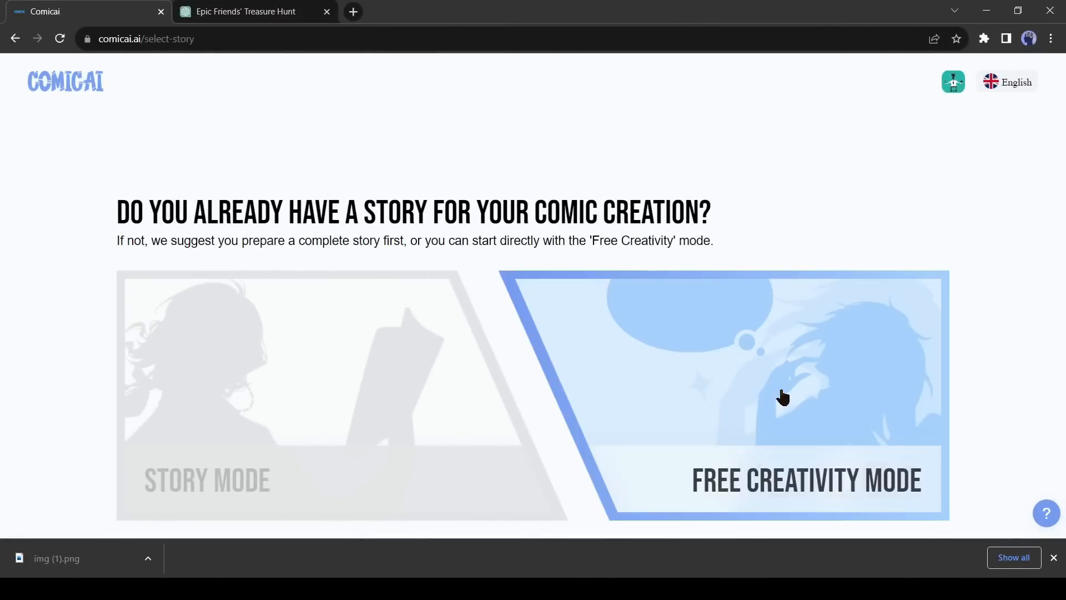
- Start a Free Creativity comic titled 'The Epic Adventures of Alex and Sam!' by AI and advance to character design
left_click(782, 397)
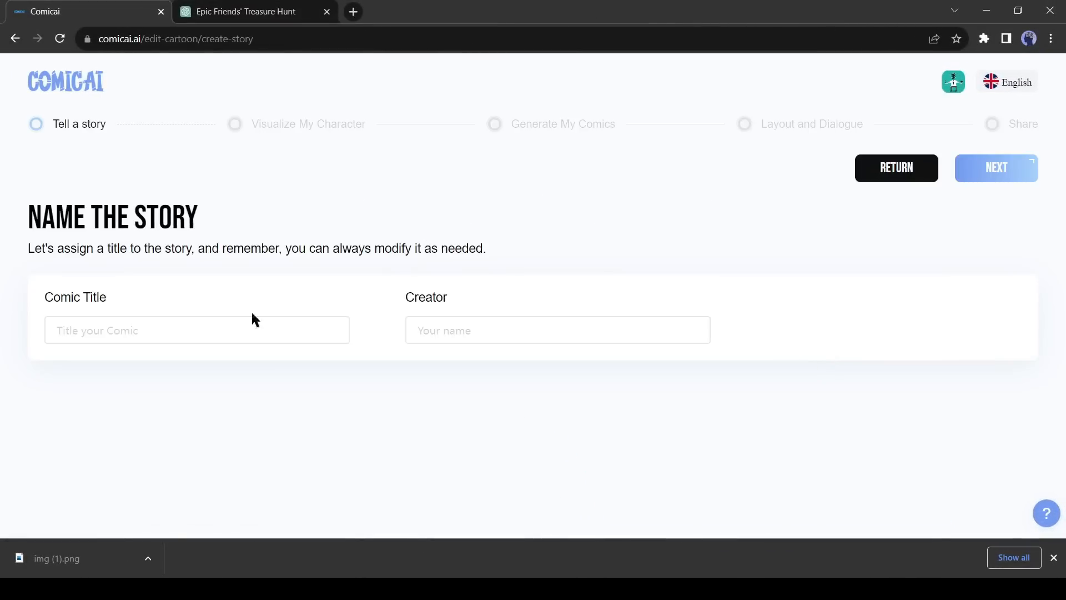
left_click(196, 330)
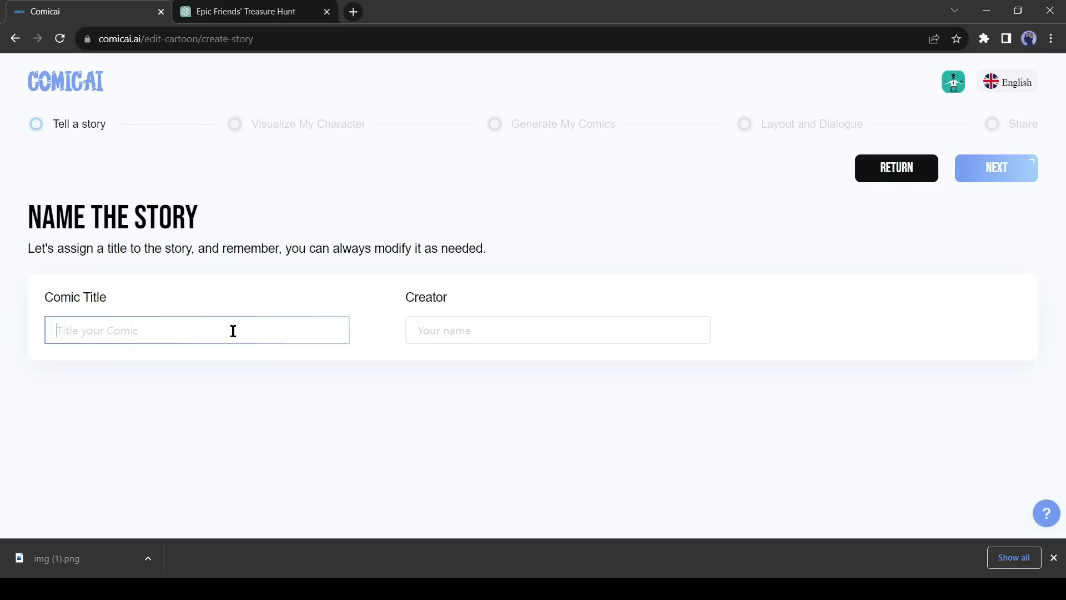
type("The Epic Adventures of Alex and Sam!")
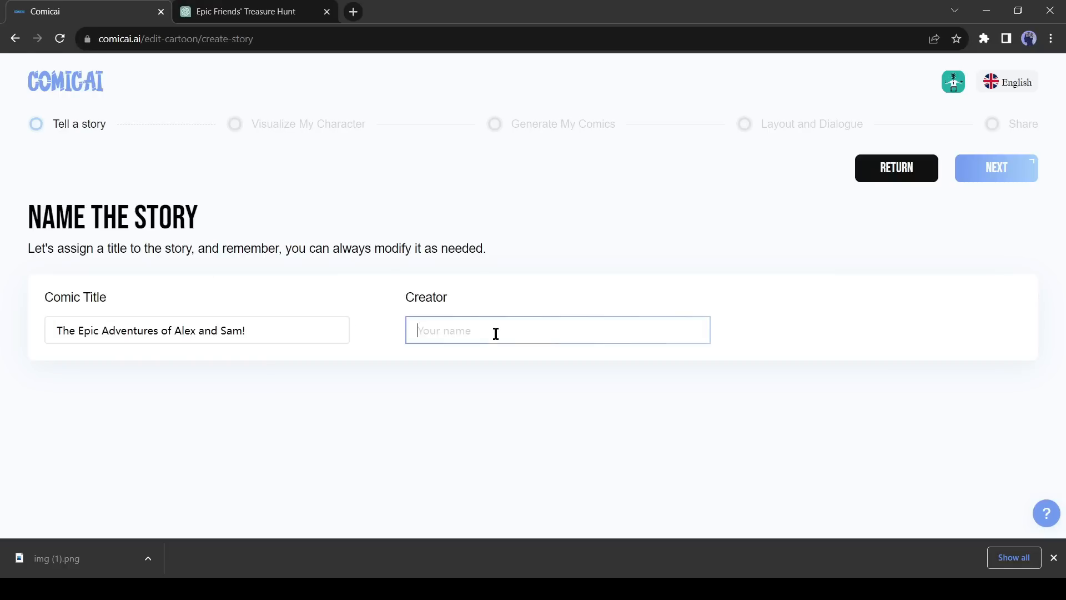
type("Al")
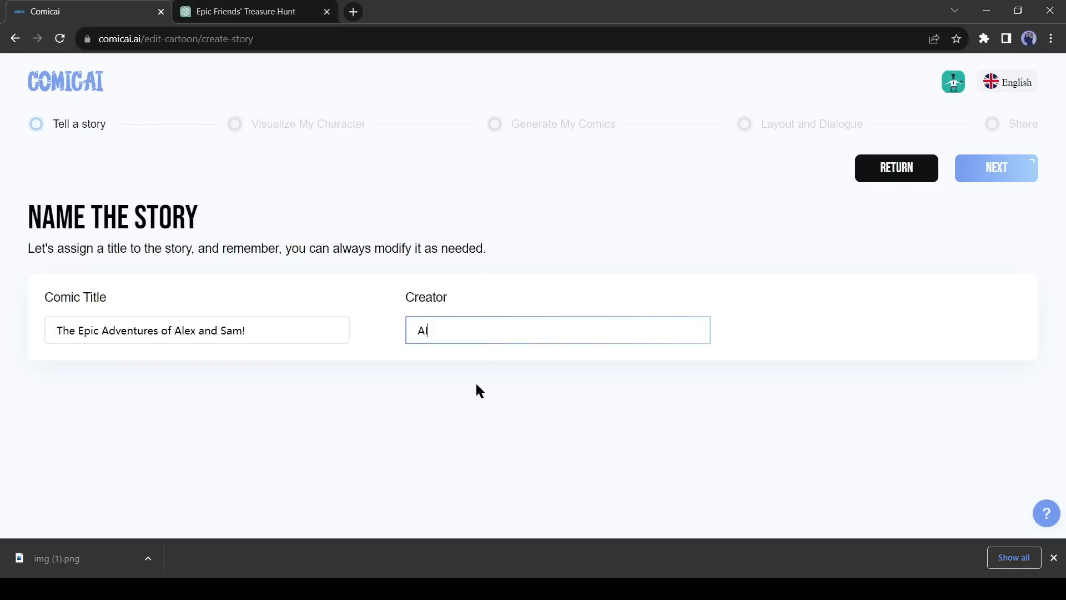
left_click(995, 167)
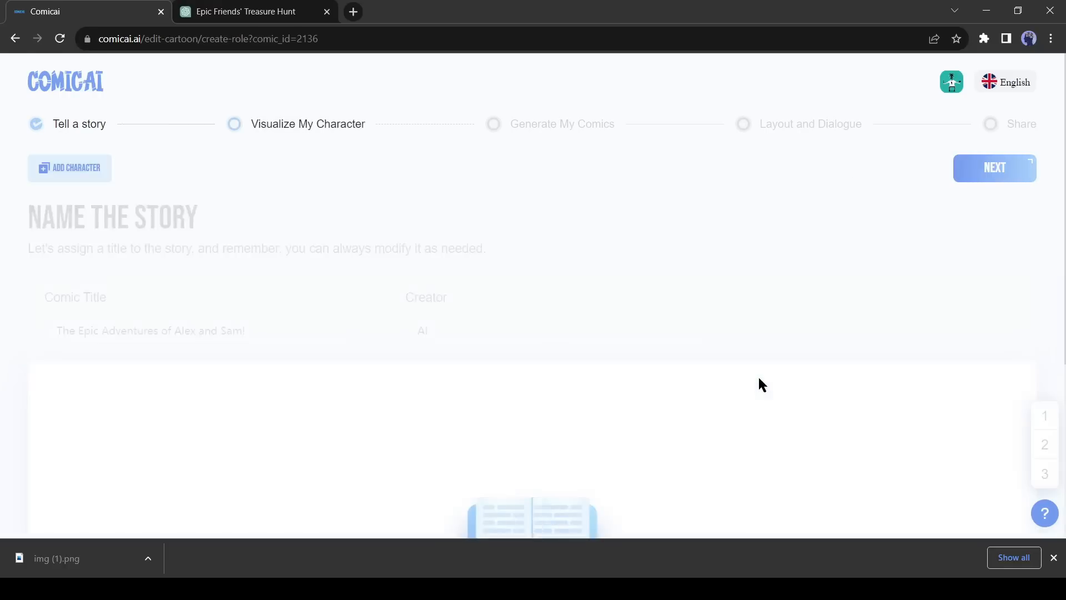
left_click(992, 168)
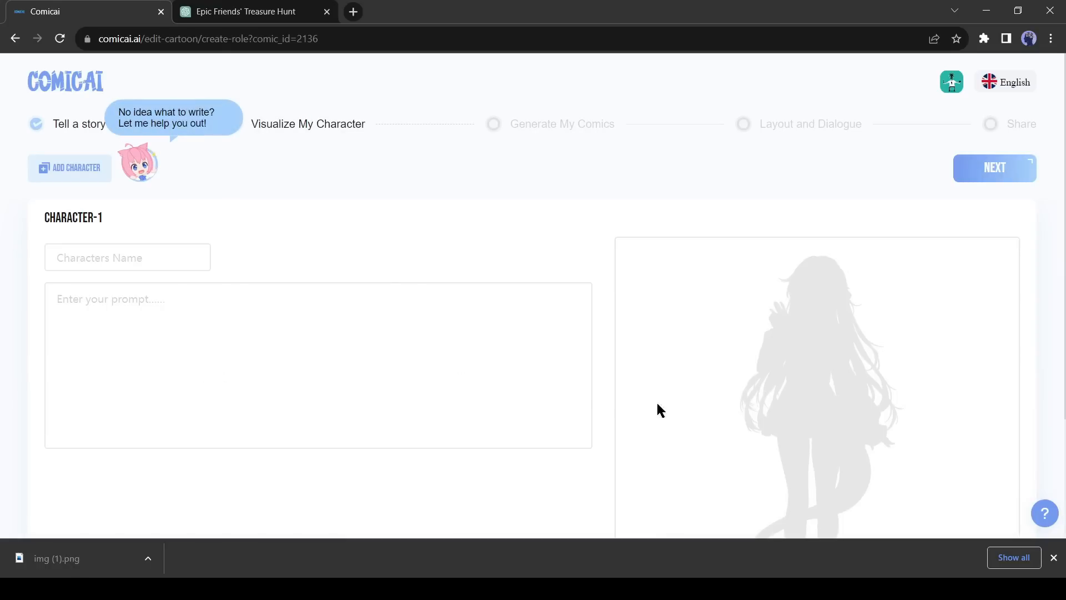
- In the AI helper chat choose a heroic, virtuous protagonist with a confident, charismatic personality and mysterious backstory
scroll("down", 3)
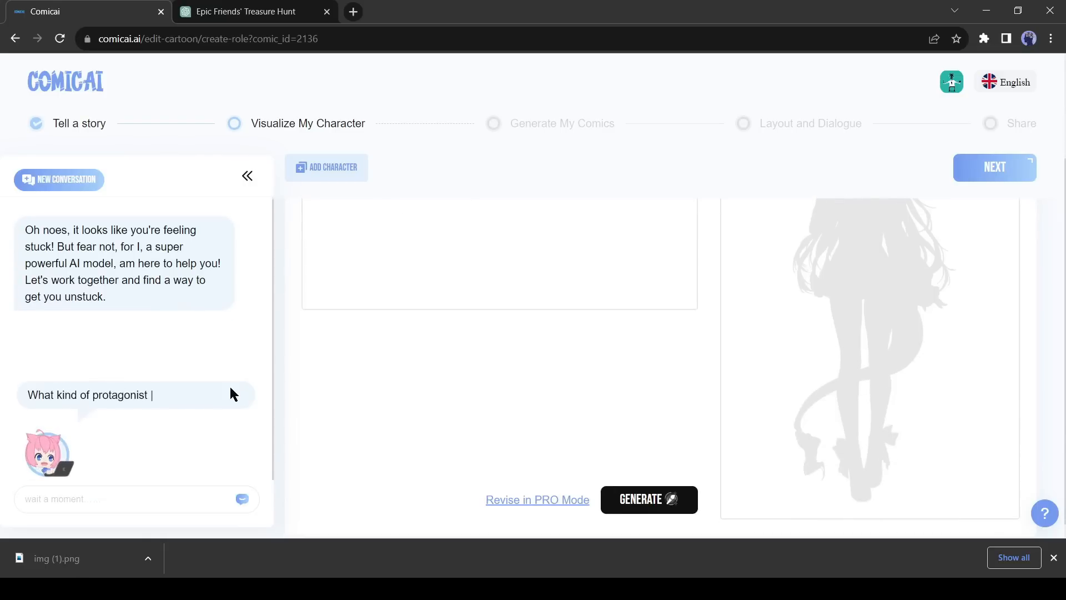
type("do you like to see in the story?")
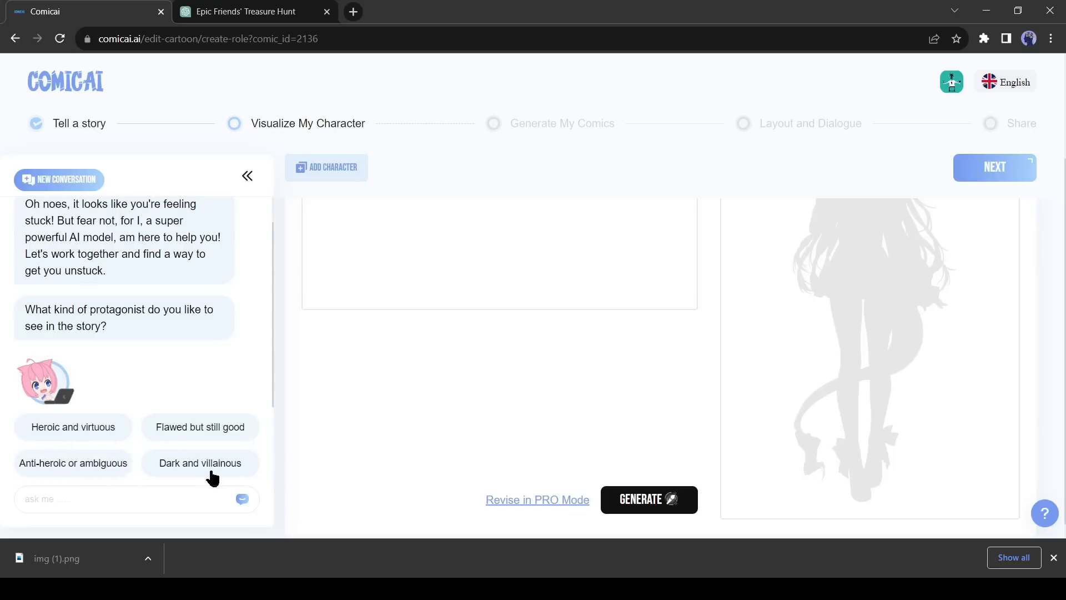
mouse_move(174, 461)
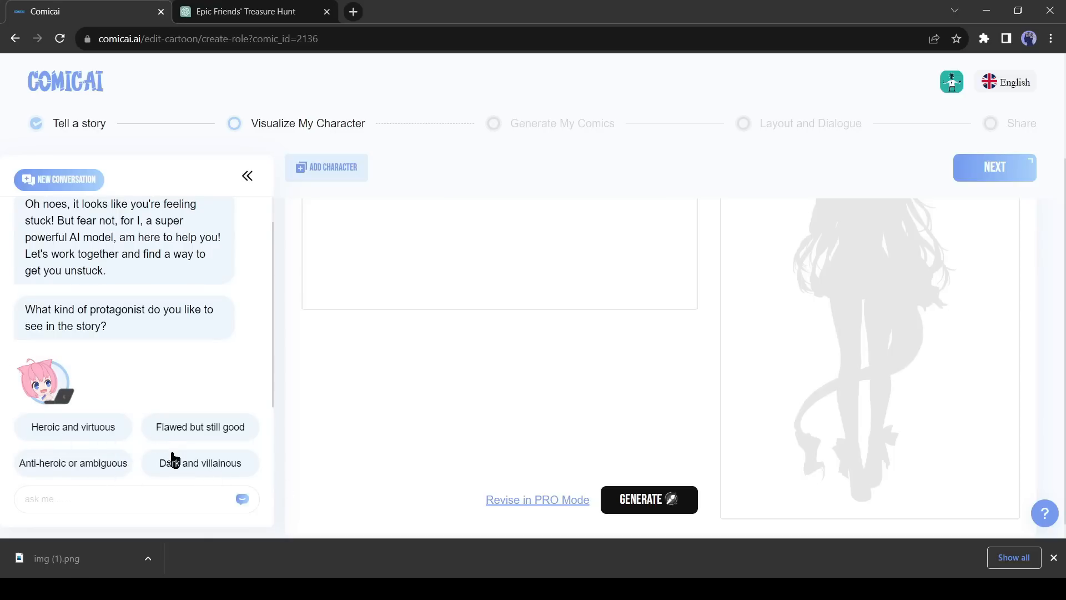
left_click(72, 426)
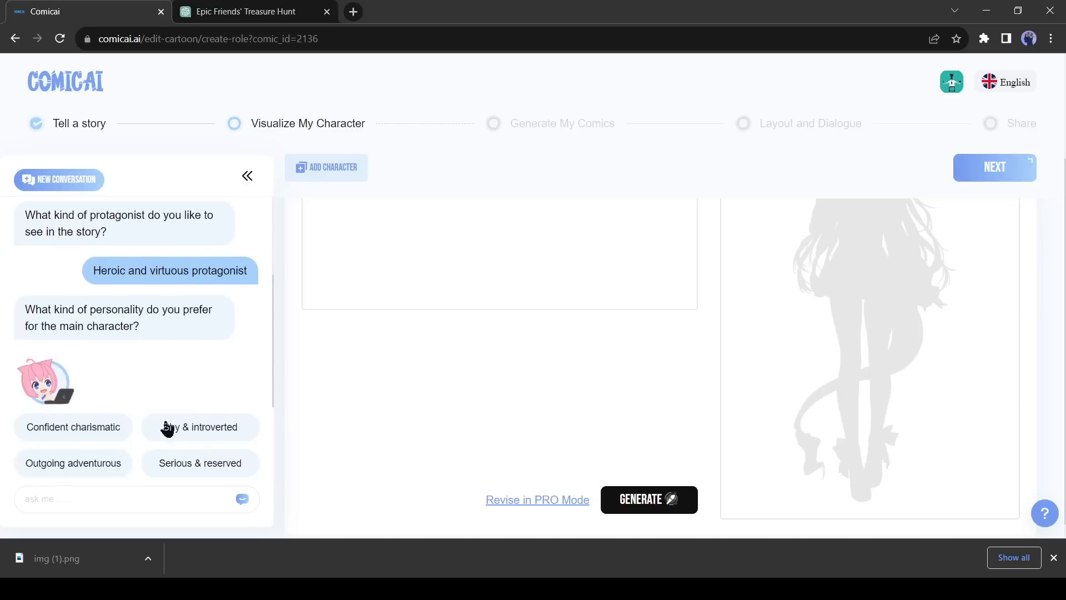
mouse_move(102, 433)
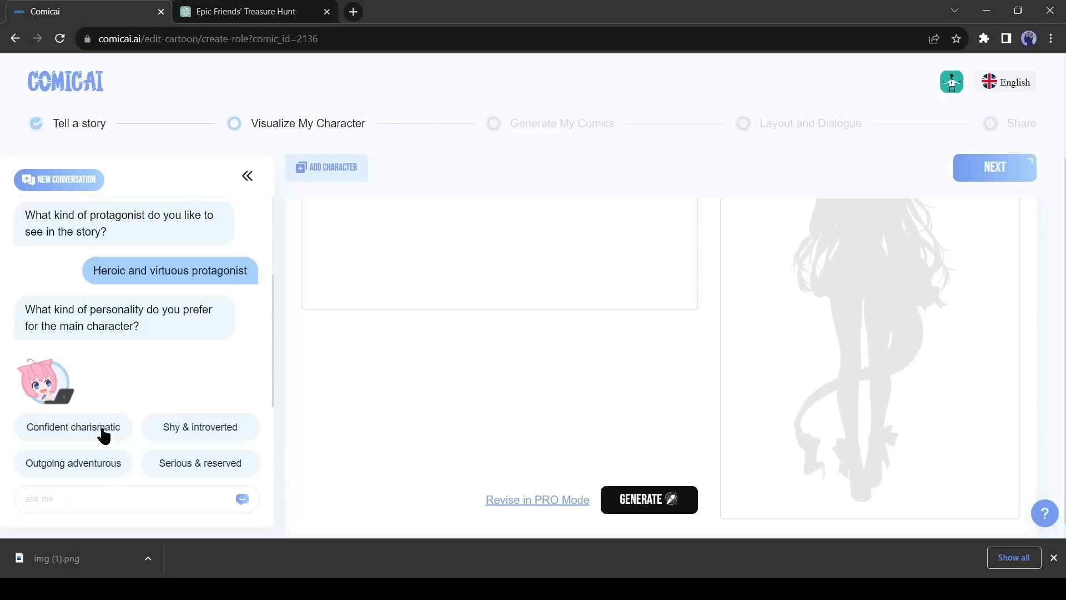
left_click(72, 427)
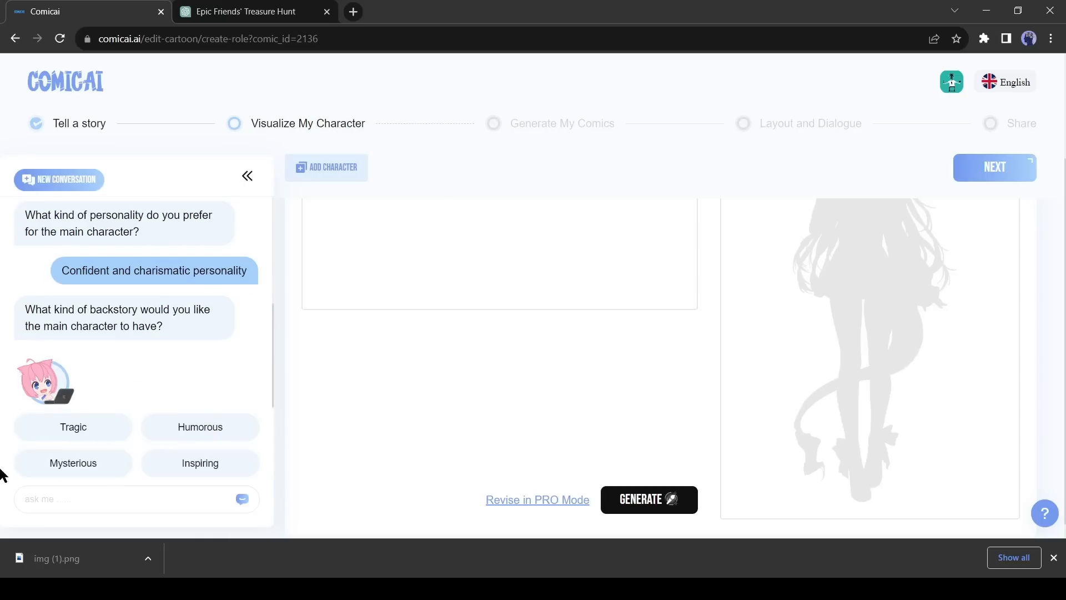
left_click(73, 463)
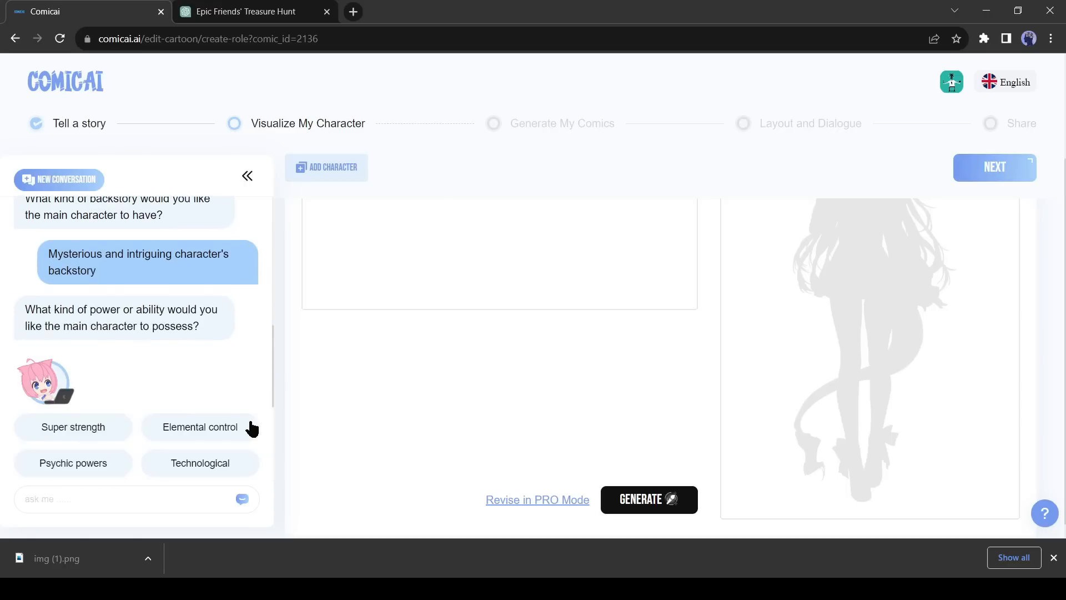
mouse_move(175, 444)
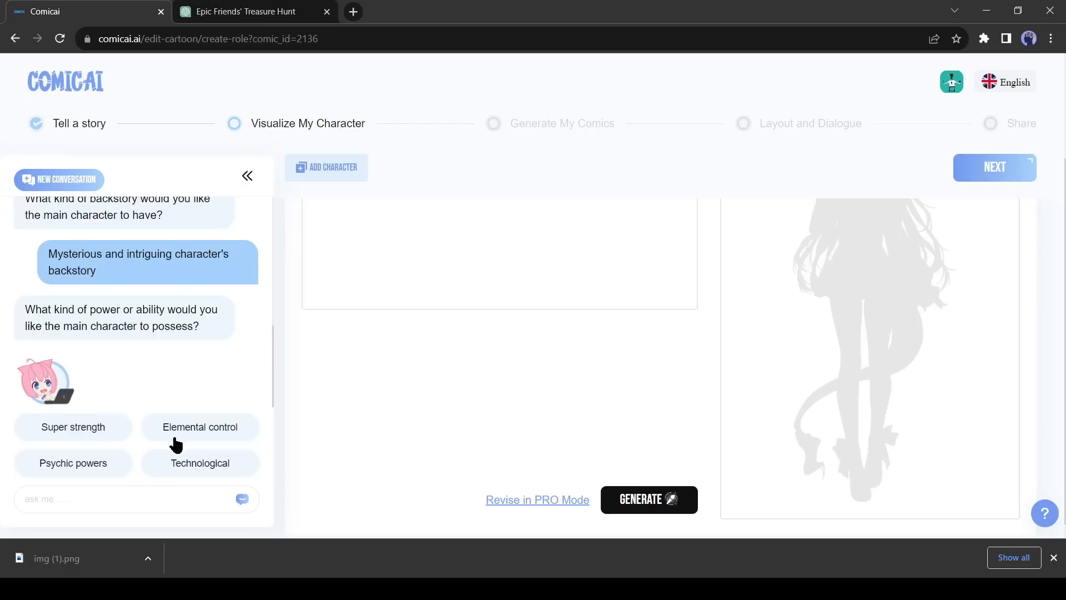
- Give the character super strength and mysterious supporting characters to complete the description
left_click(73, 426)
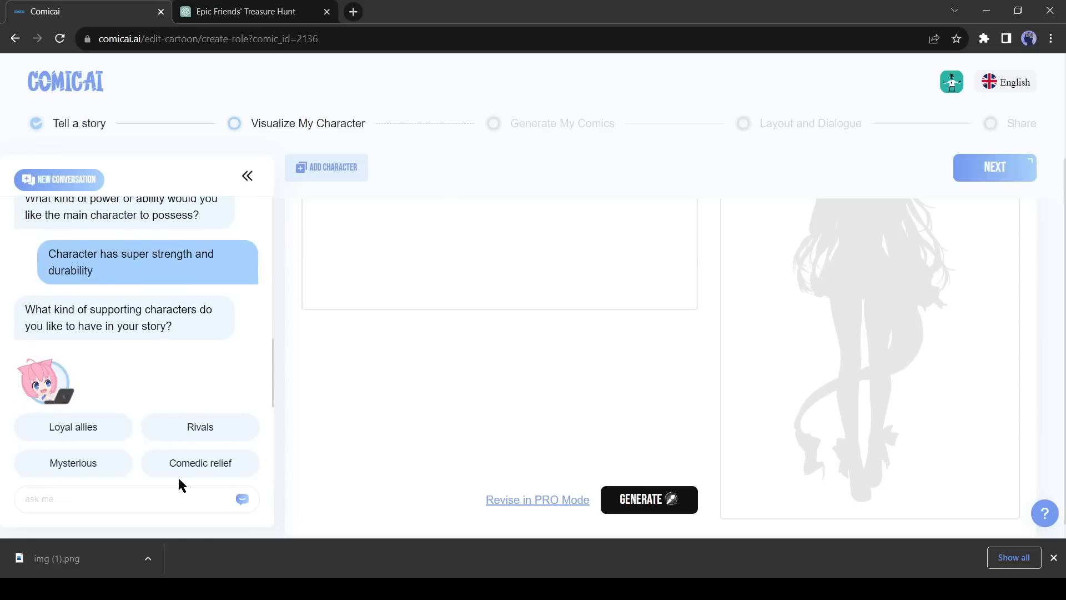
left_click(74, 462)
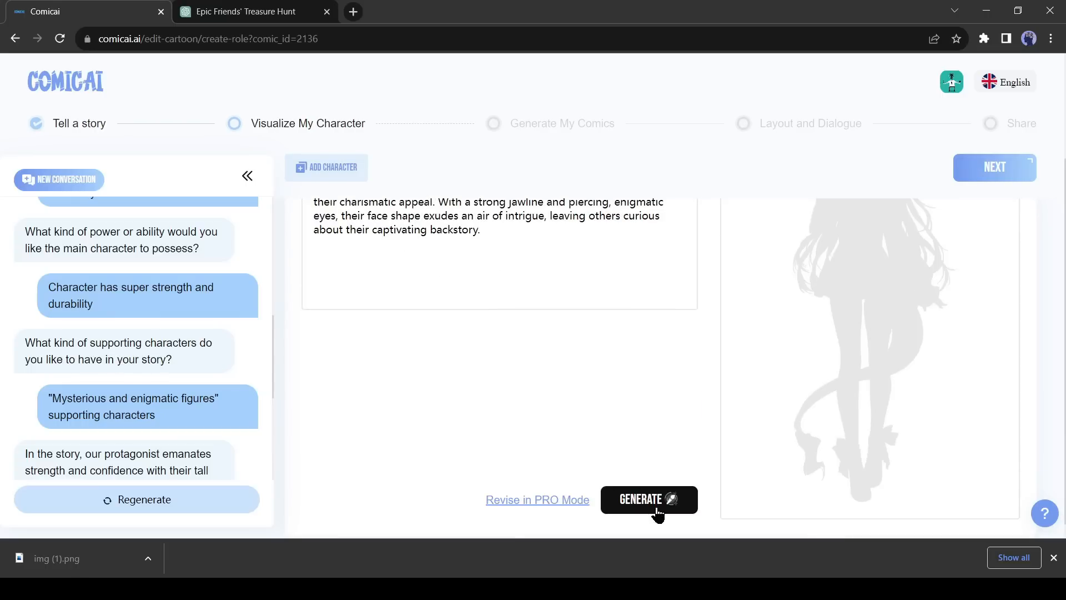
- Generate Alex from the description, change Gender to Male and regenerate the portrait
left_click(648, 499)
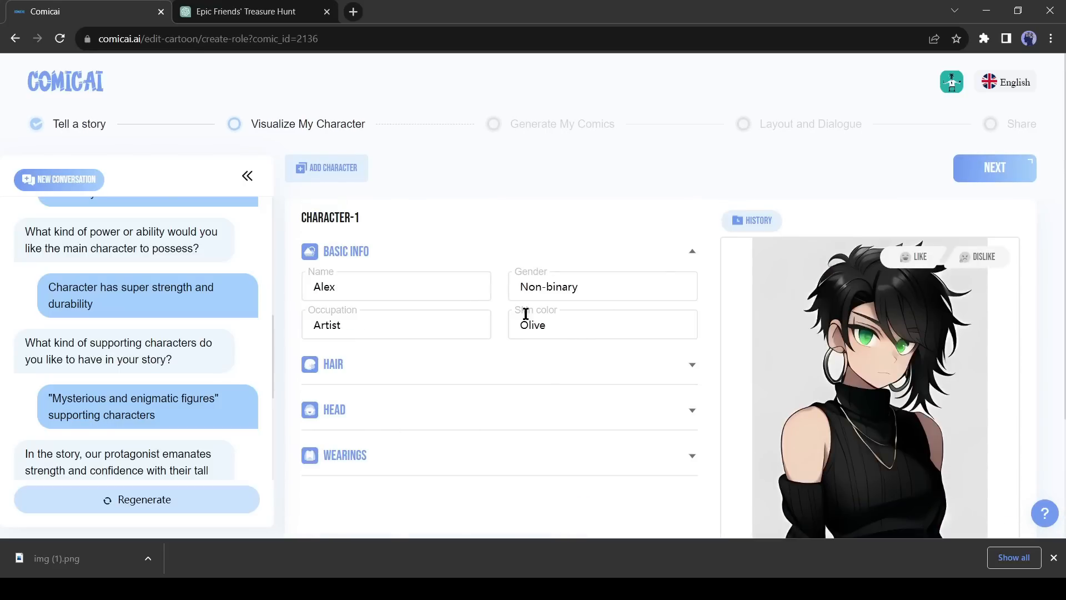
double_click(548, 287)
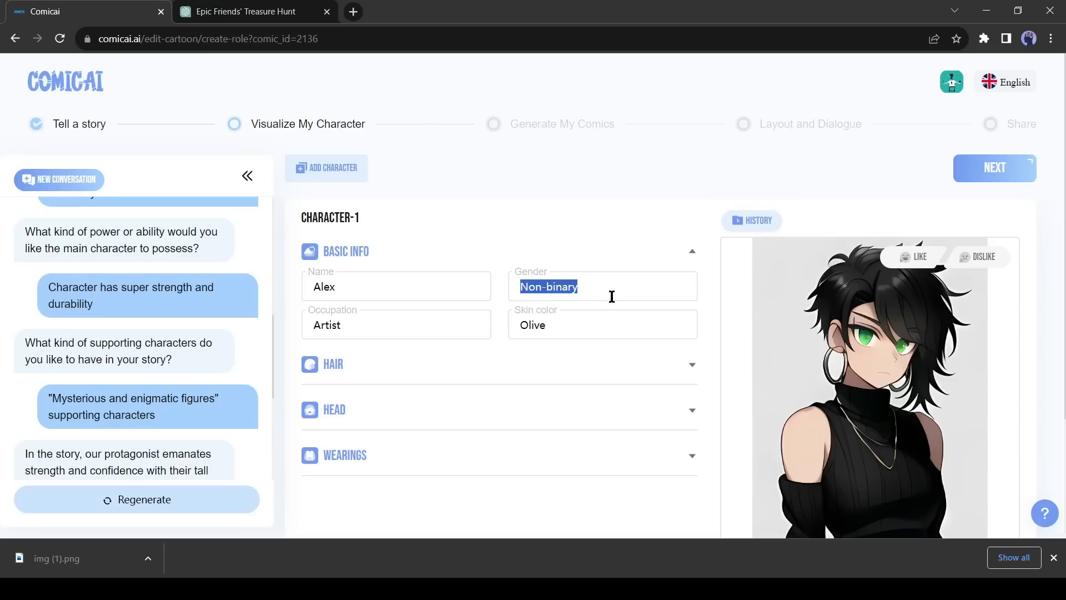
scroll("down", 3)
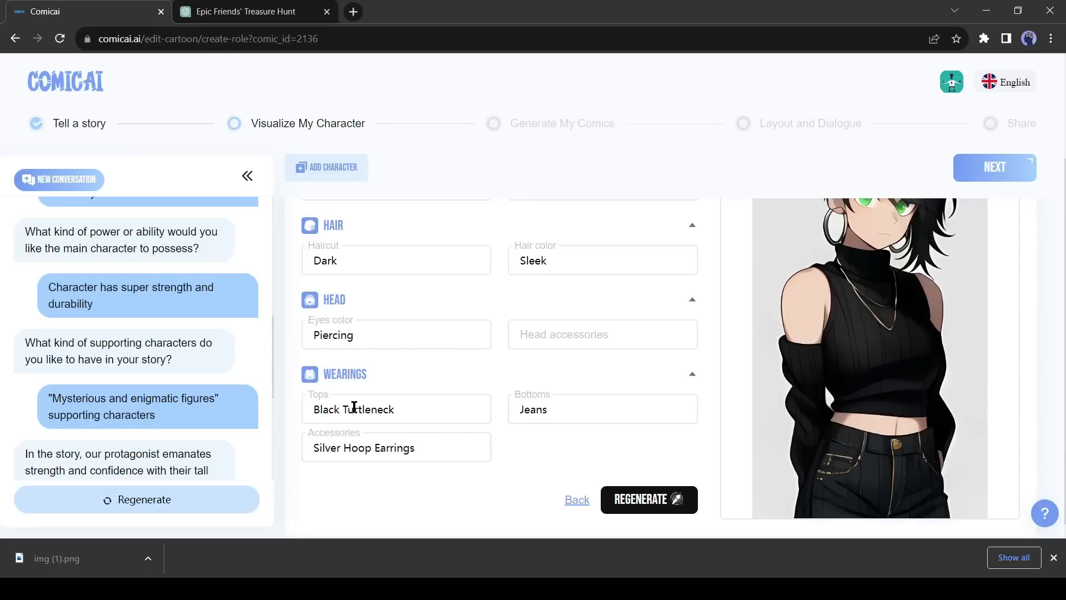
left_click(647, 498)
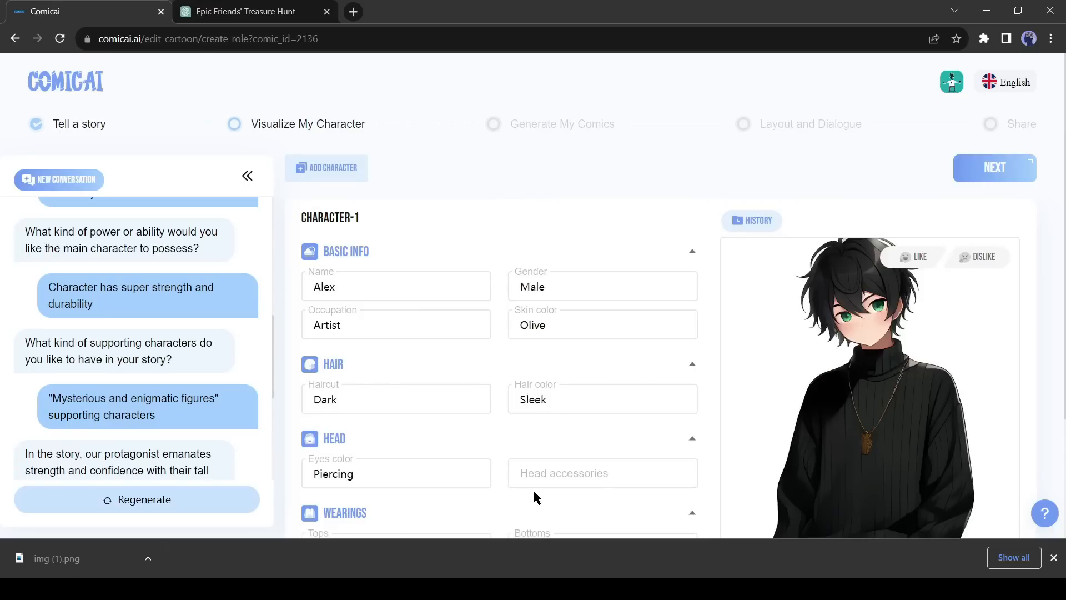
scroll("down", 3)
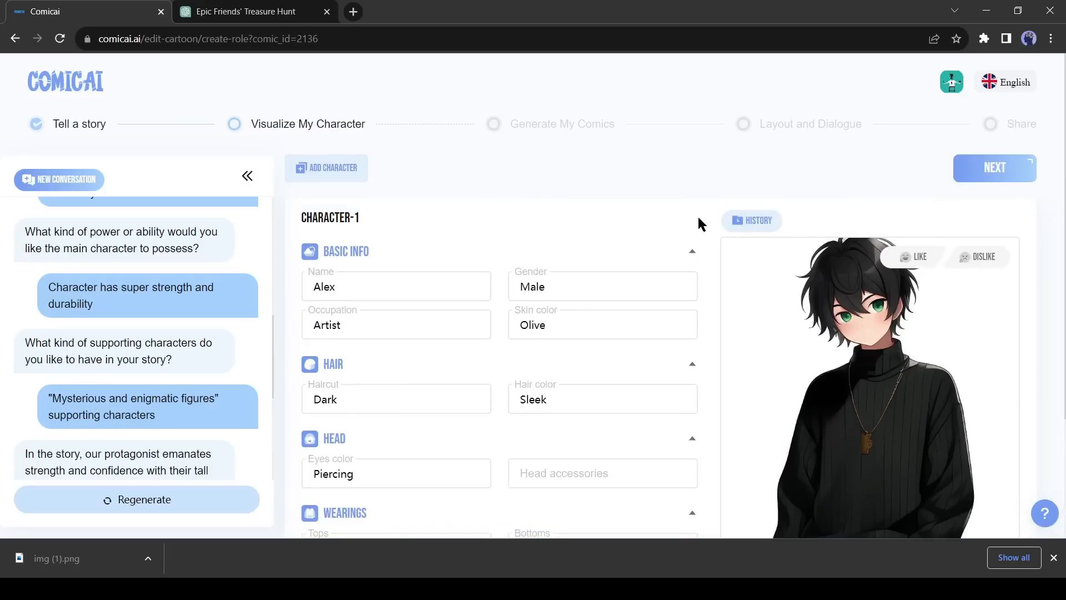
mouse_move(766, 177)
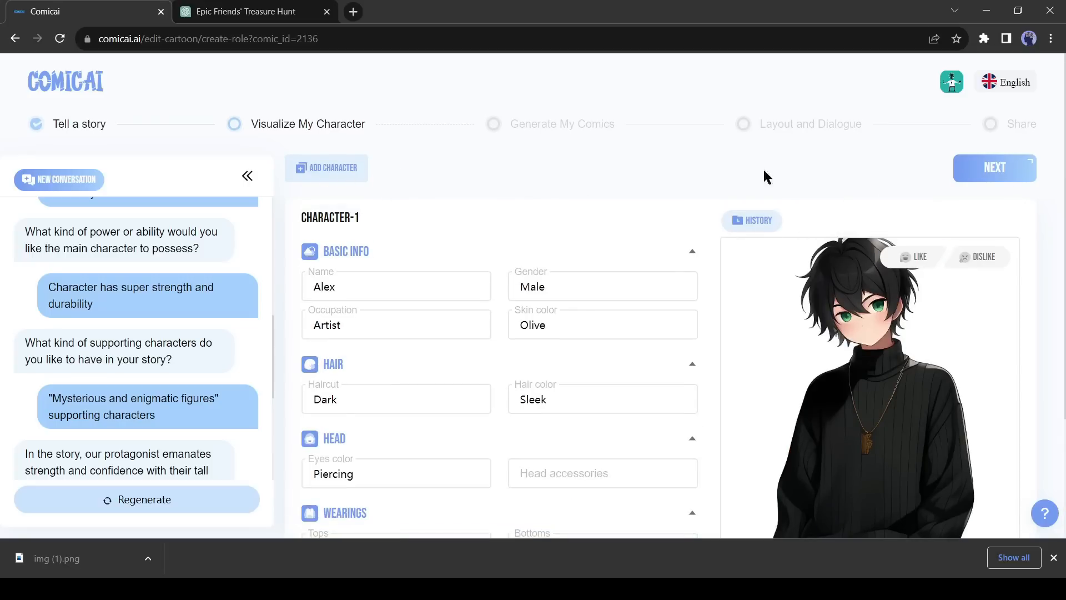
- Generate Panel-1 of Alex walking through a dense forest, then return to the dashboard via the COMICAI logo
left_click(993, 167)
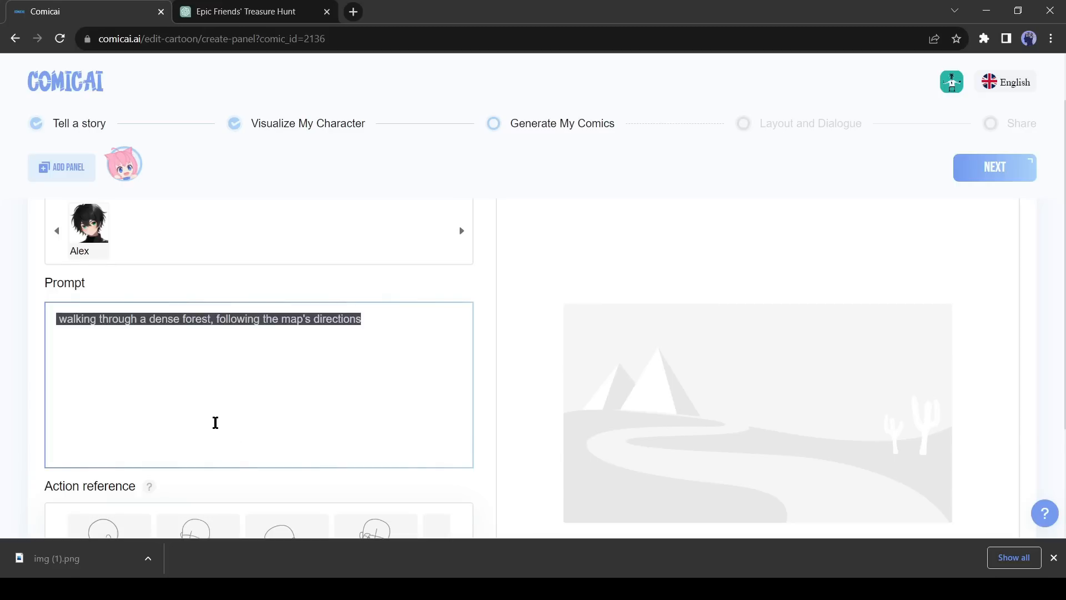
scroll("down", 3)
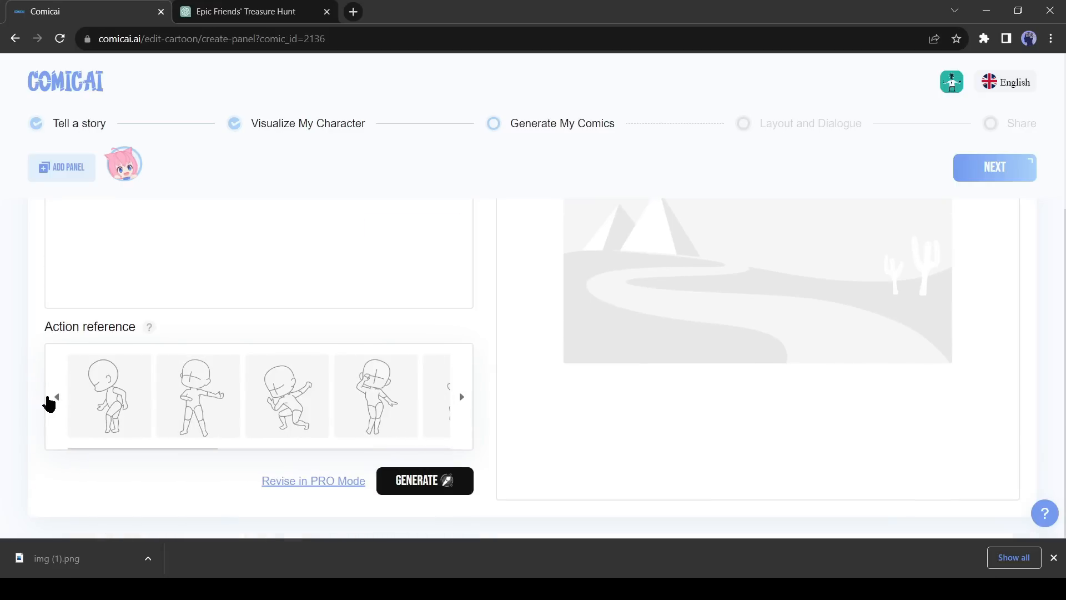
left_click(109, 395)
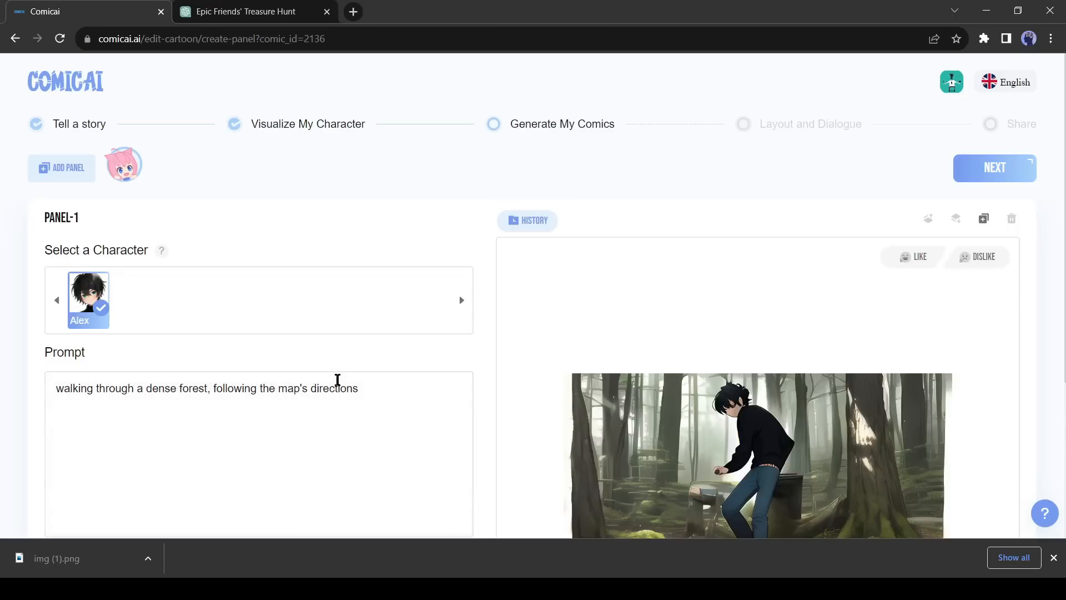
scroll("down", 3)
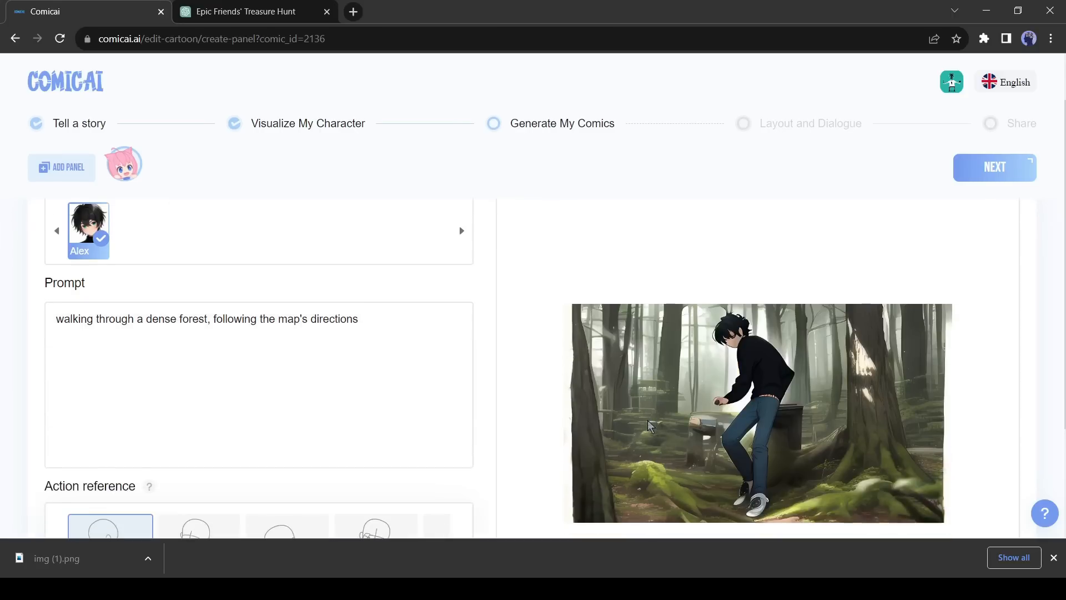
mouse_move(624, 423)
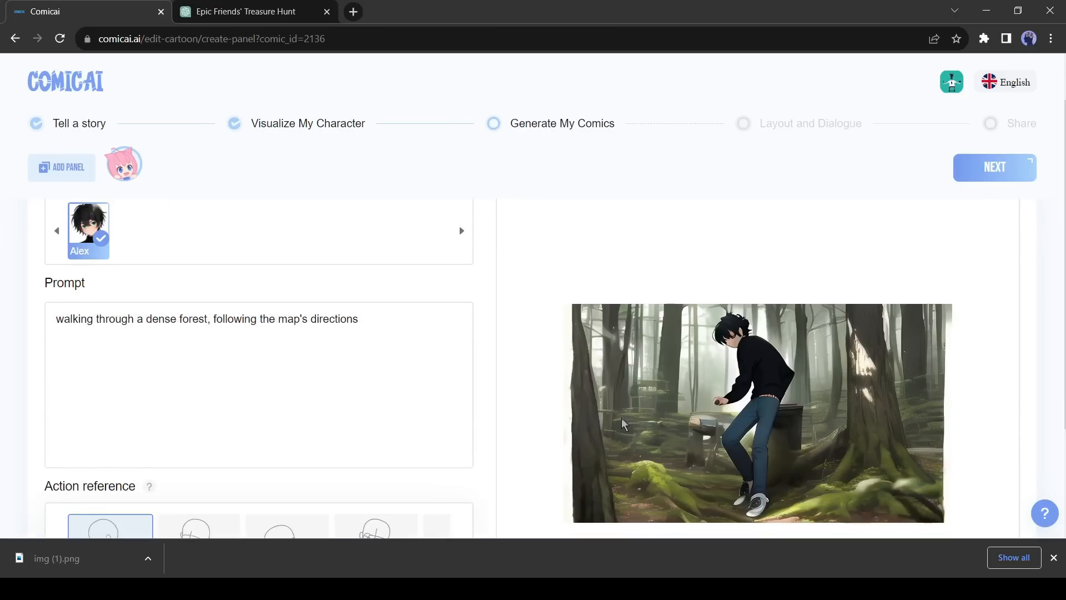
left_click(65, 81)
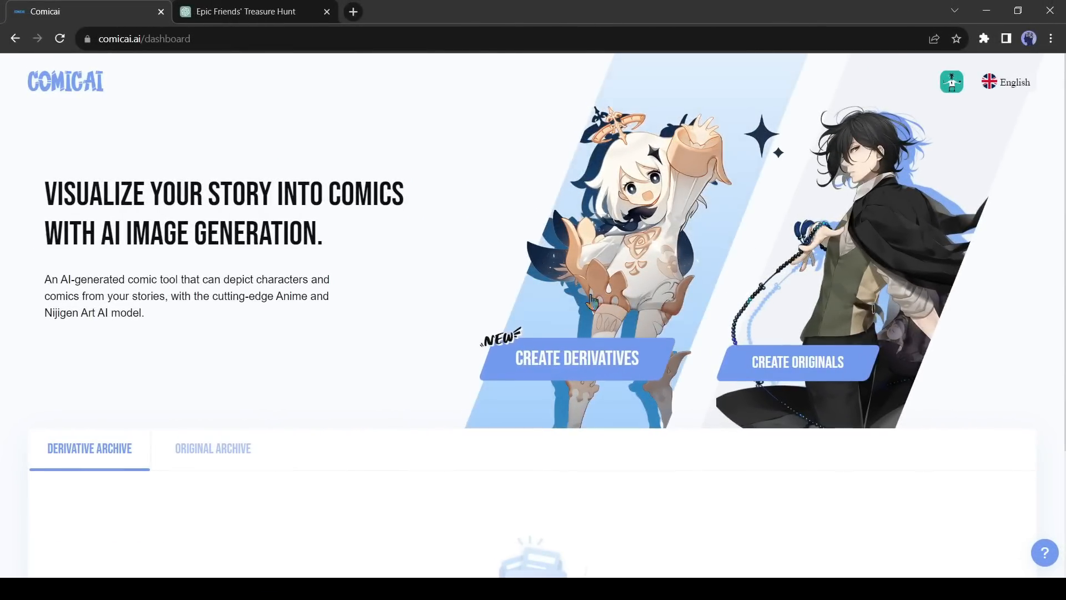
- Start a derivative comic with Xingqiu and a second anime character and reach panel generation
left_click(578, 358)
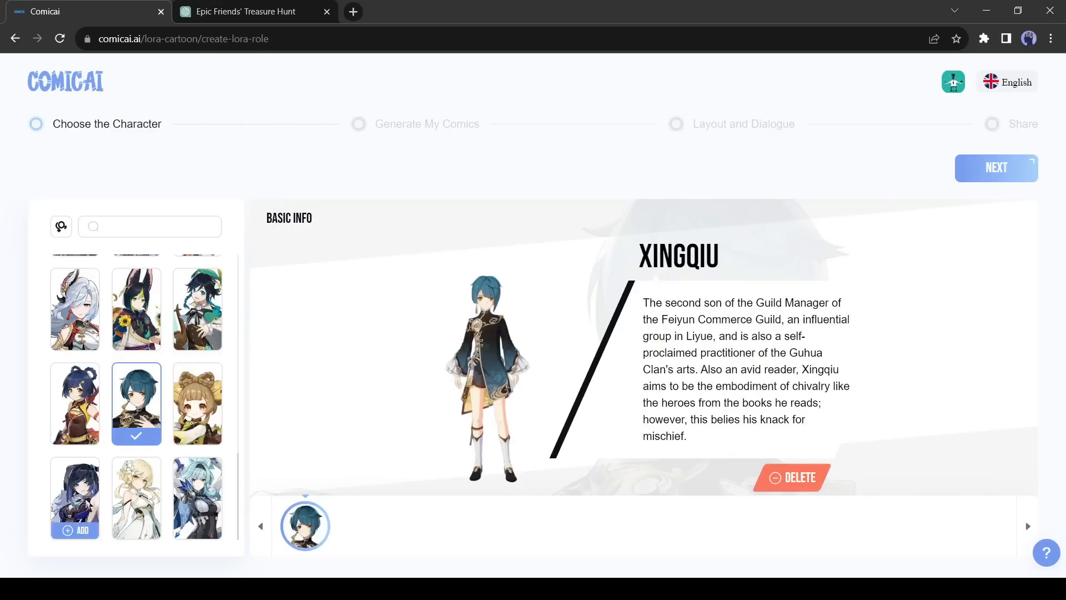
left_click(995, 167)
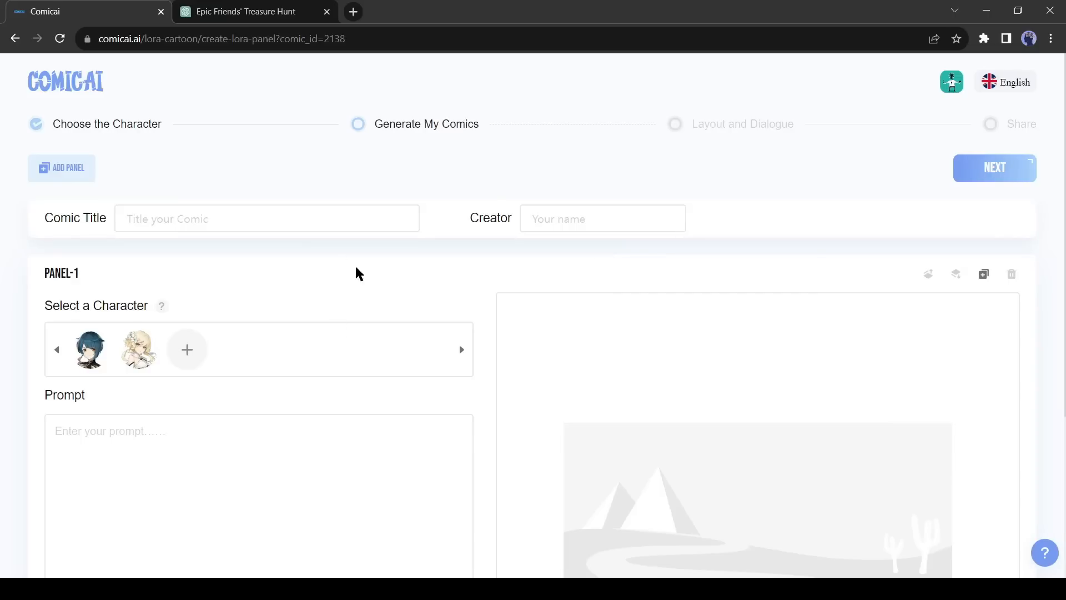
mouse_move(246, 81)
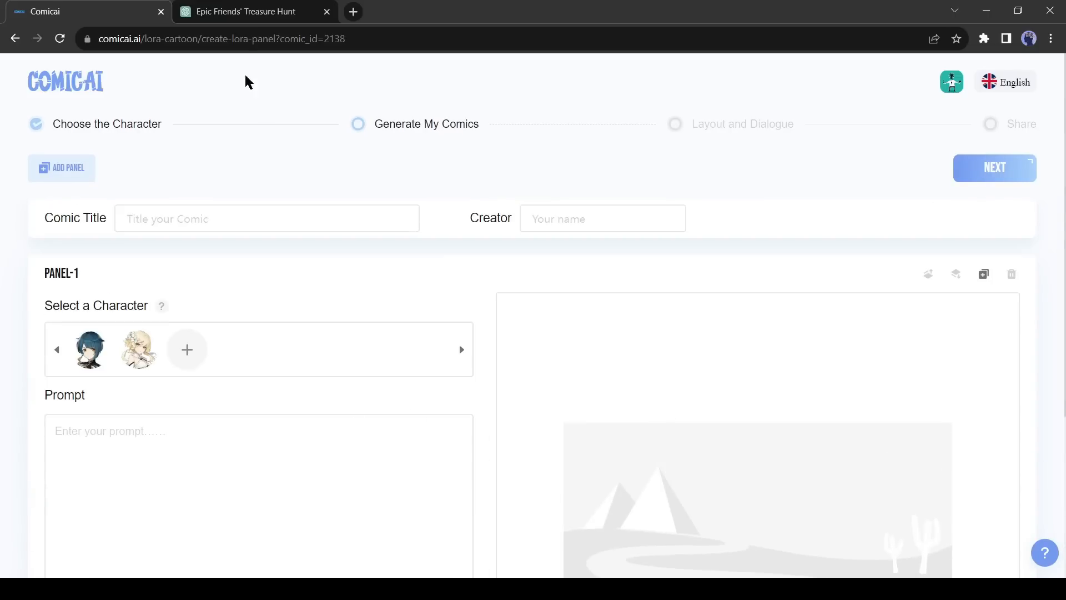